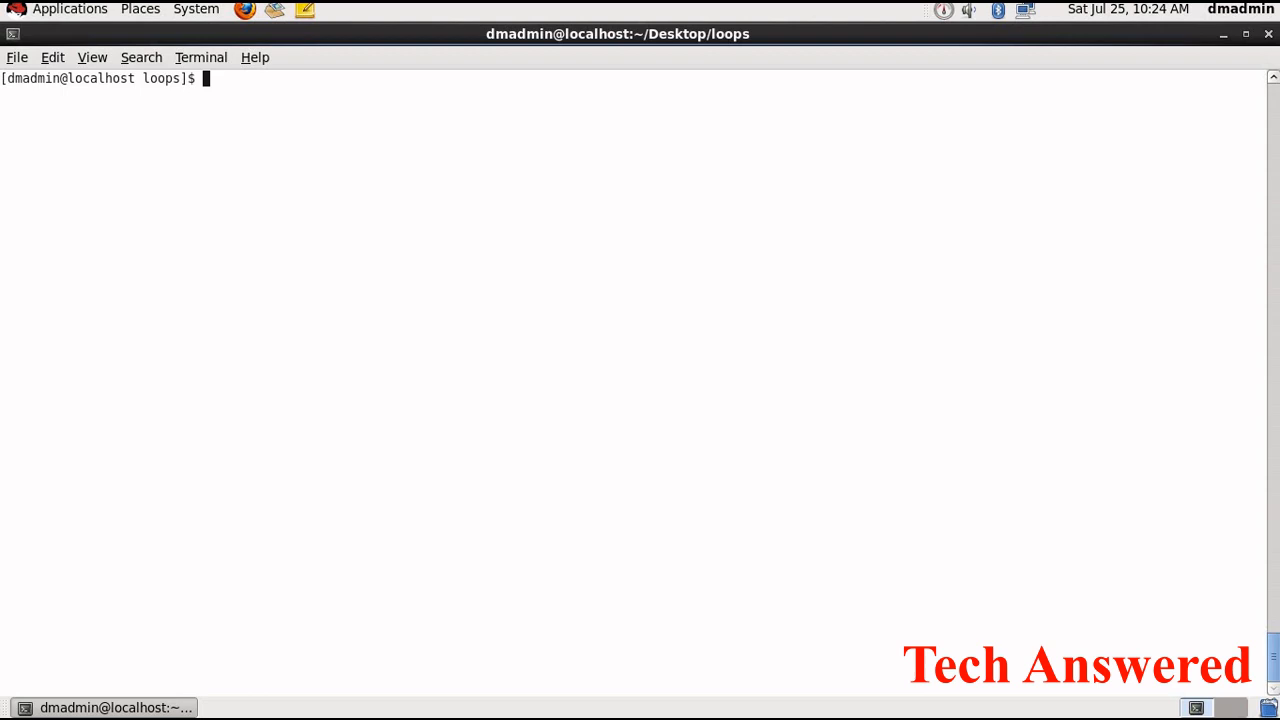
Create and open the new script s23.sh in vi from the shell prompt
type("vi s")
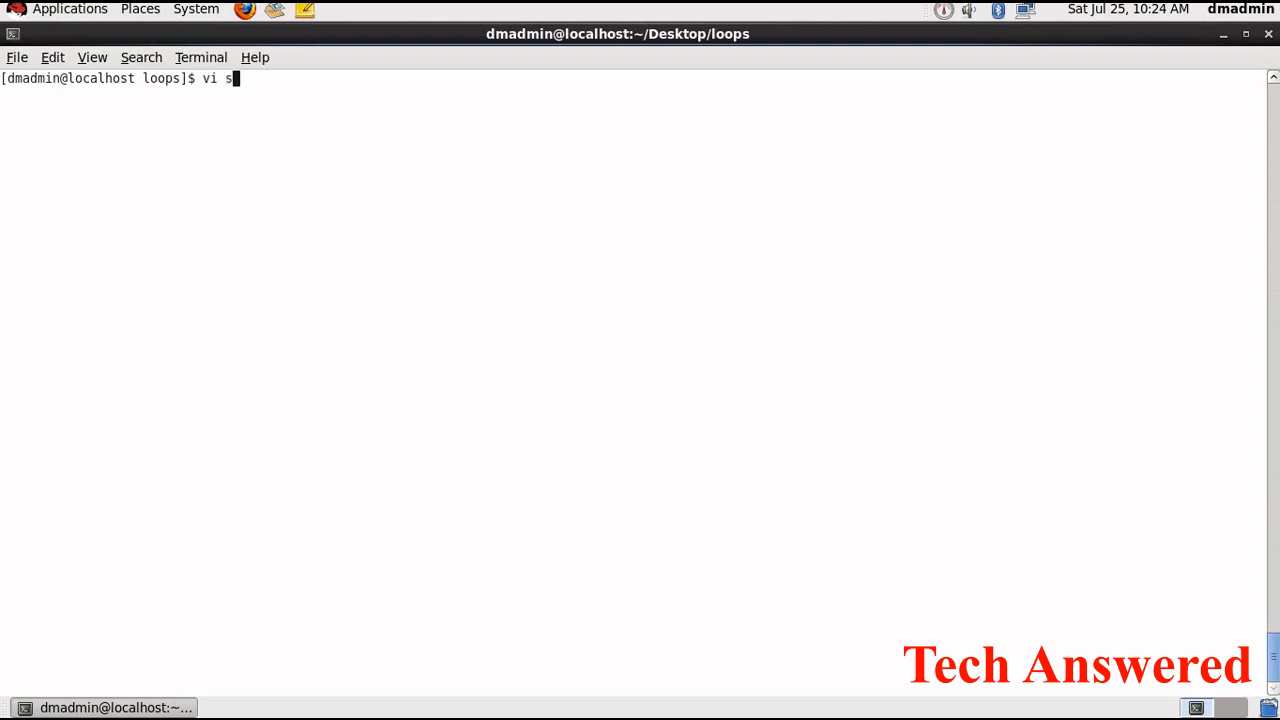
type("23.sh")
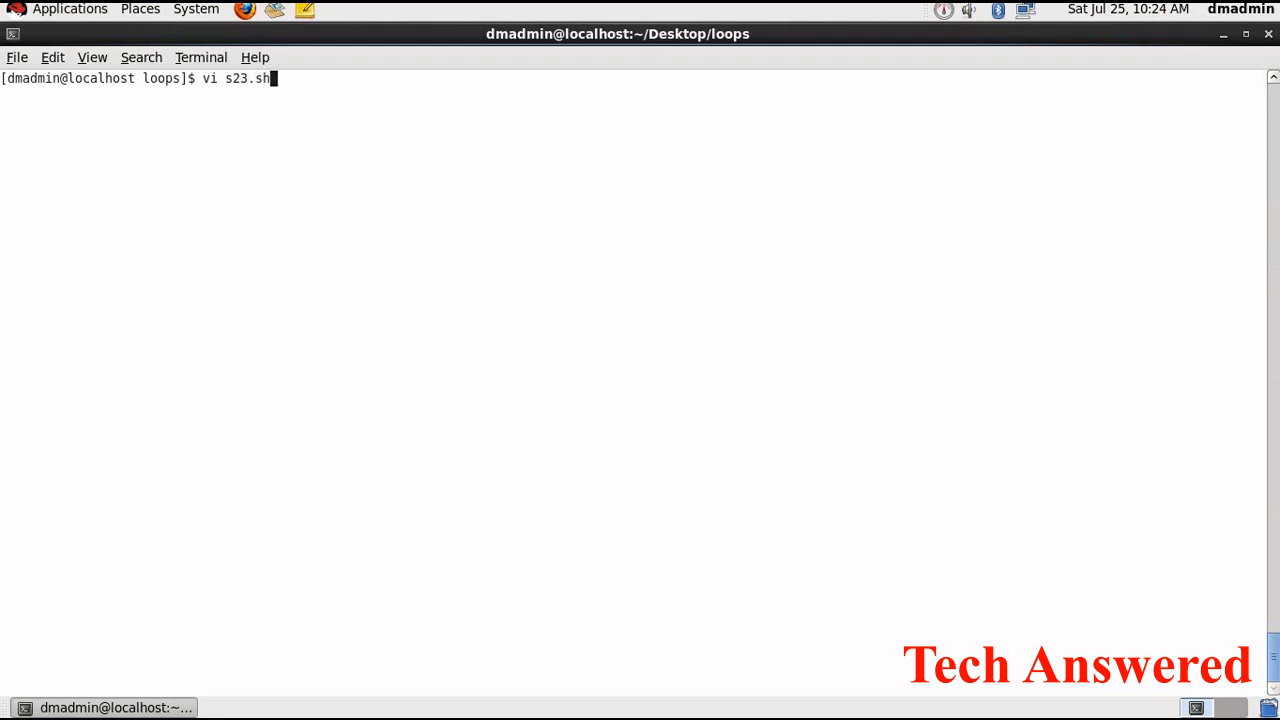
key("Return")
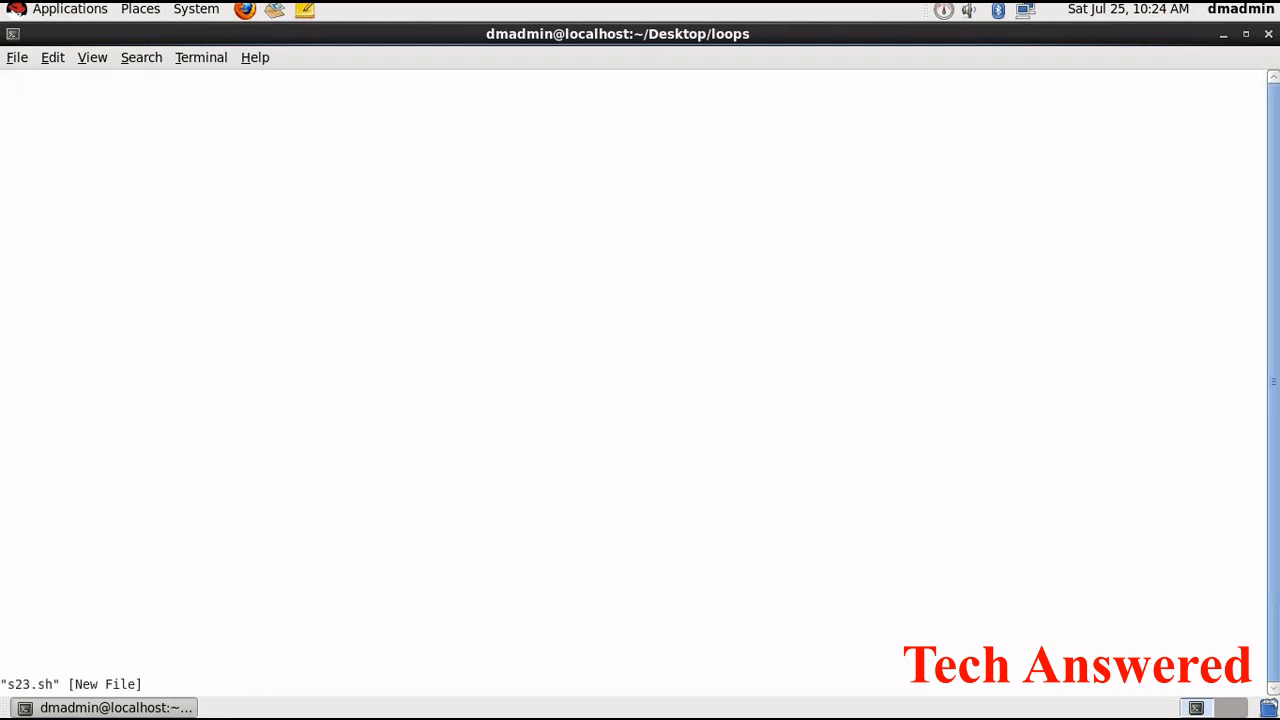
Start the script with the #!/bin/sh line and a new line below it
key("i")
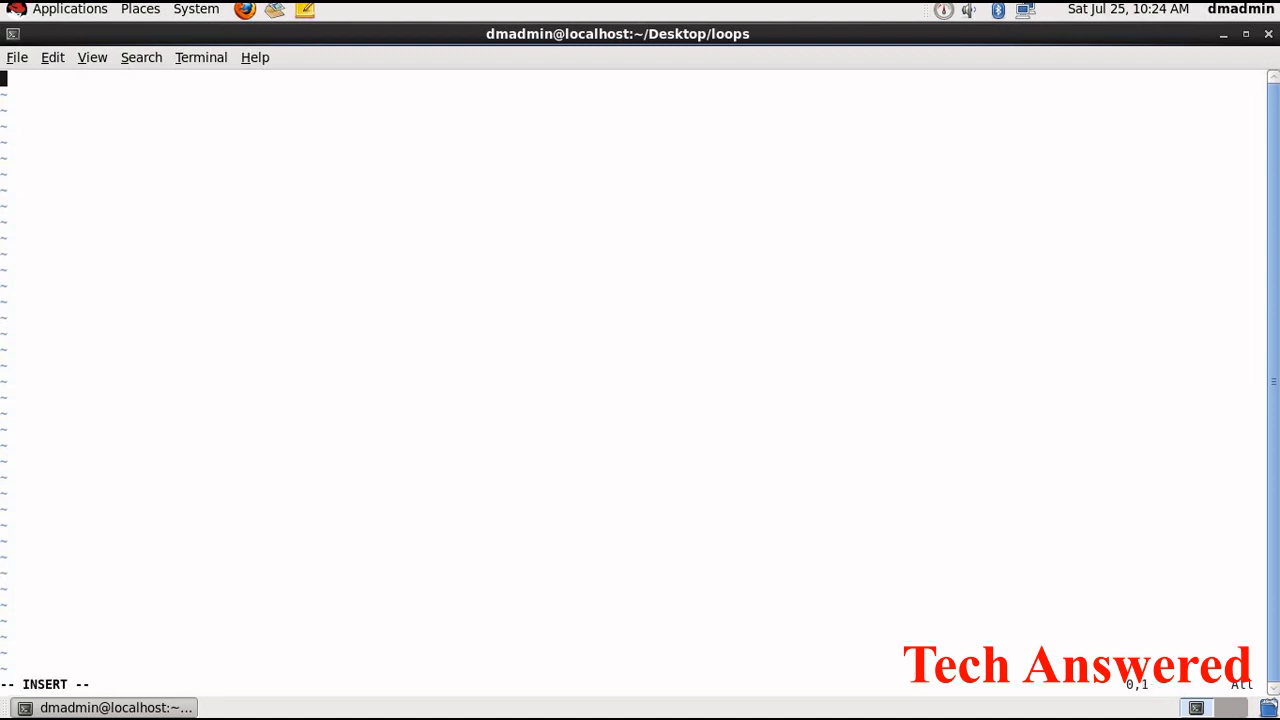
type("#")
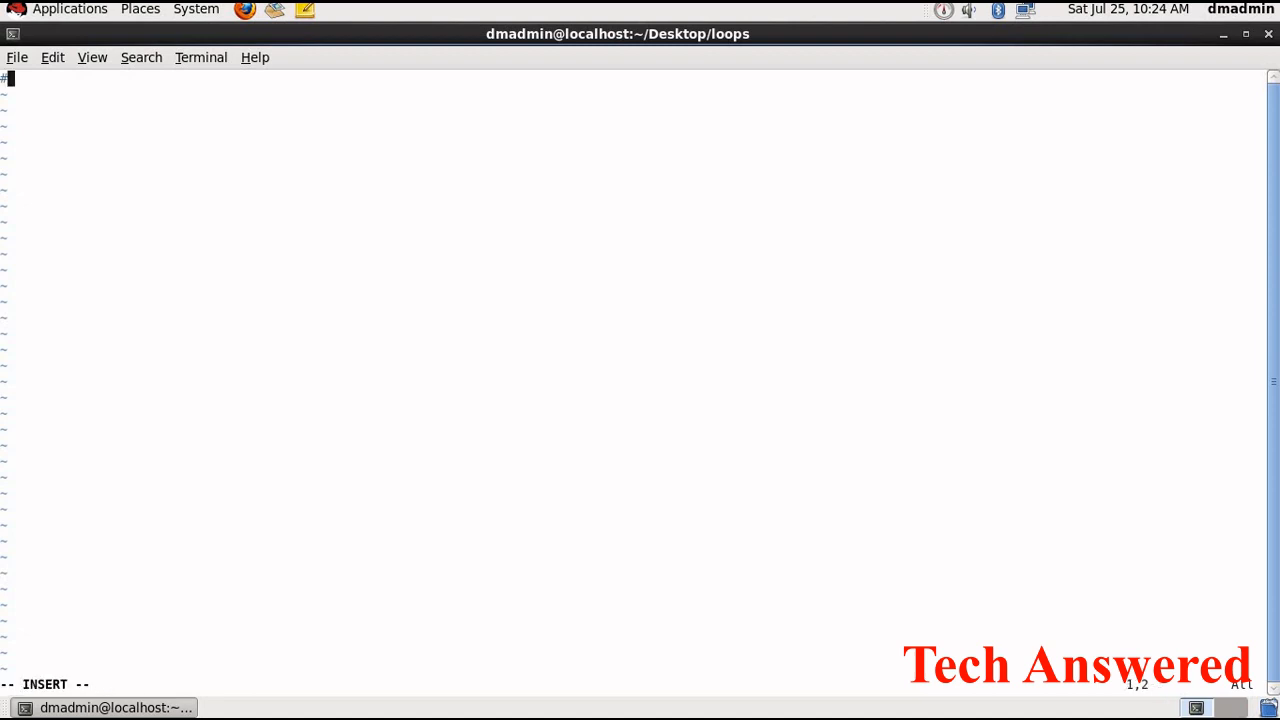
type("!")
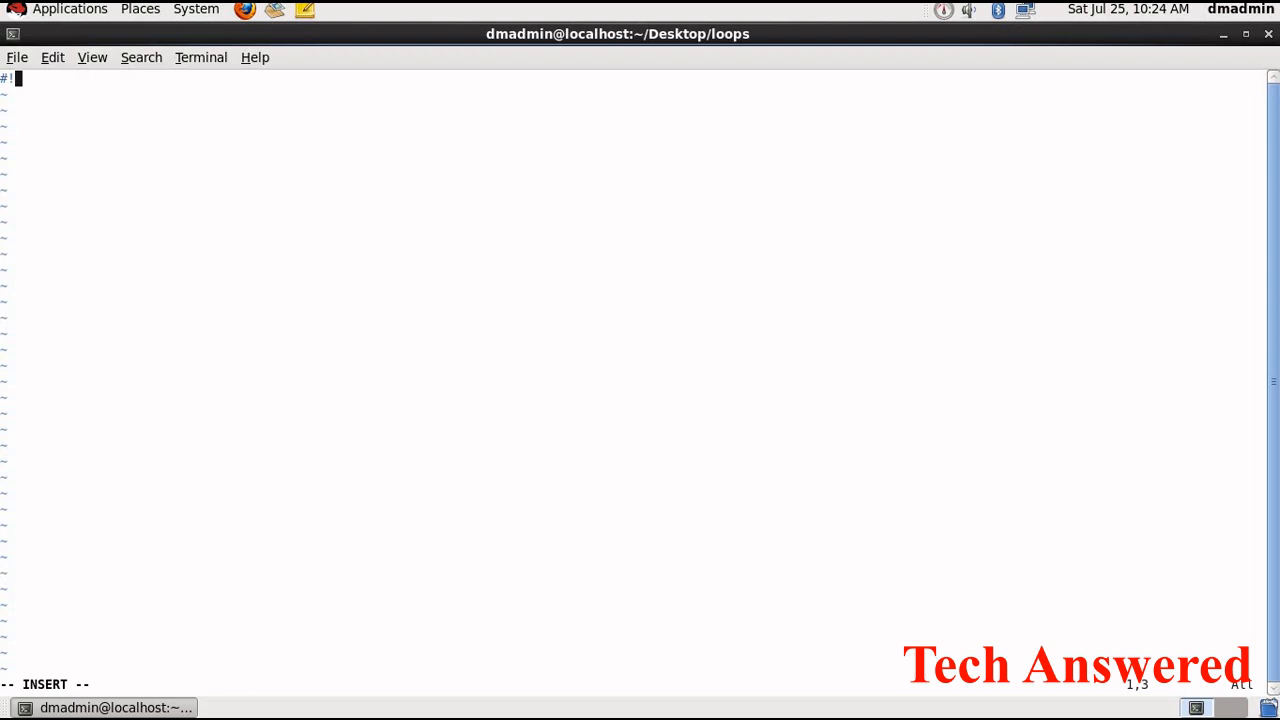
type("/bin/sh")
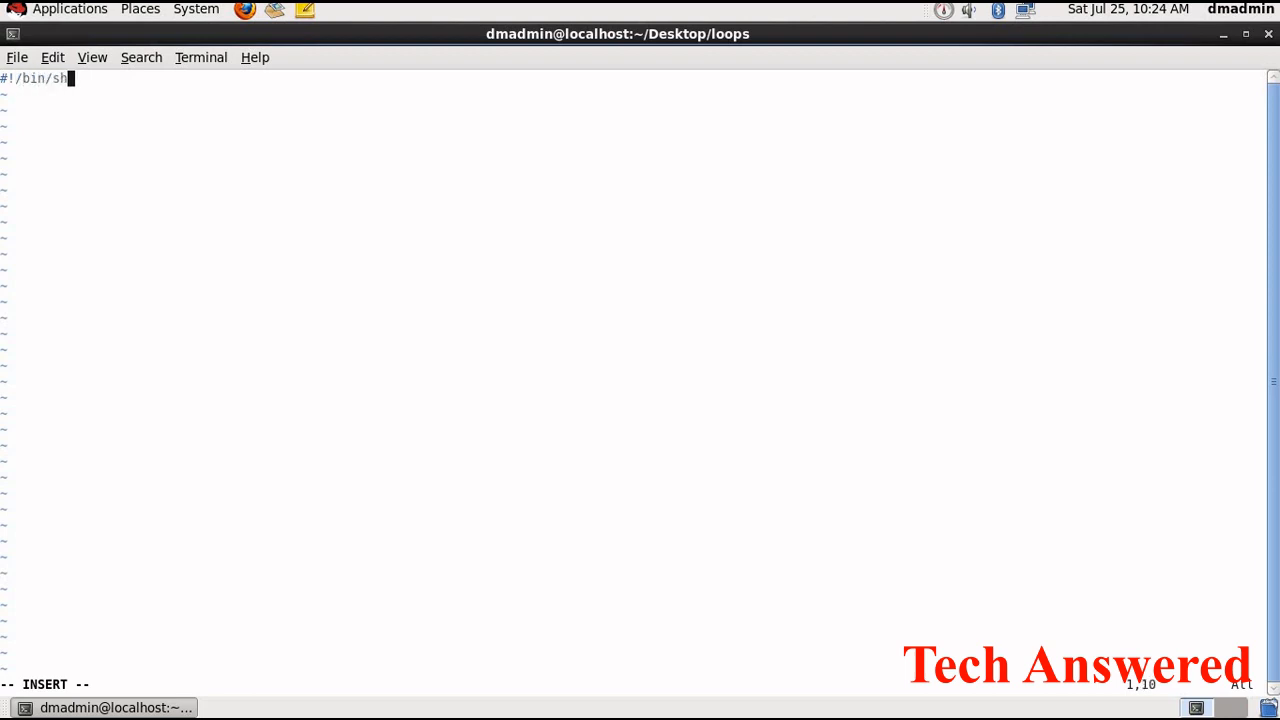
key("Return")
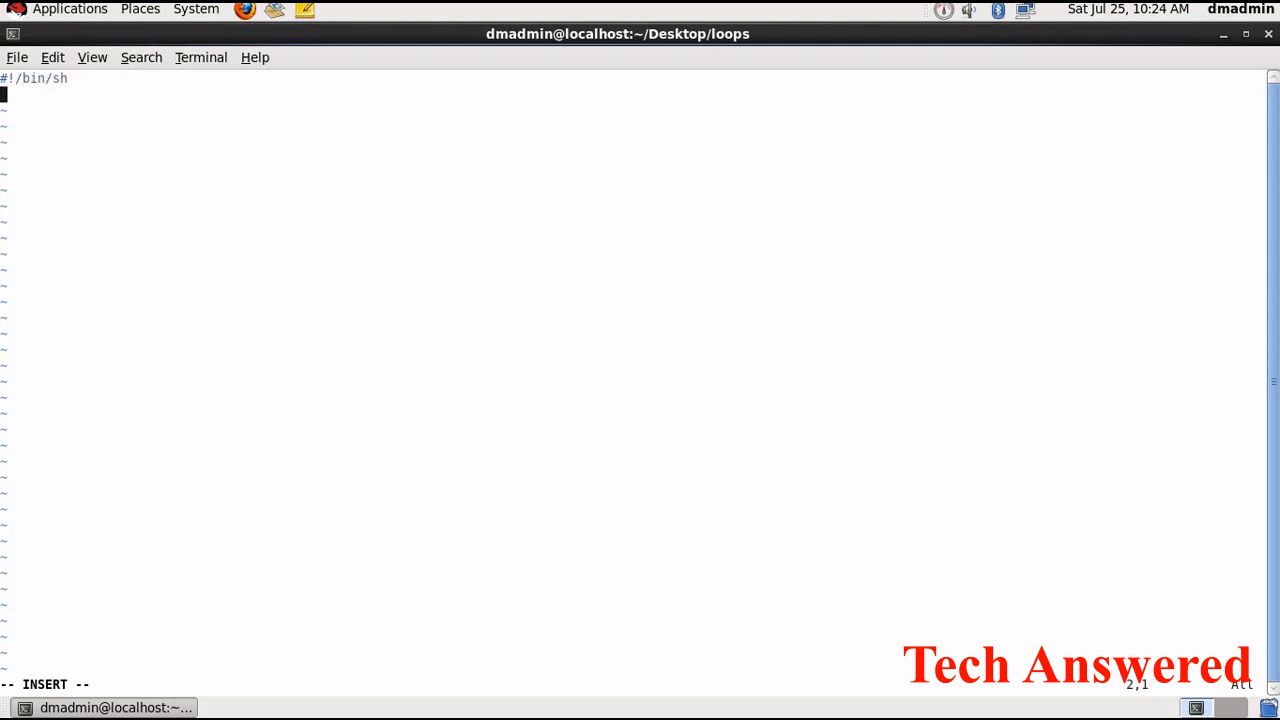
Begin a function declaration named greet_User
type("funct")
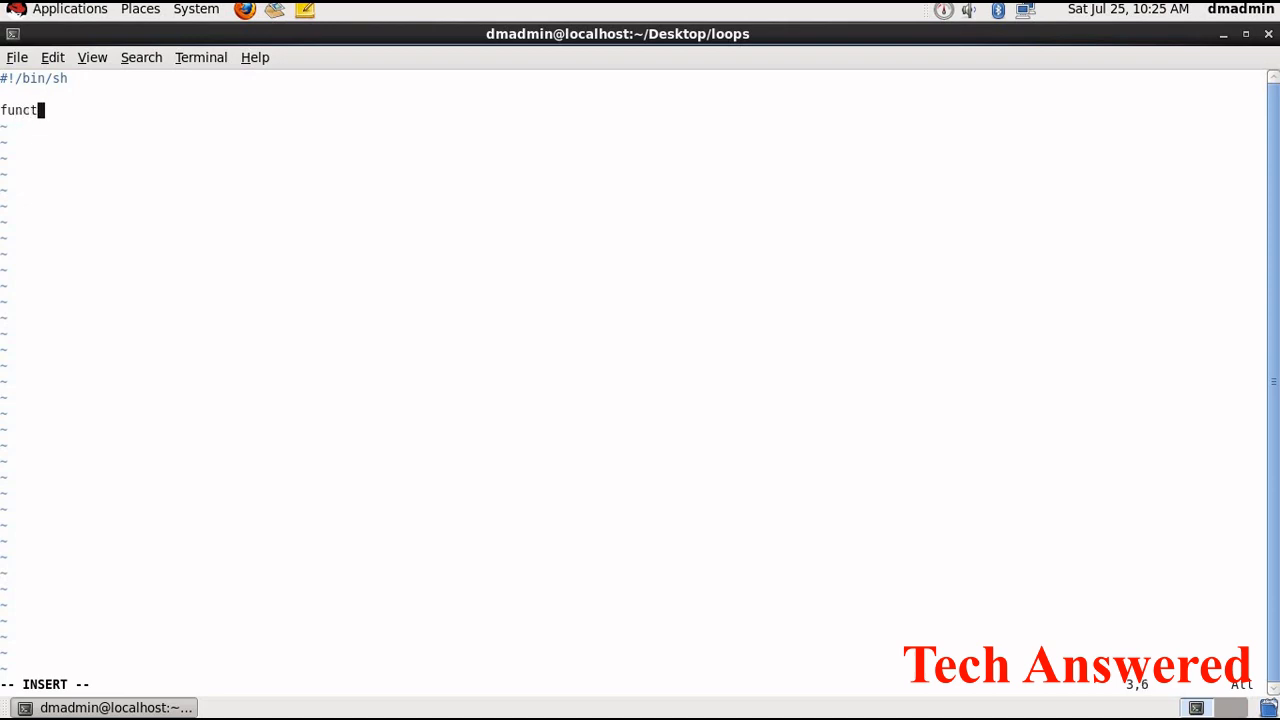
type("ion")
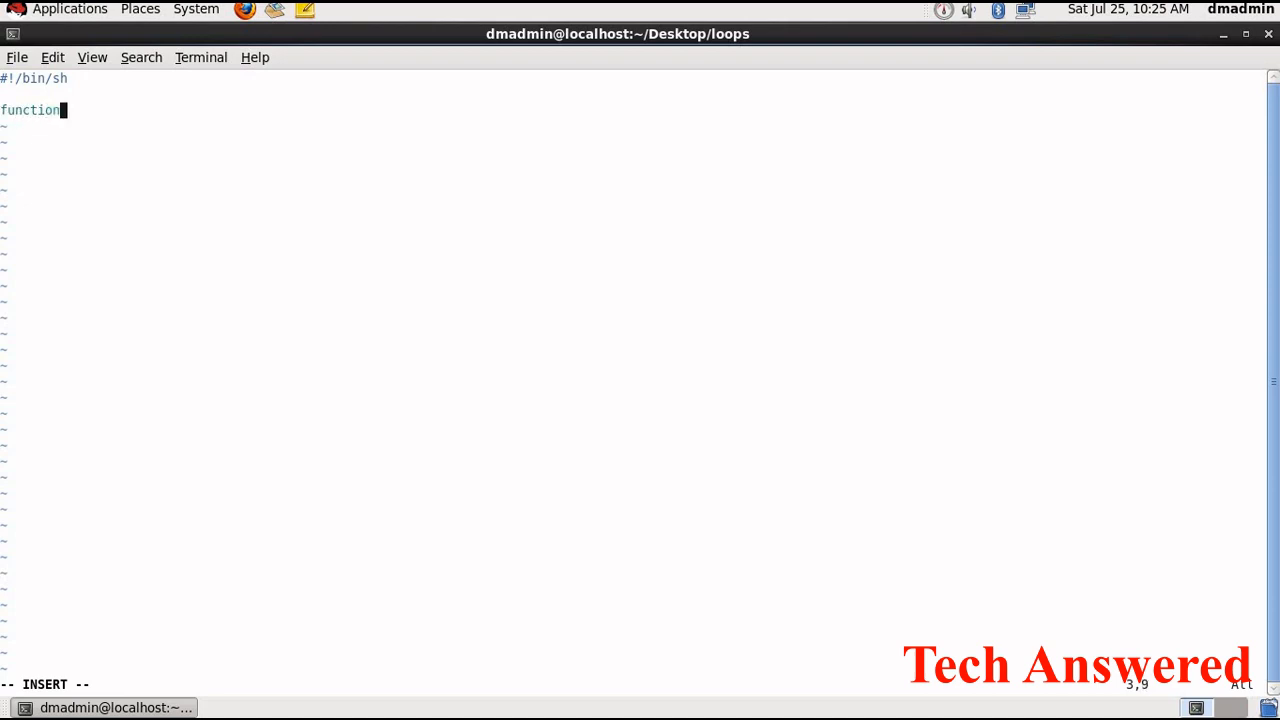
type("greet")
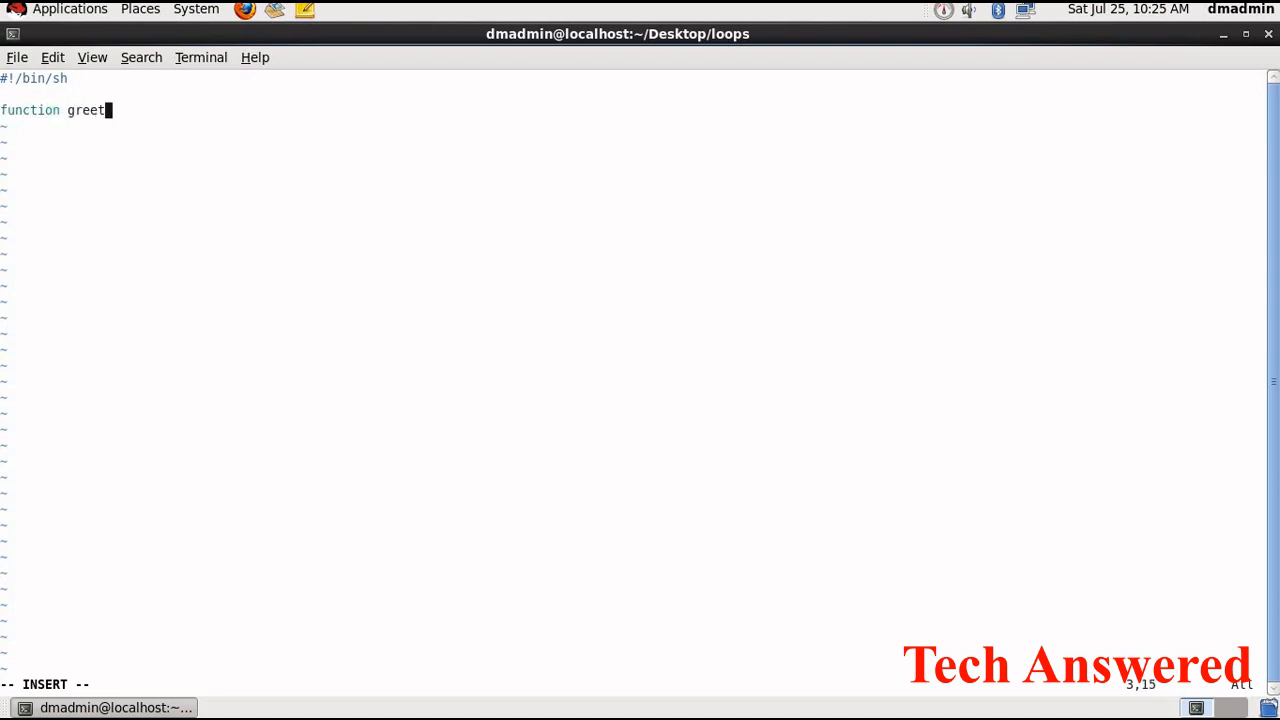
type("_u")
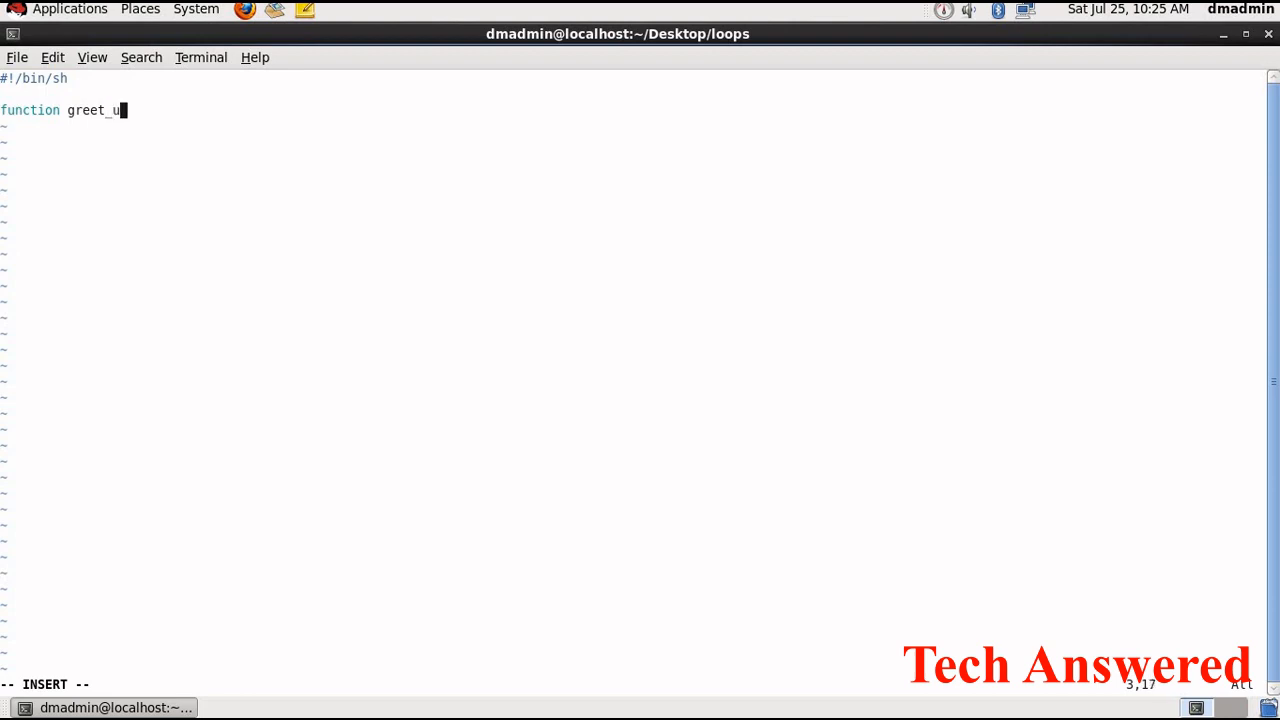
type("ser {")
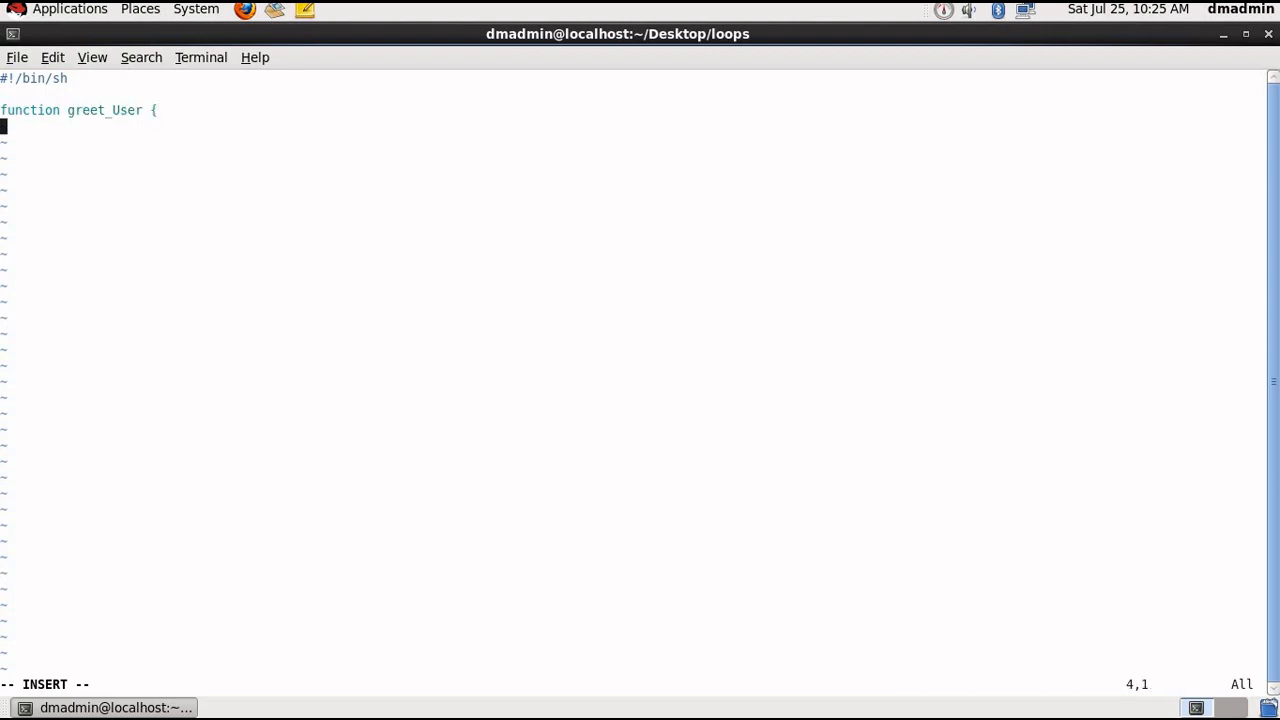
Add a read -p "Enter your name:" line storing the input in name
type("e")
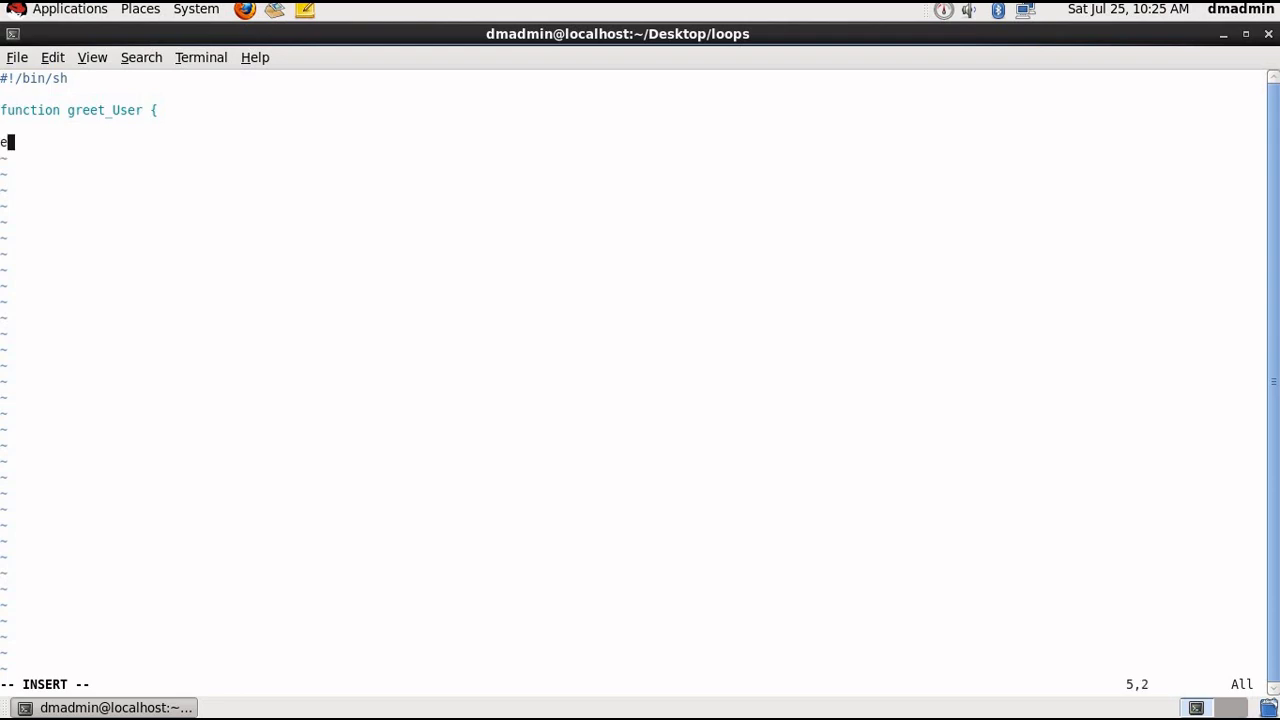
type("cho")
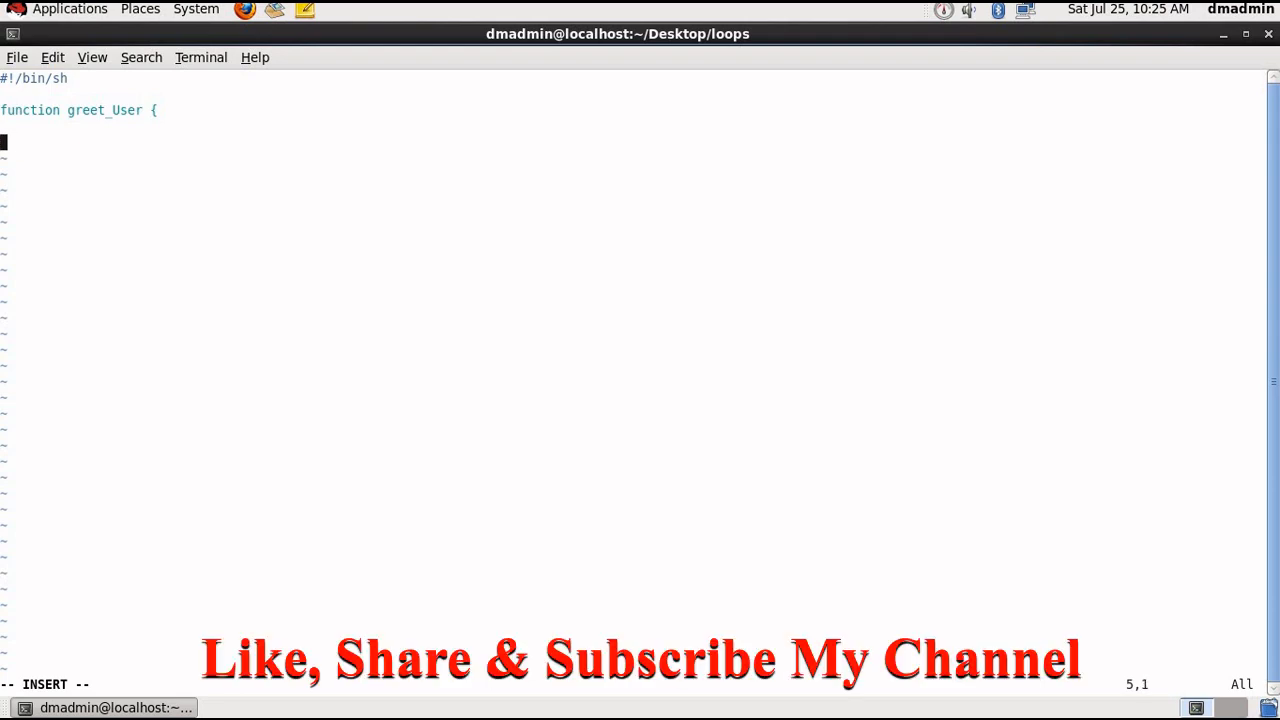
type("read")
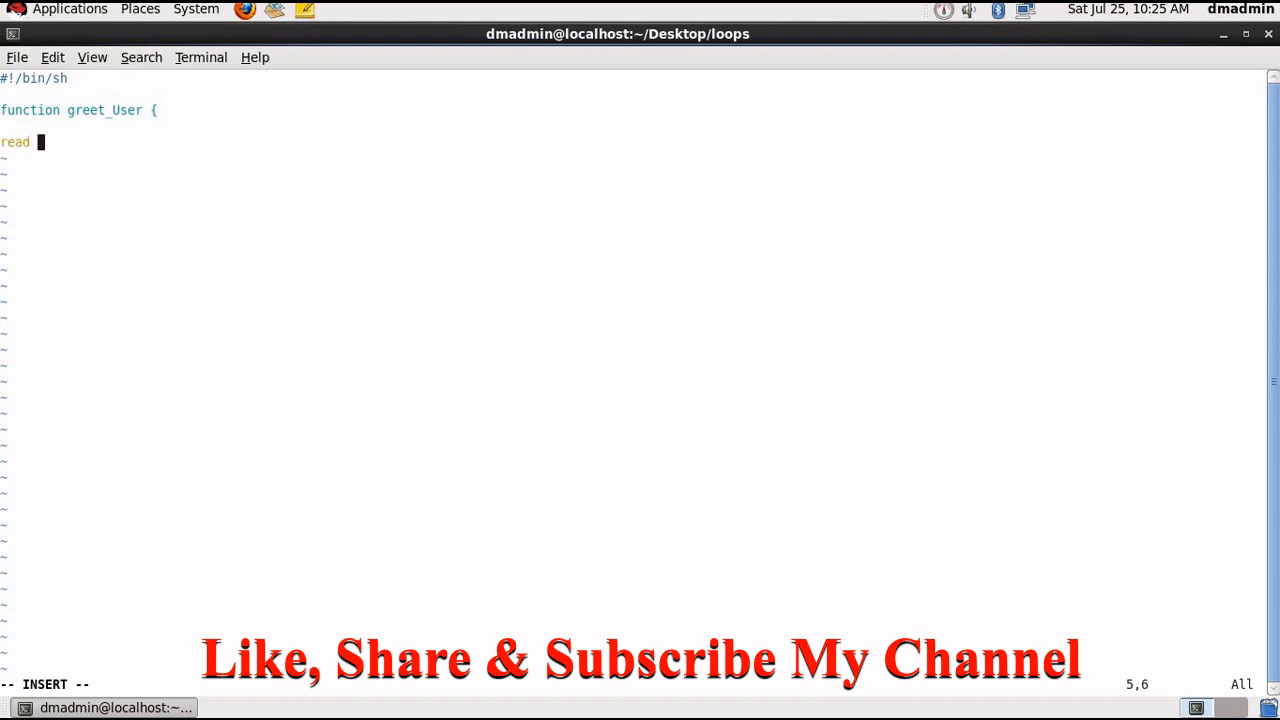
type("-p")
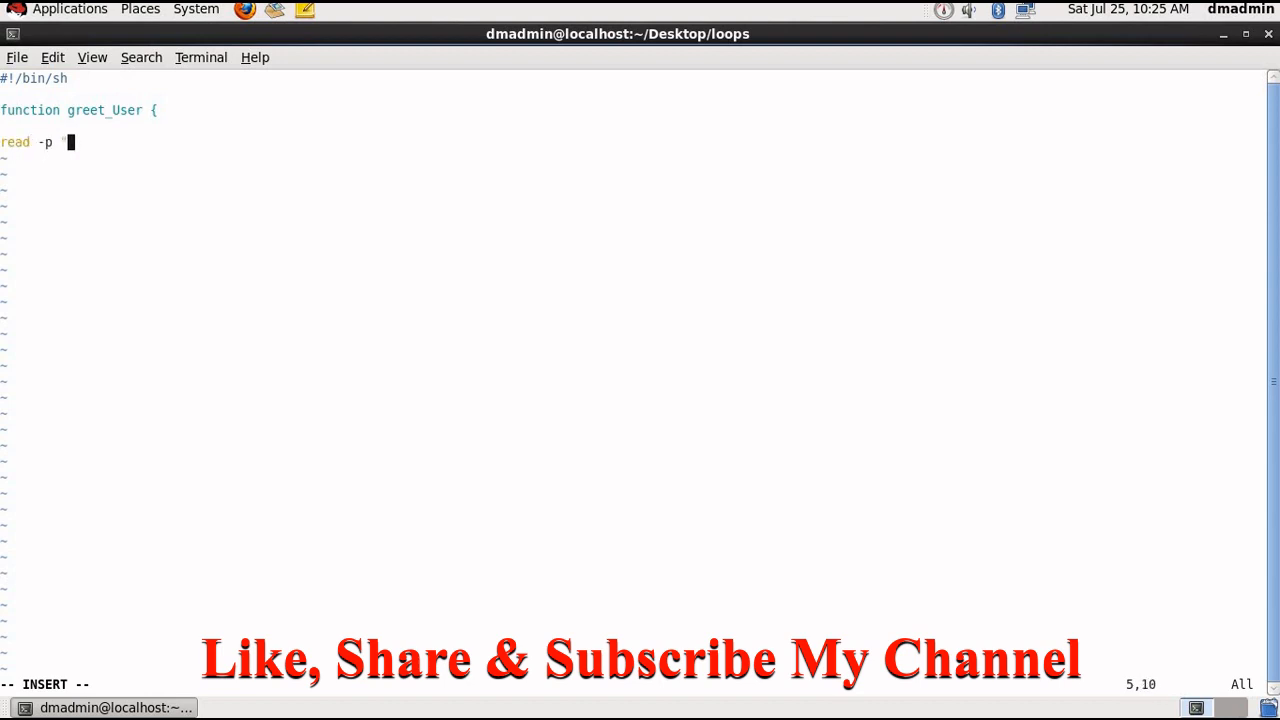
type("\"Enter y")
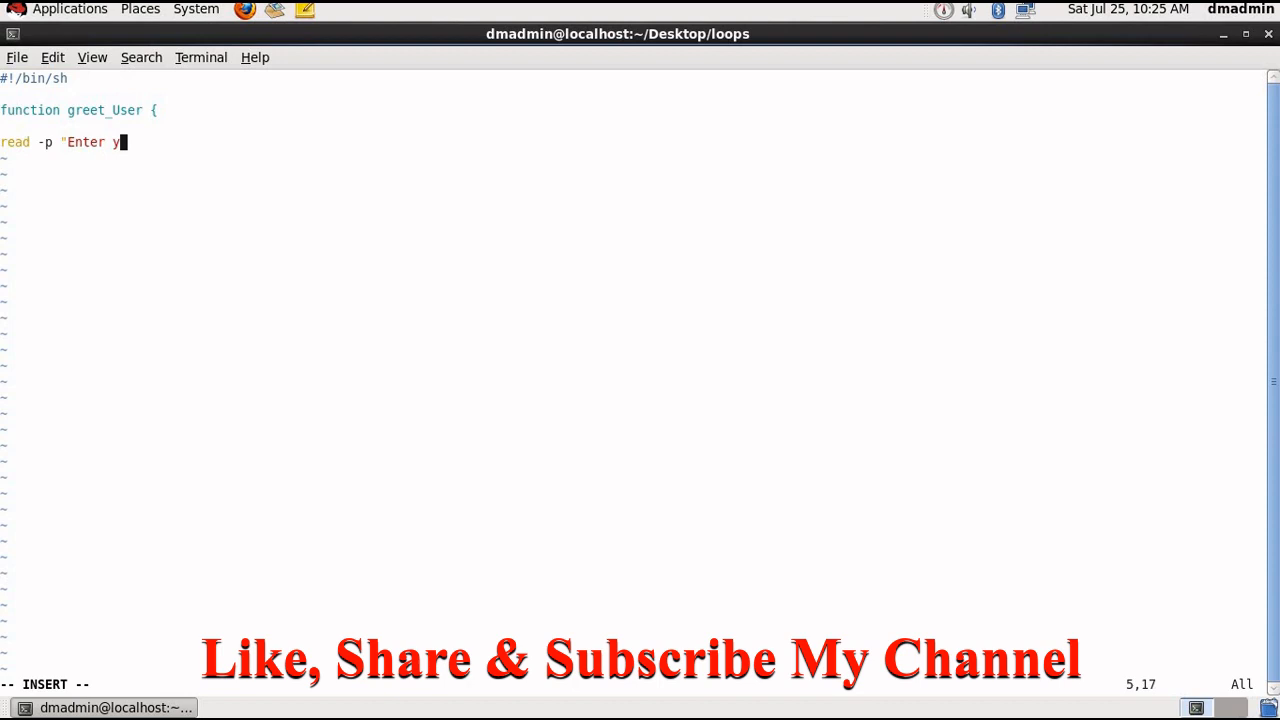
type("our name:")
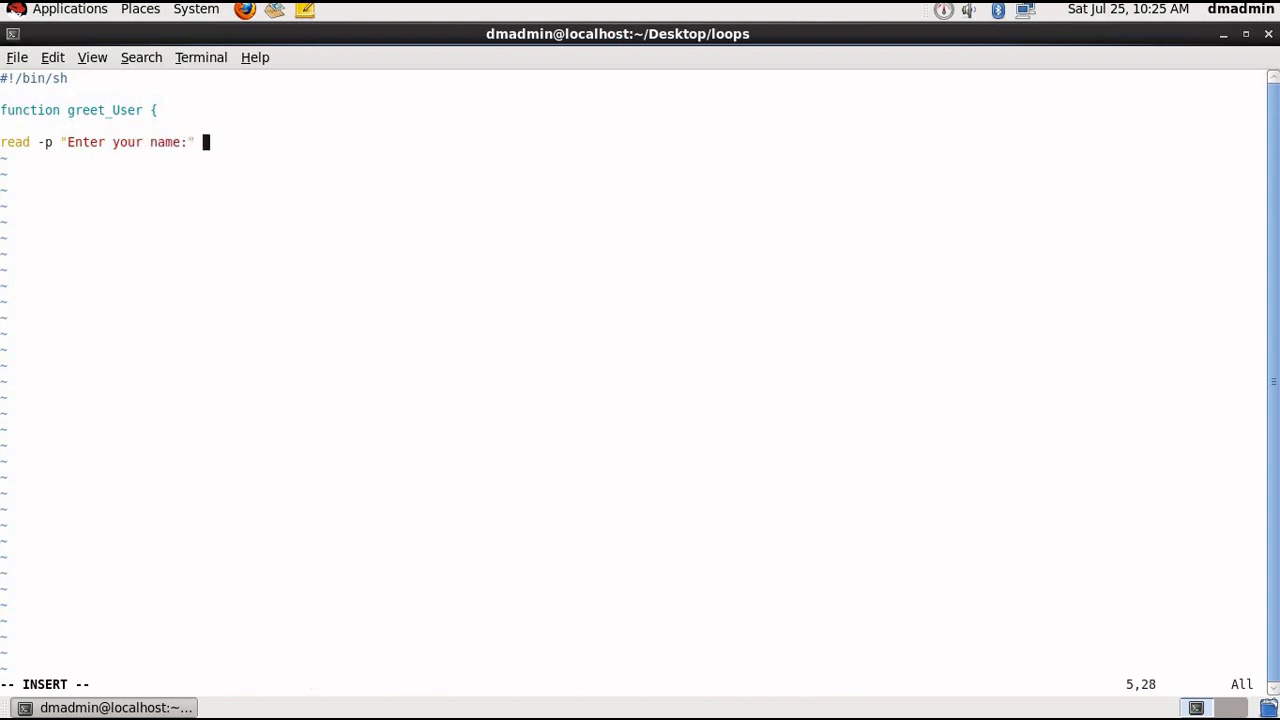
type("nam")
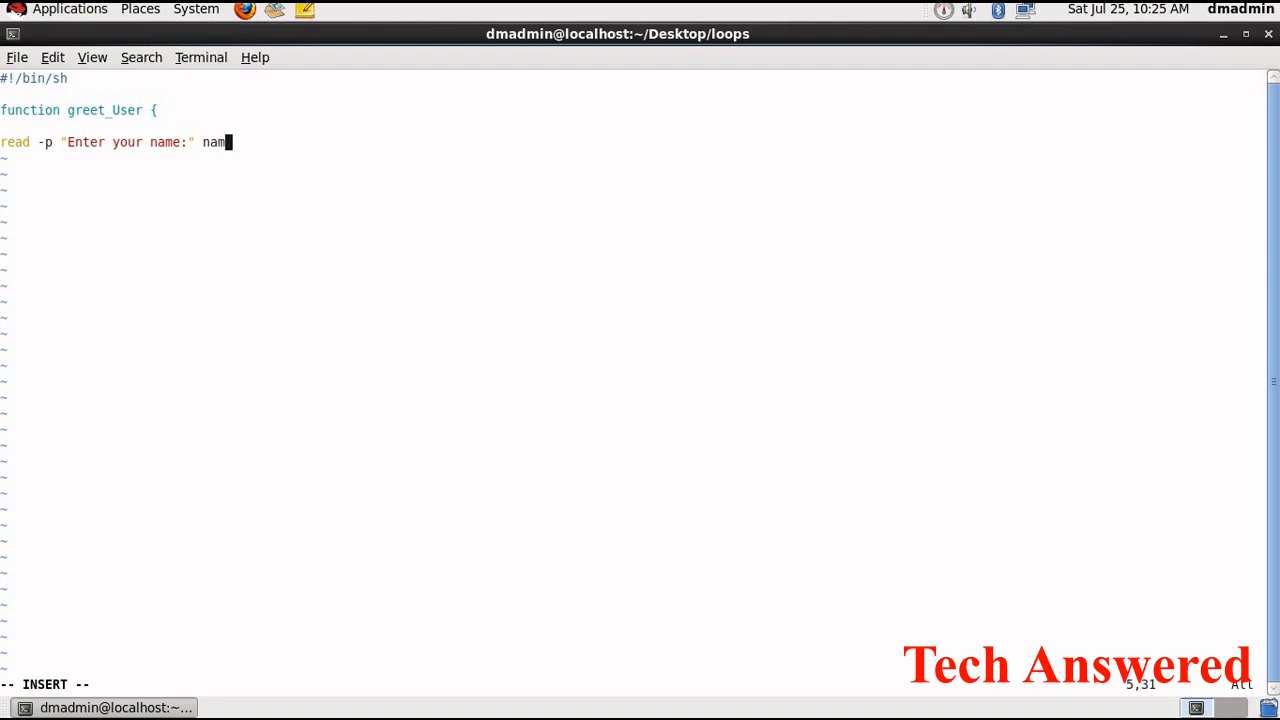
type("e")
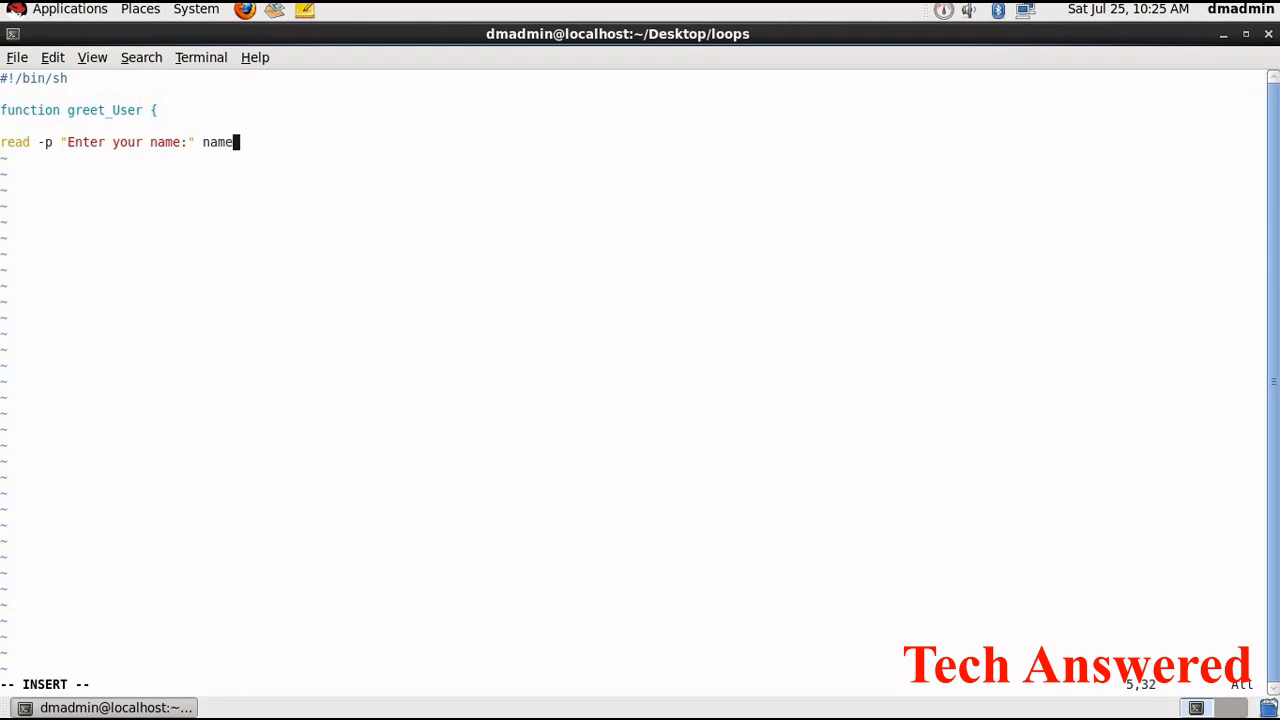
key("Return")
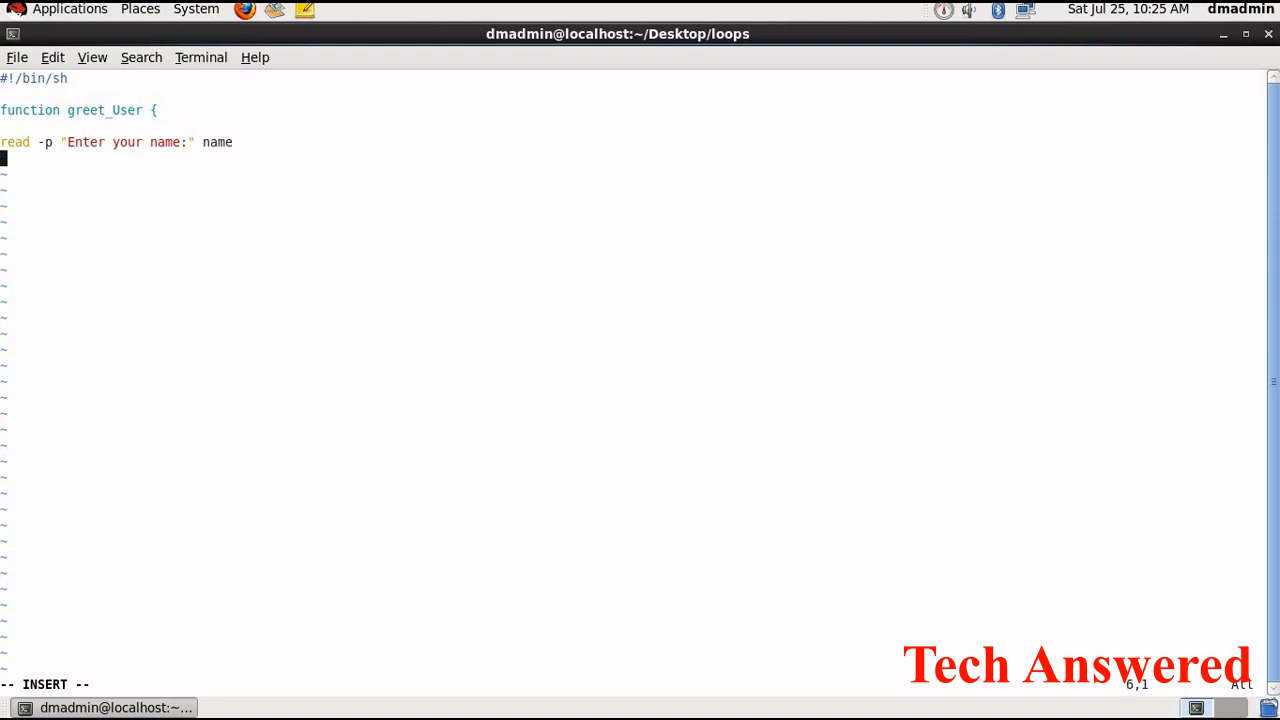
Echo the greeting "Hello $name ! welcome to Linux" inside greet_User
type("echo")
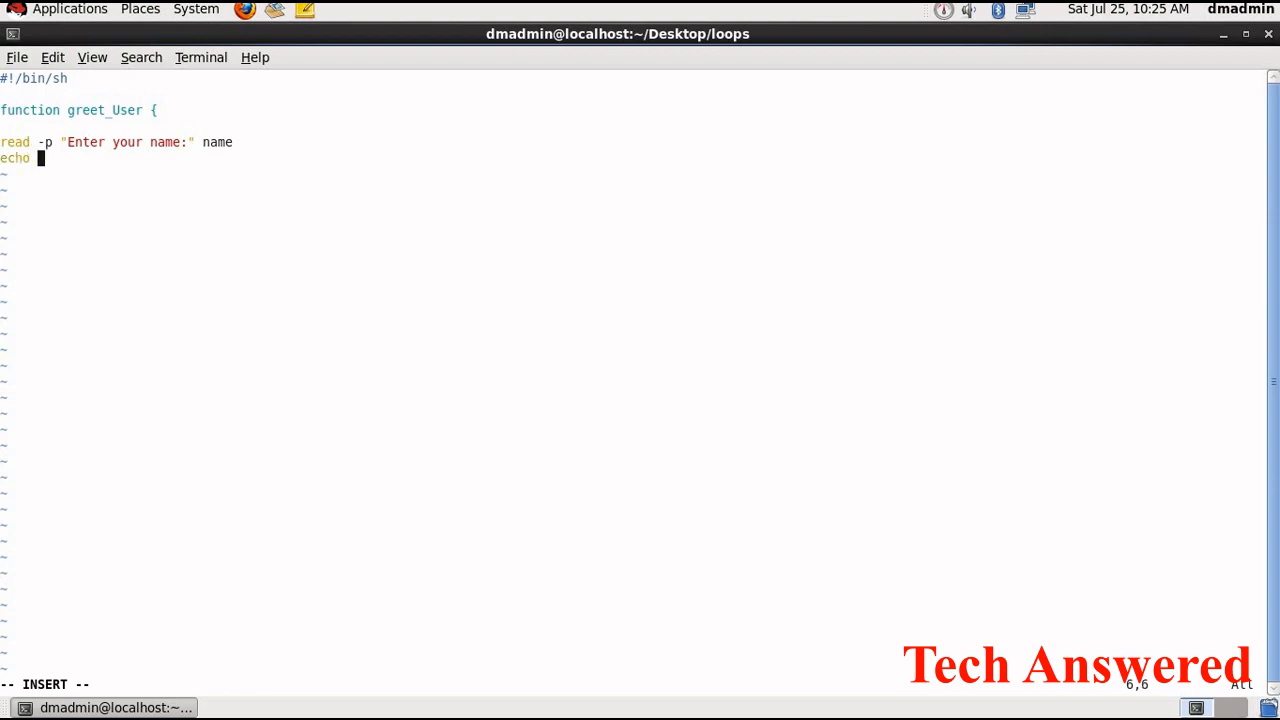
type("\"He")
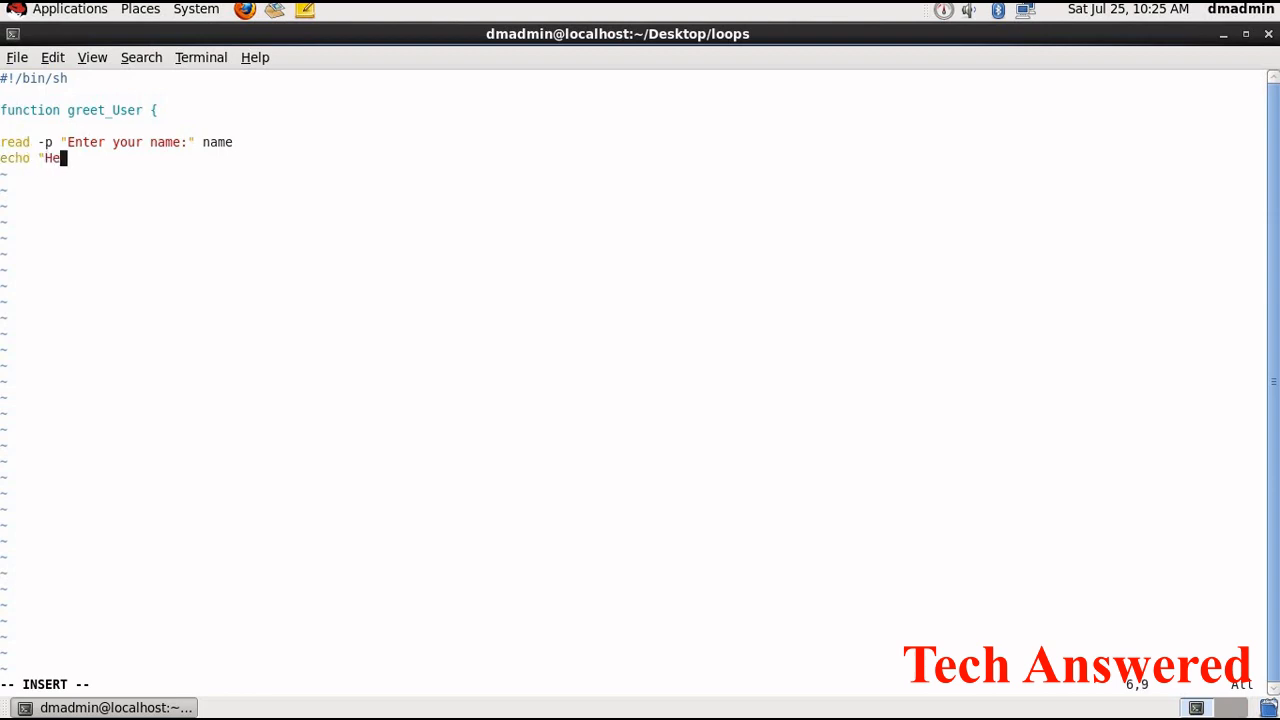
type("llo")
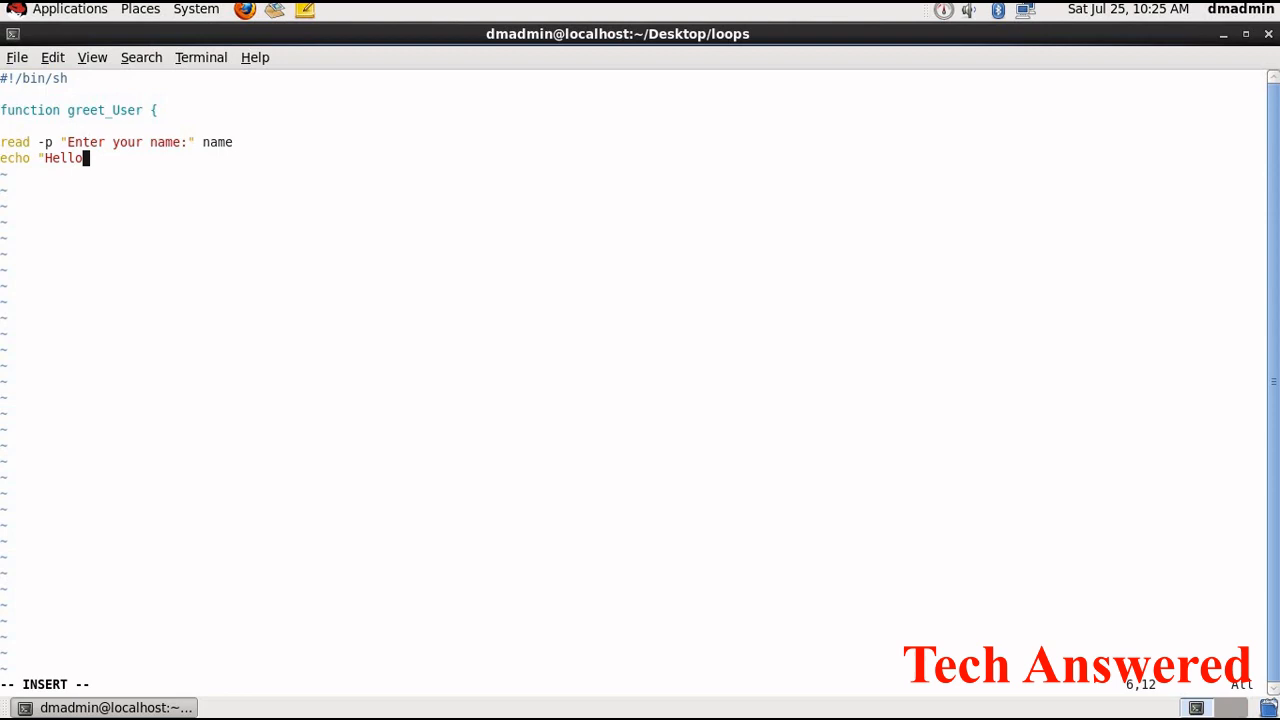
type("! we")
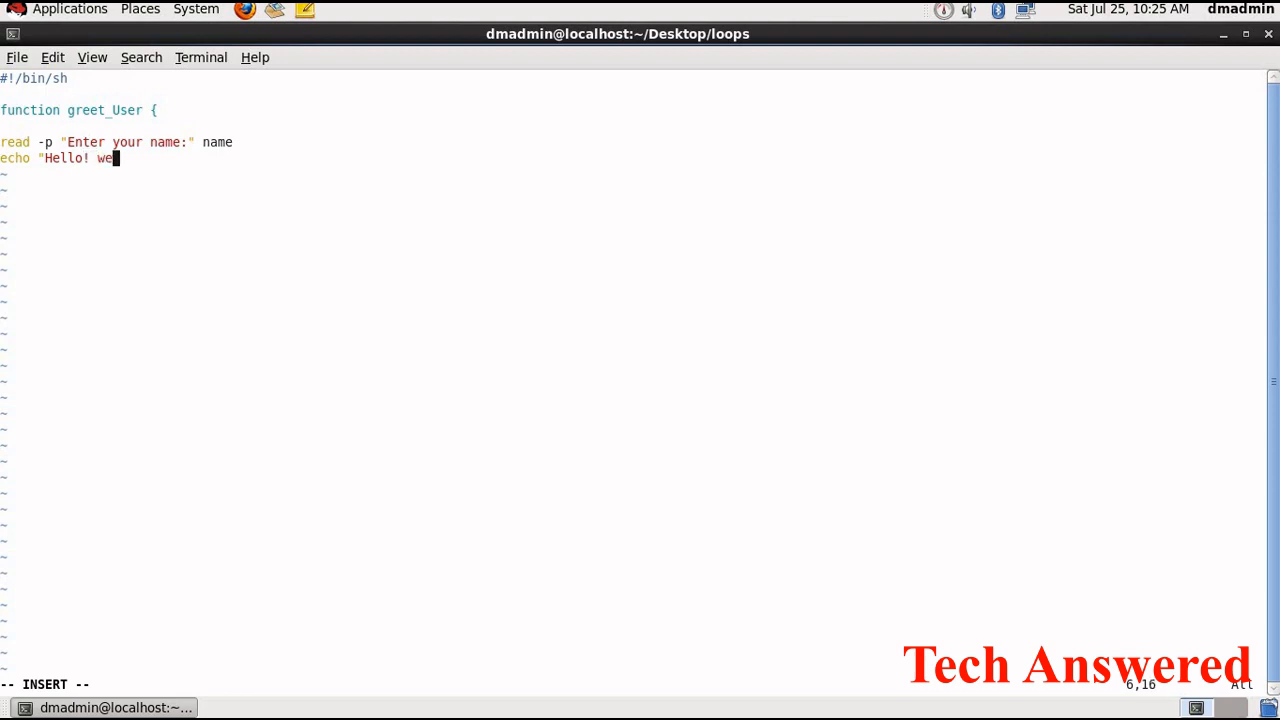
type("lcome to")
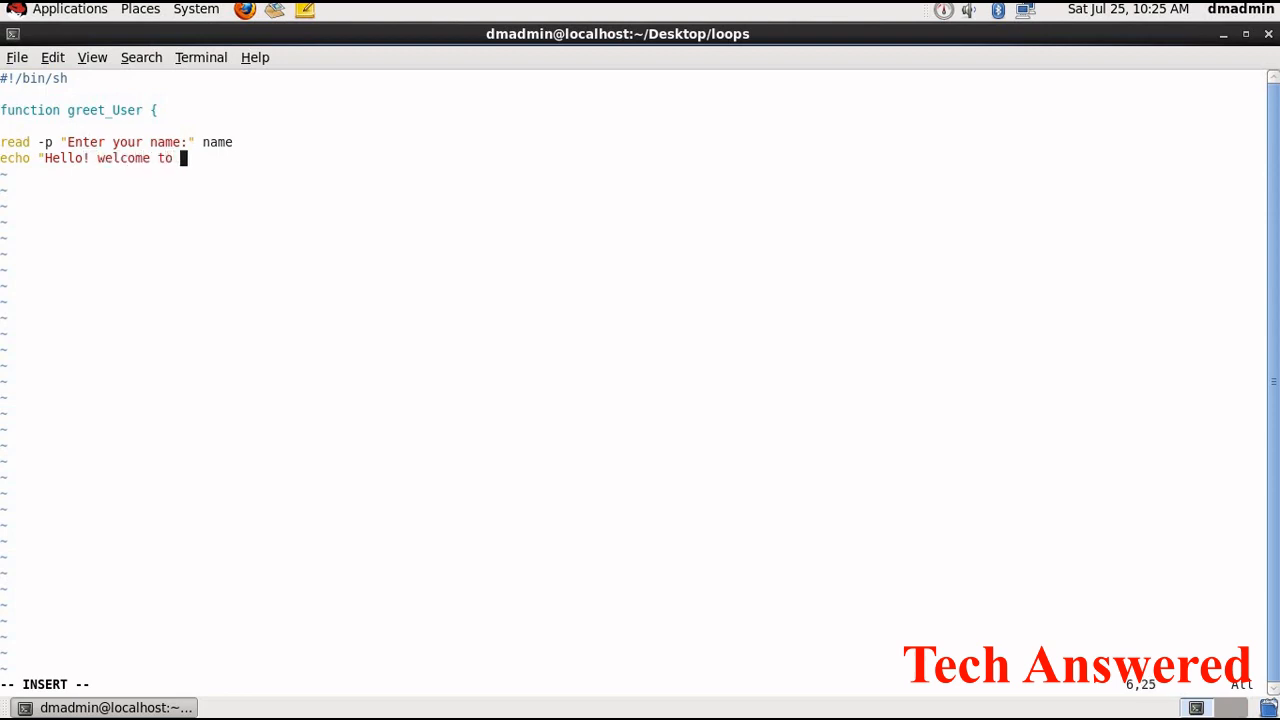
type("L")
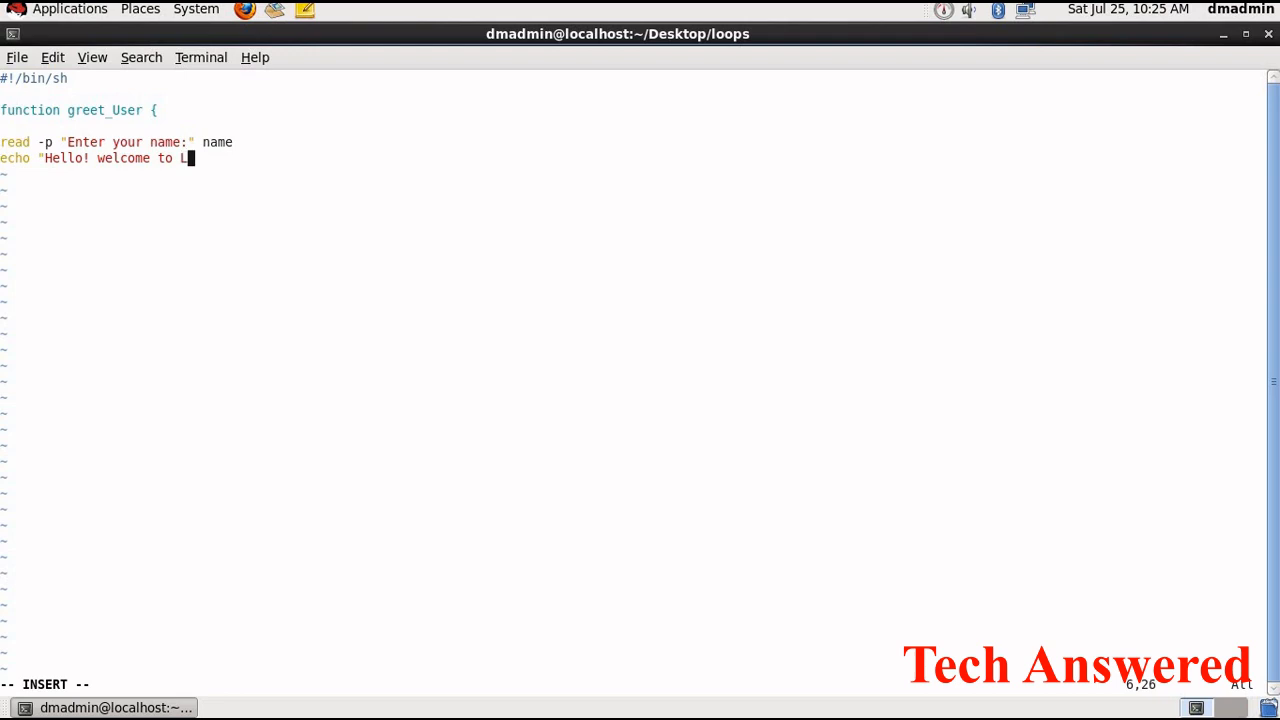
type("inux")
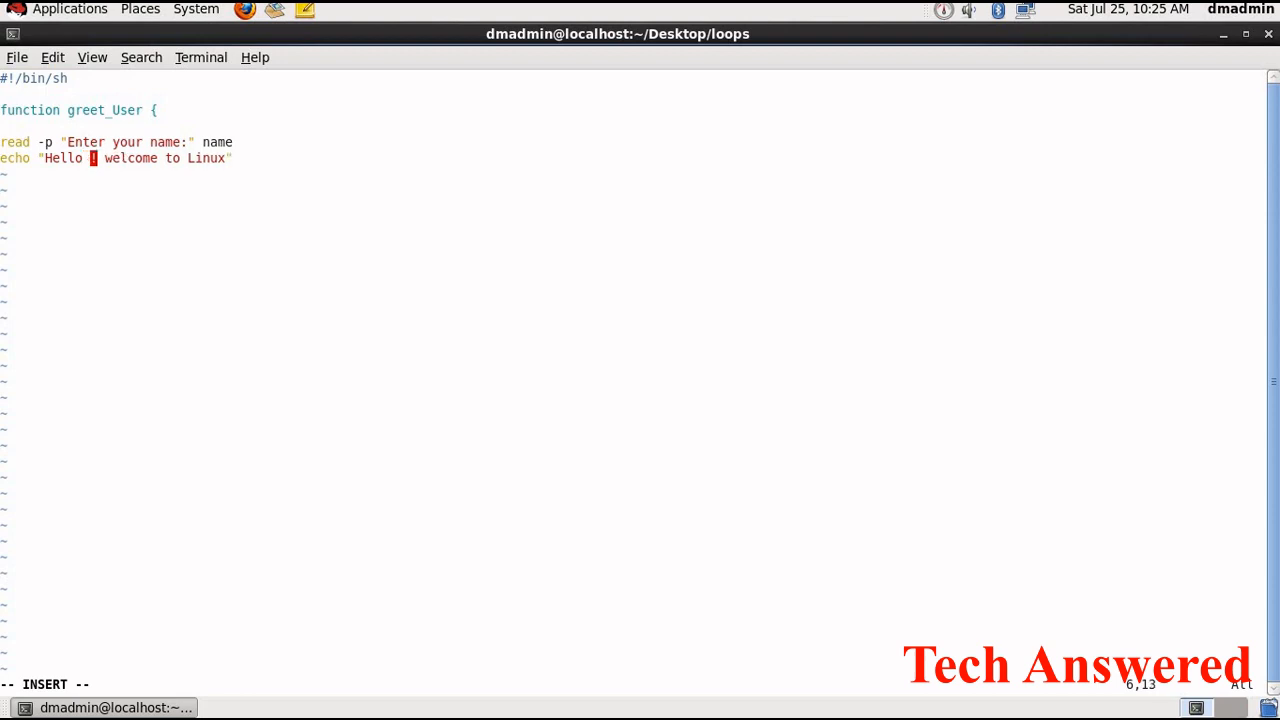
type("$name")
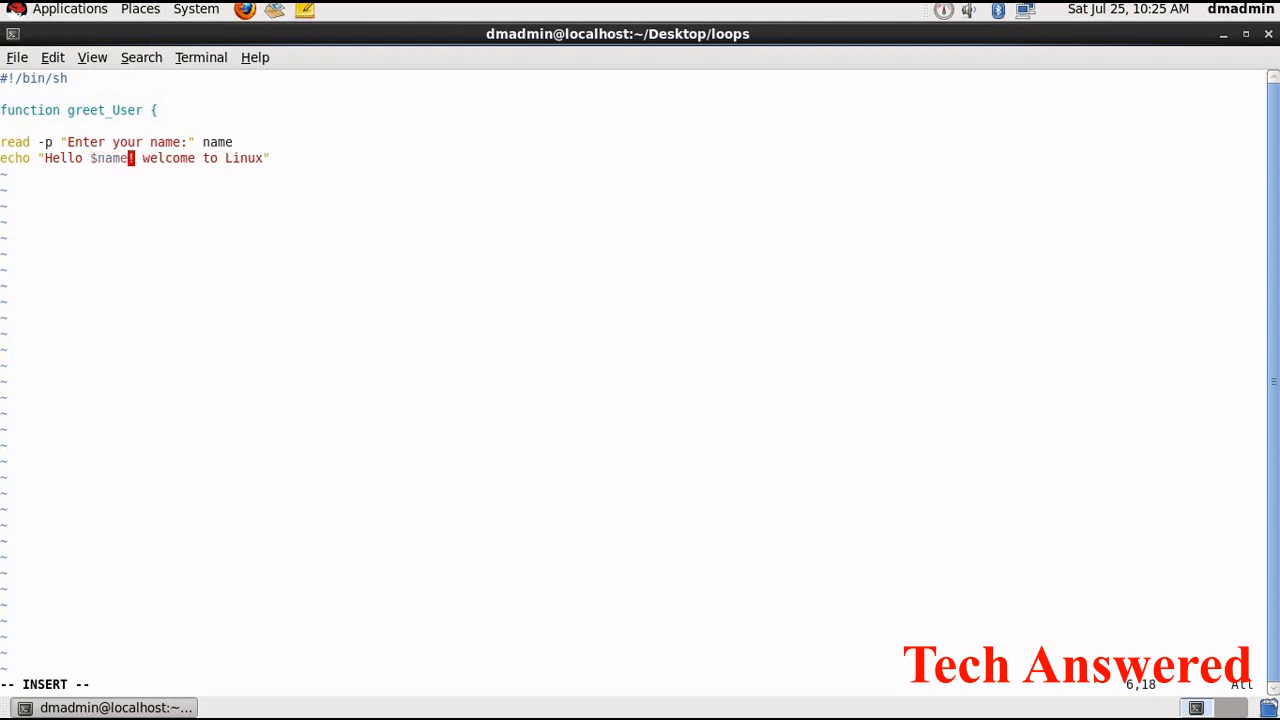
type("!")
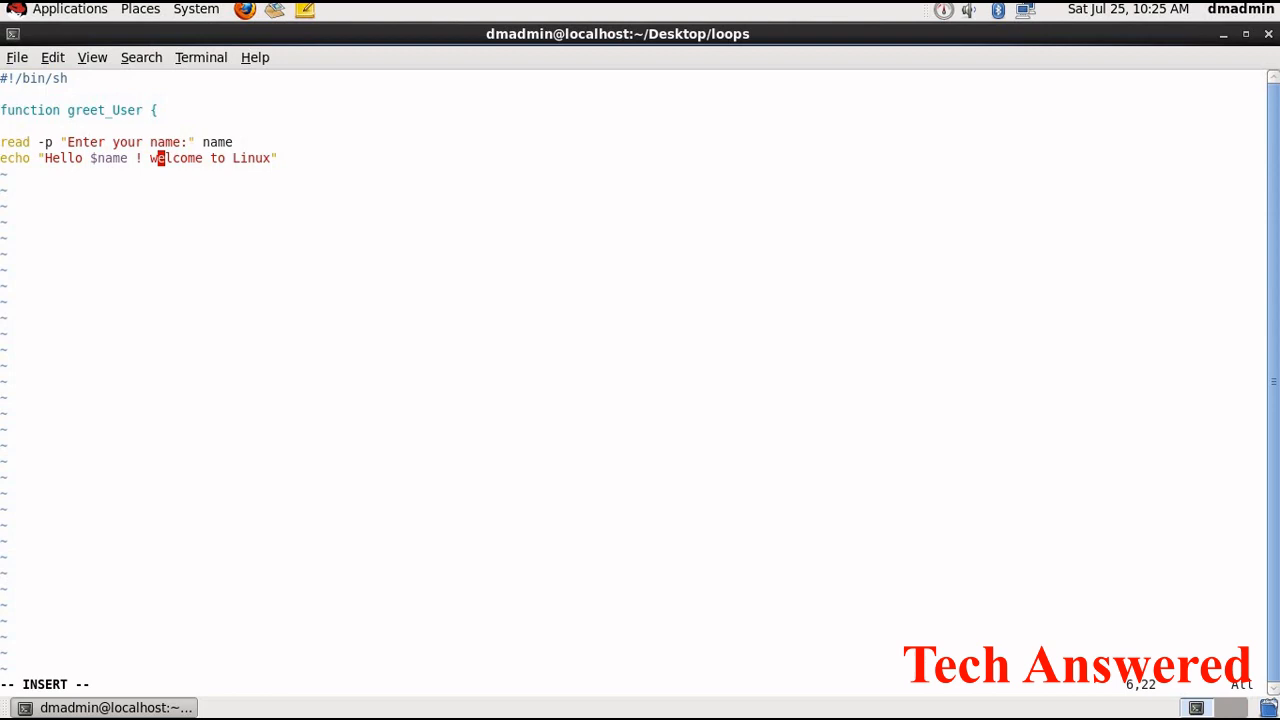
key("Return")
type("}")
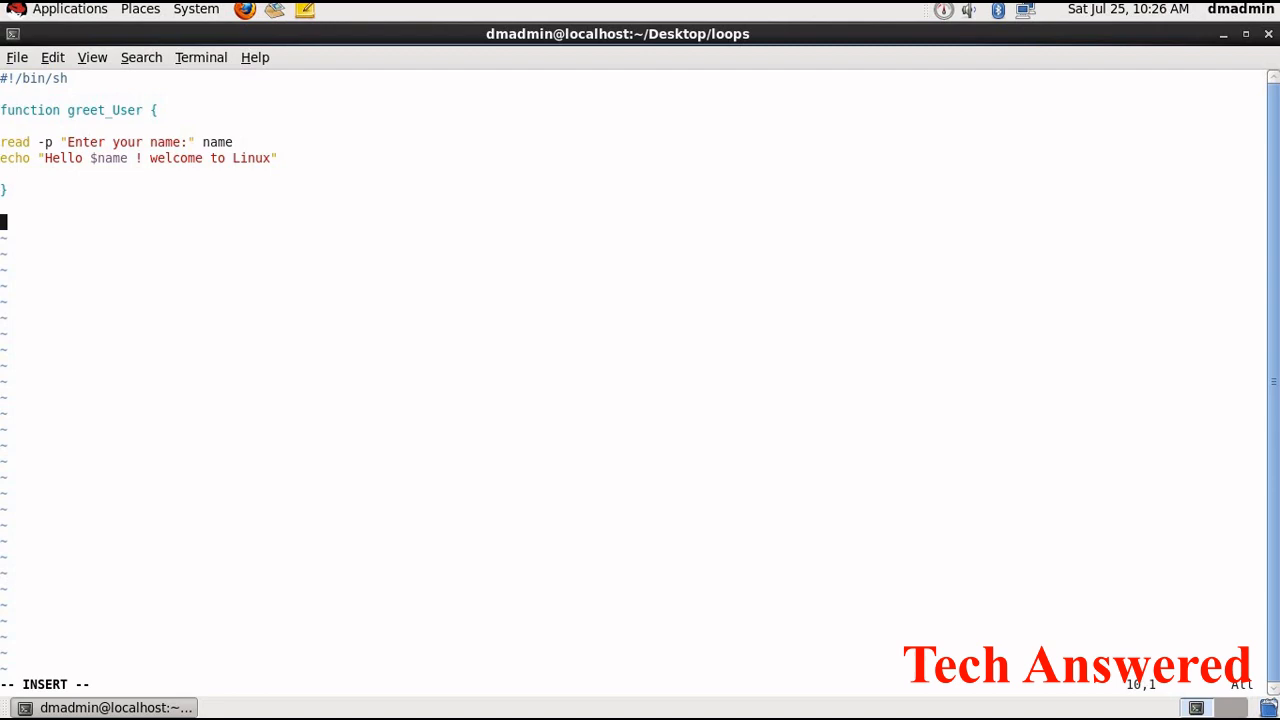
Add a greet_User call after the function, then save and quit vi
type("greet")
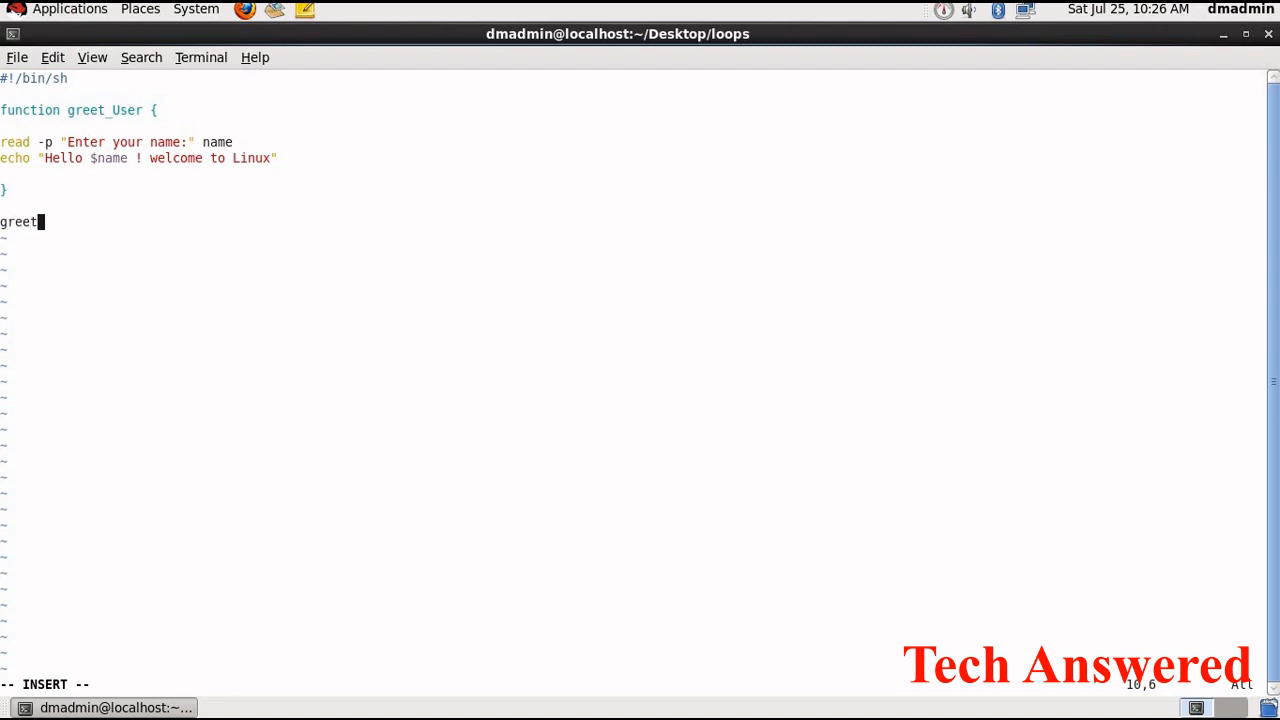
type("_User")
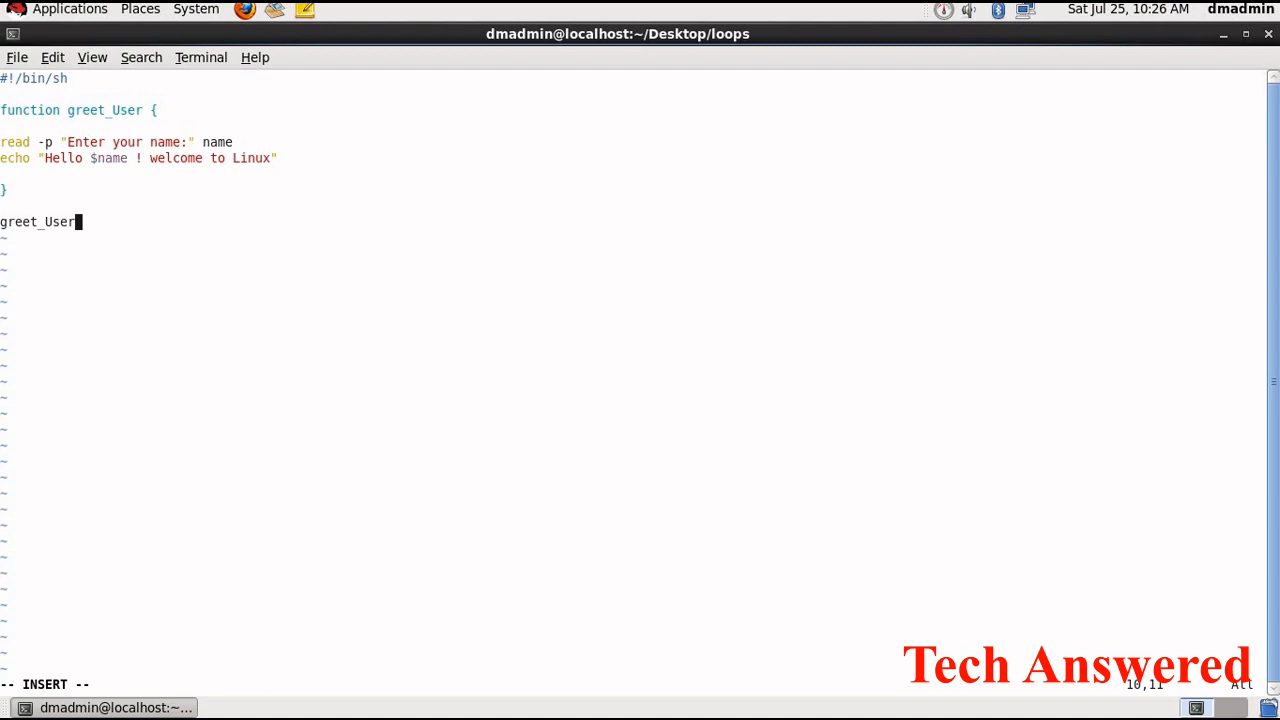
key("Return")
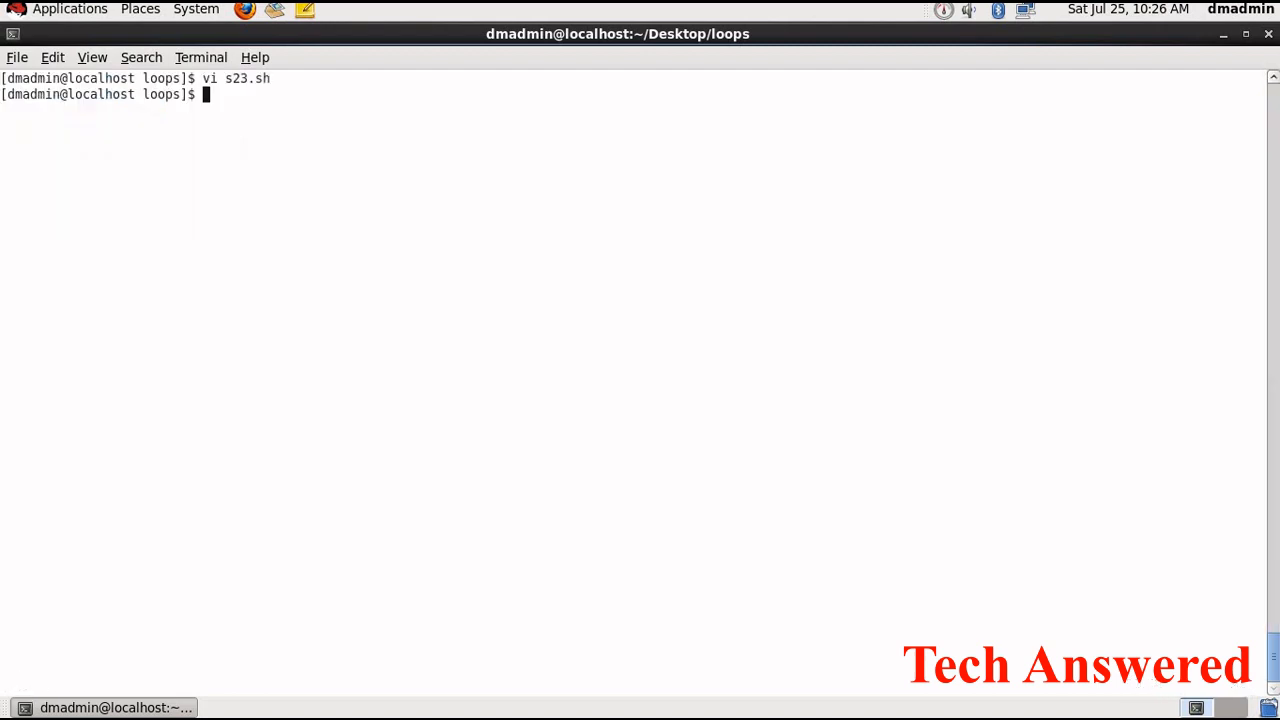
Run sh s23.sh and enter the name Prashant to get the greeting
type("s")
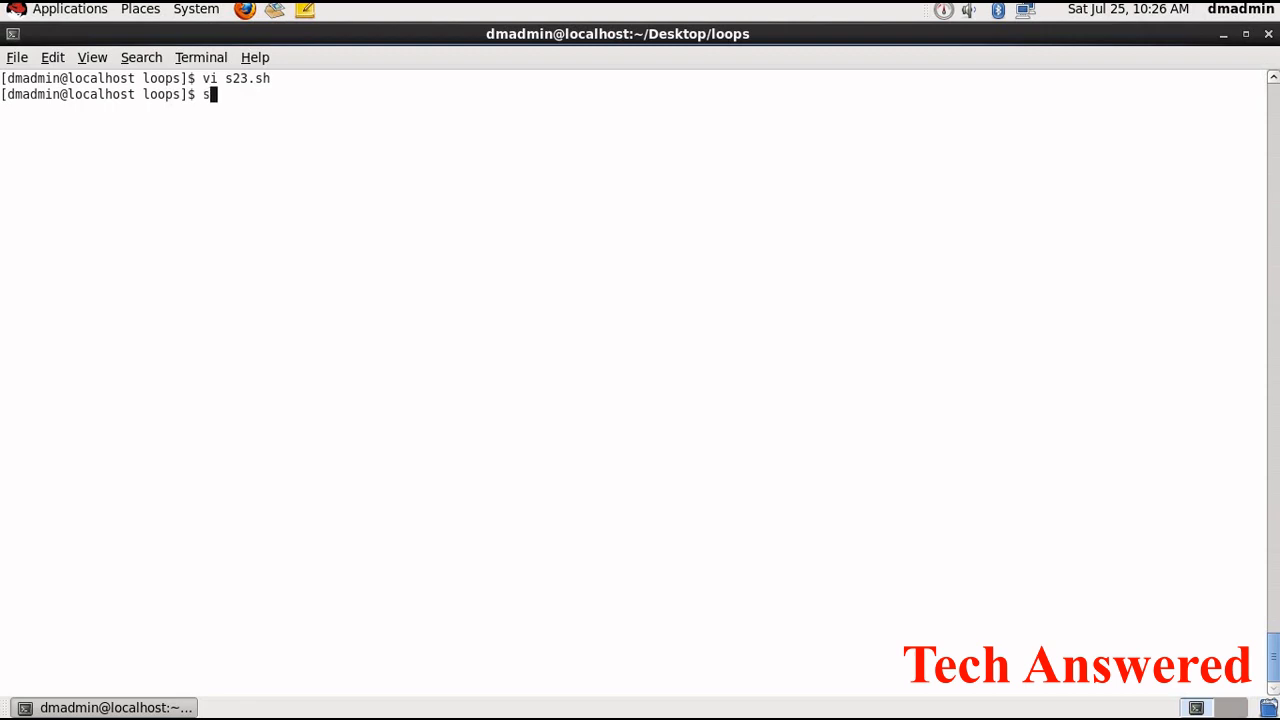
type("h s23.sh")
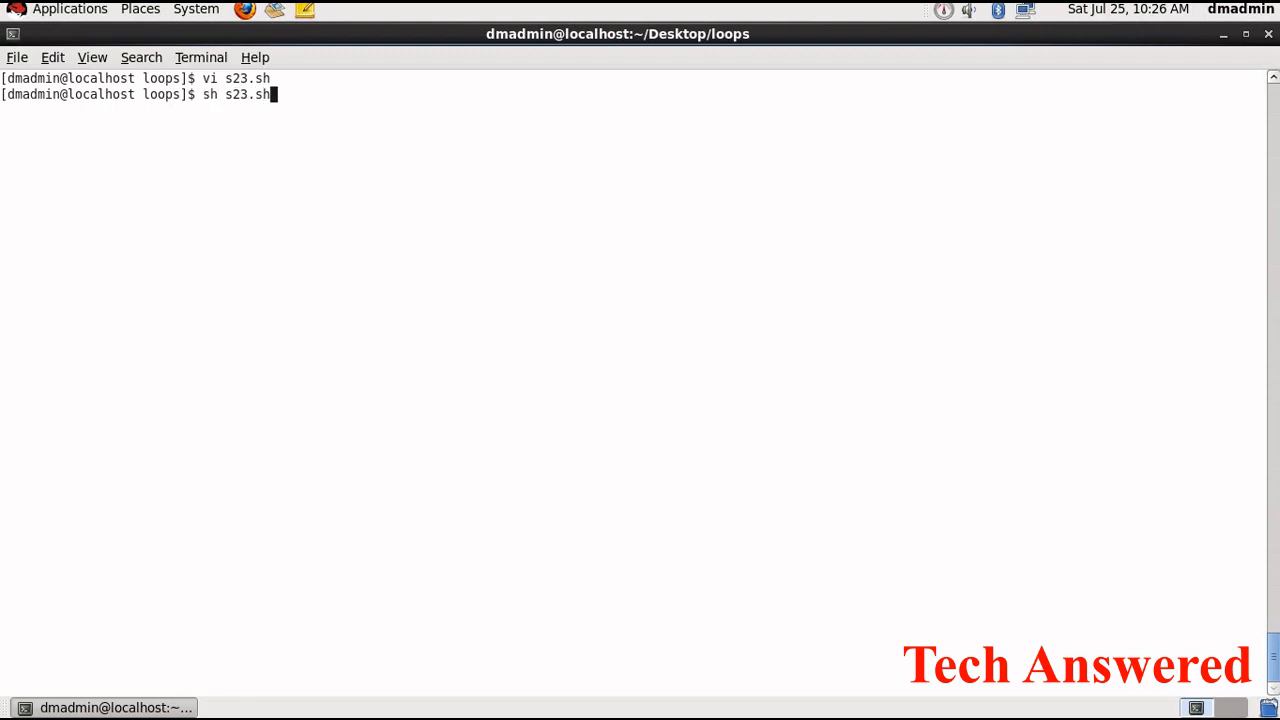
key("Return")
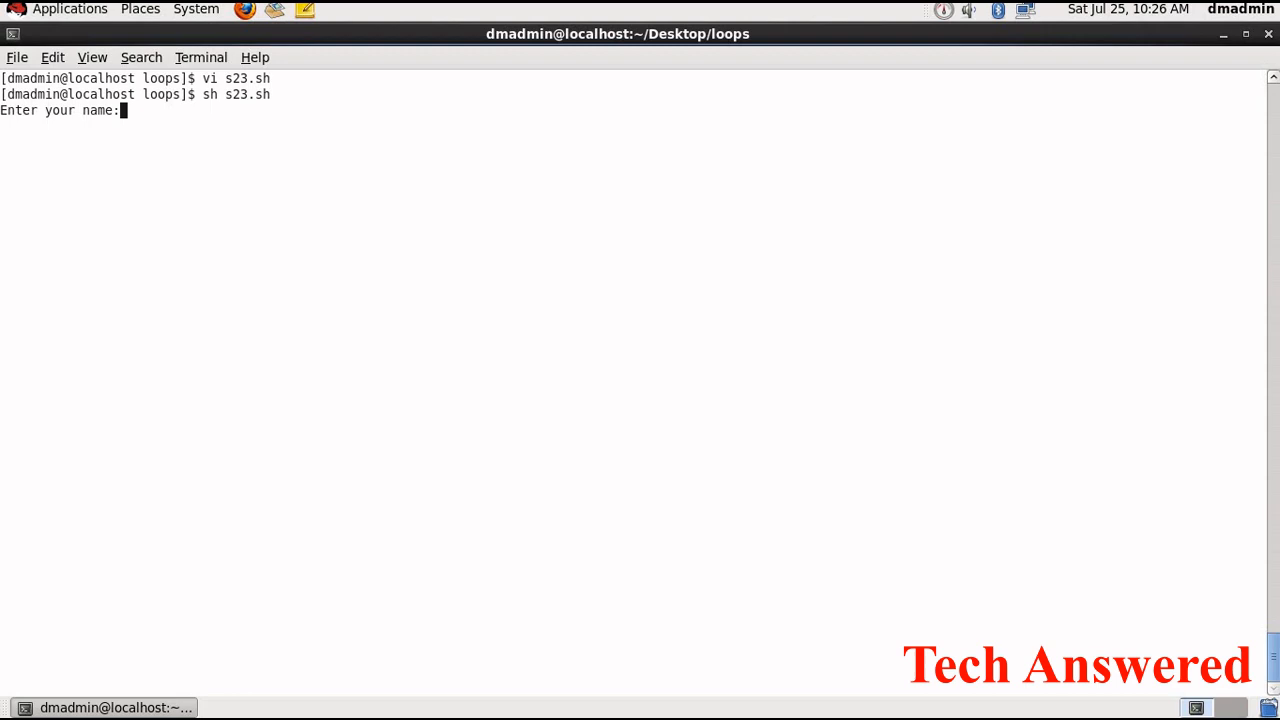
type("Prashan")
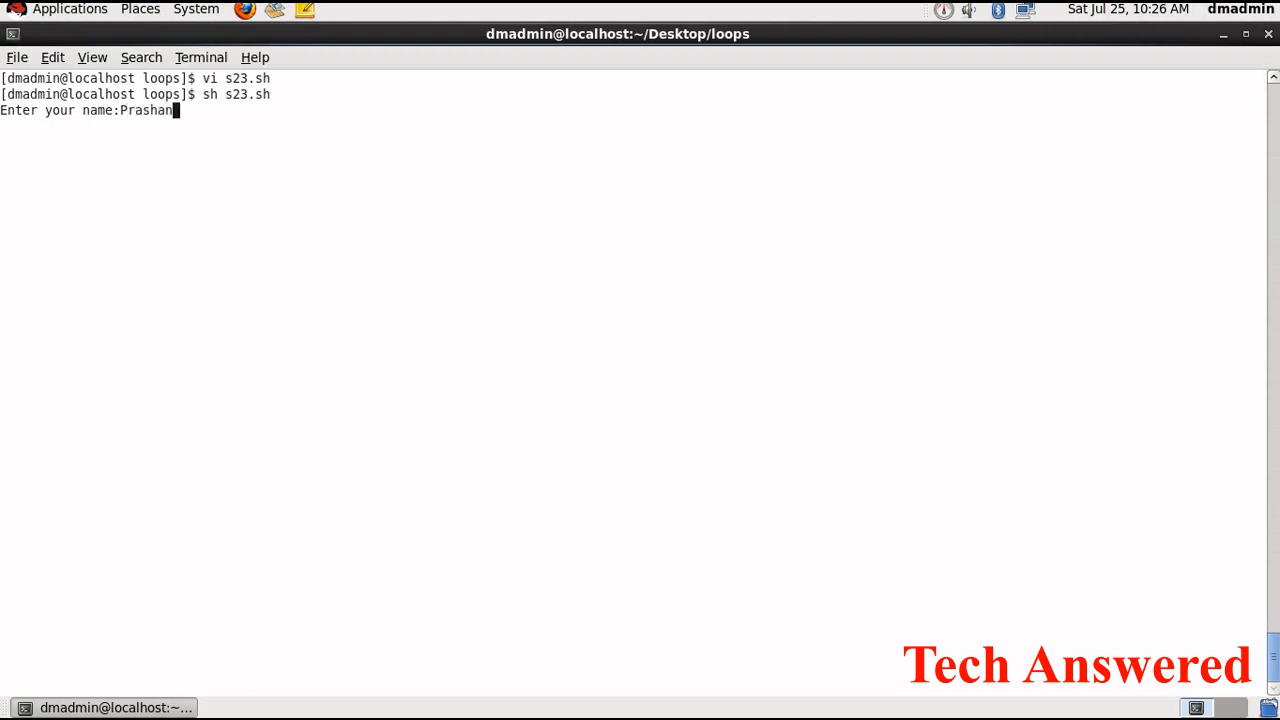
key("Return")
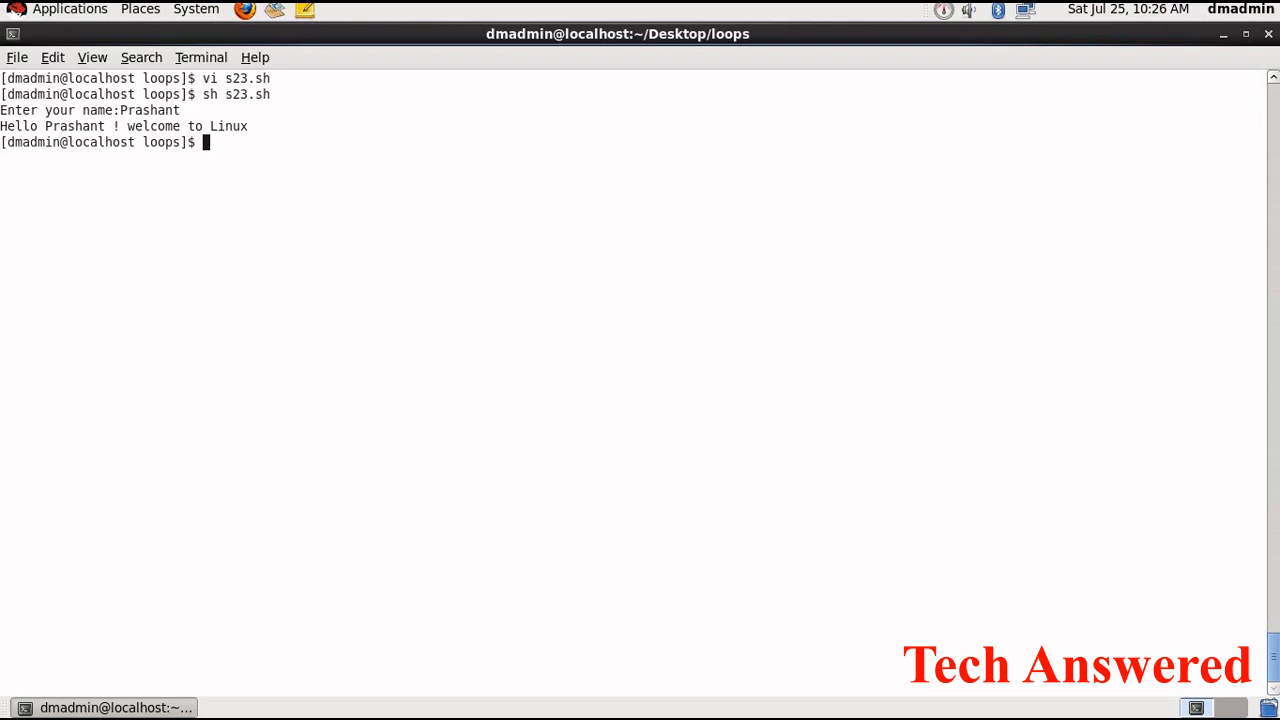
Reopen s23.sh in vi and start a new line below the greet_User call
type("vi s")
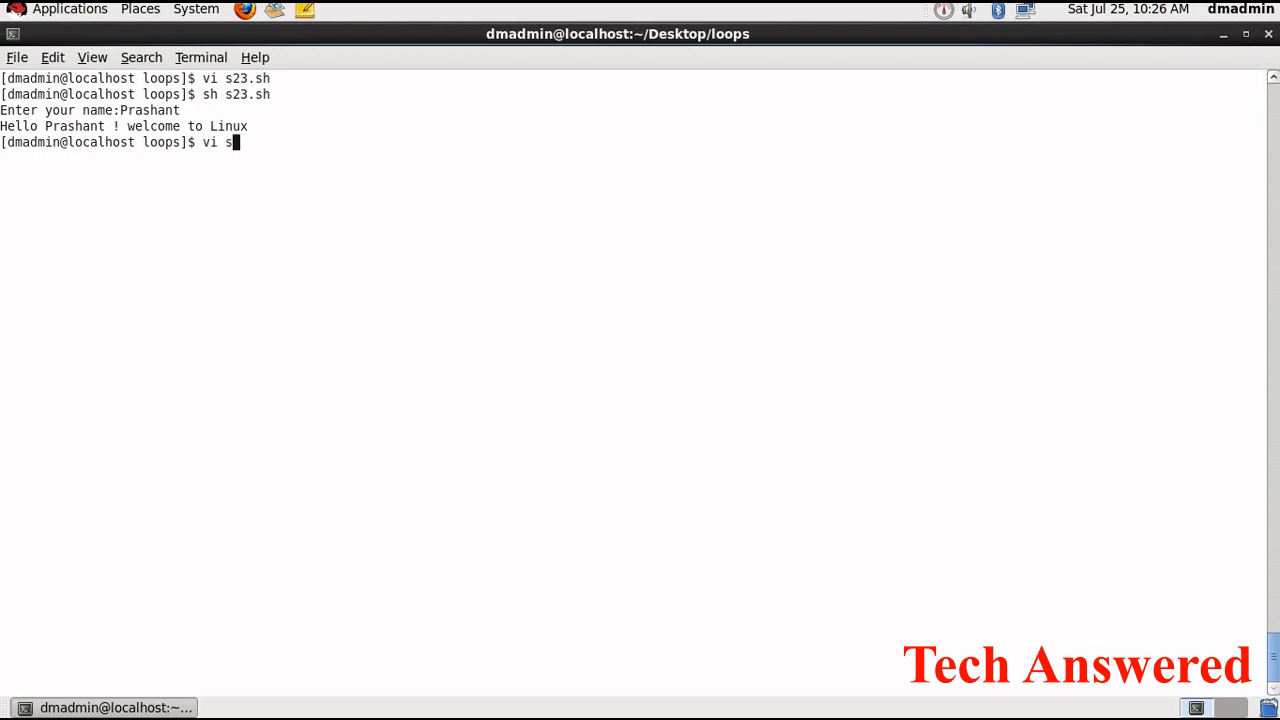
key("Return")
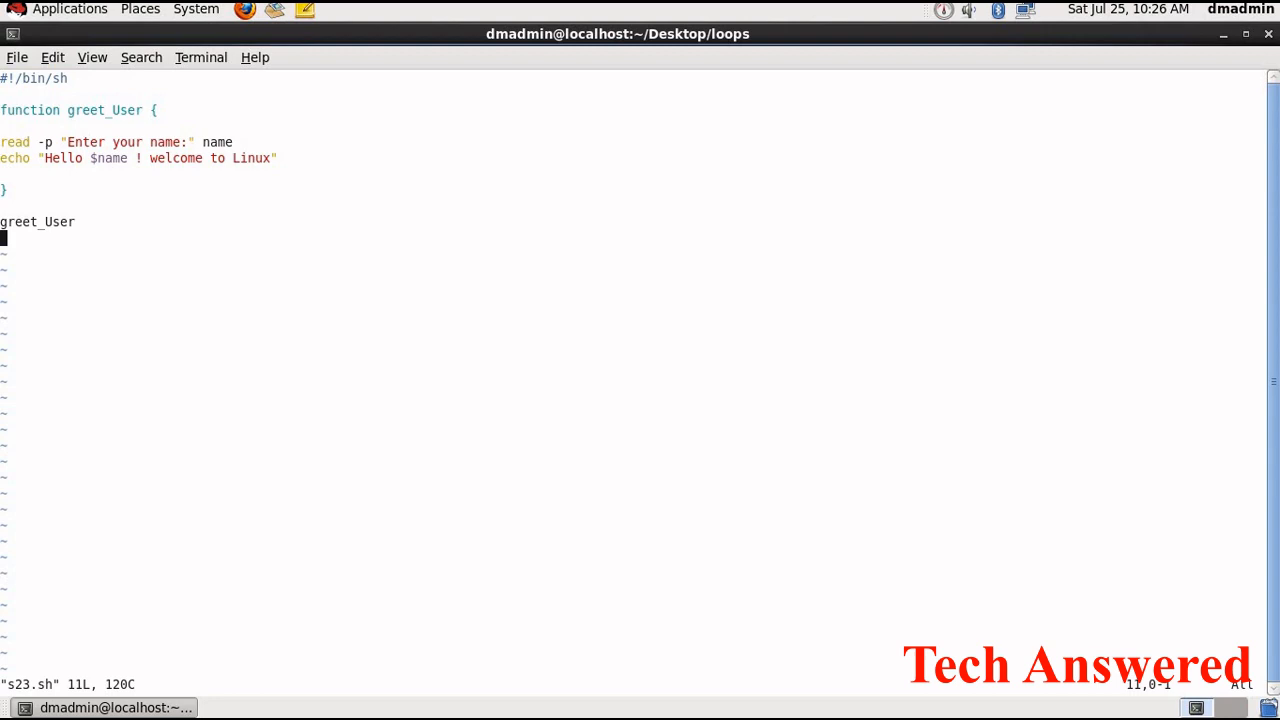
mouse_move(58, 188)
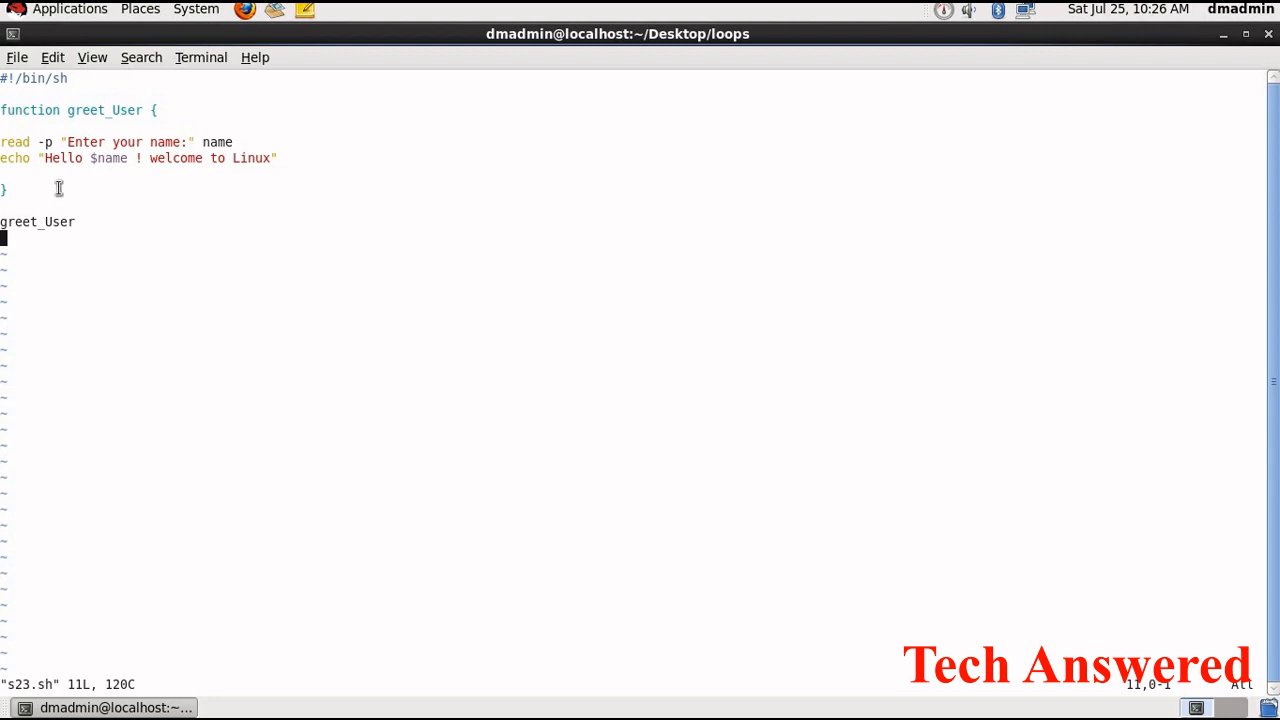
mouse_move(64, 186)
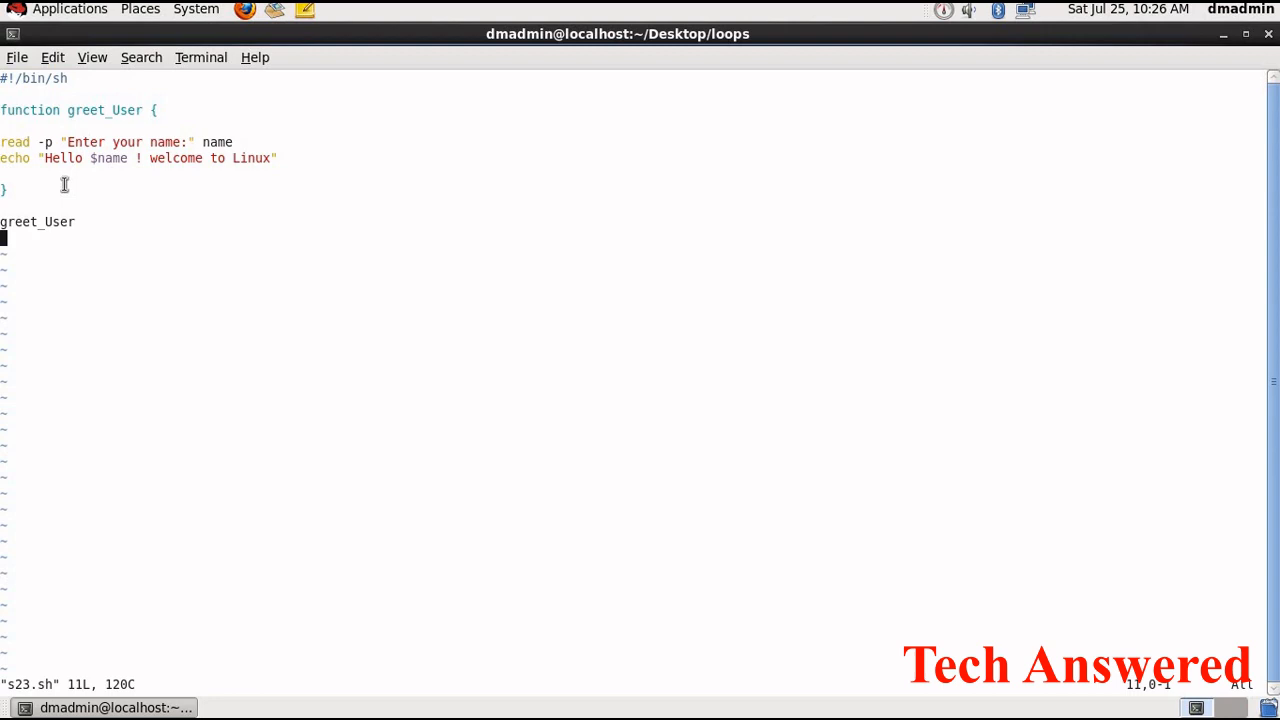
mouse_move(48, 184)
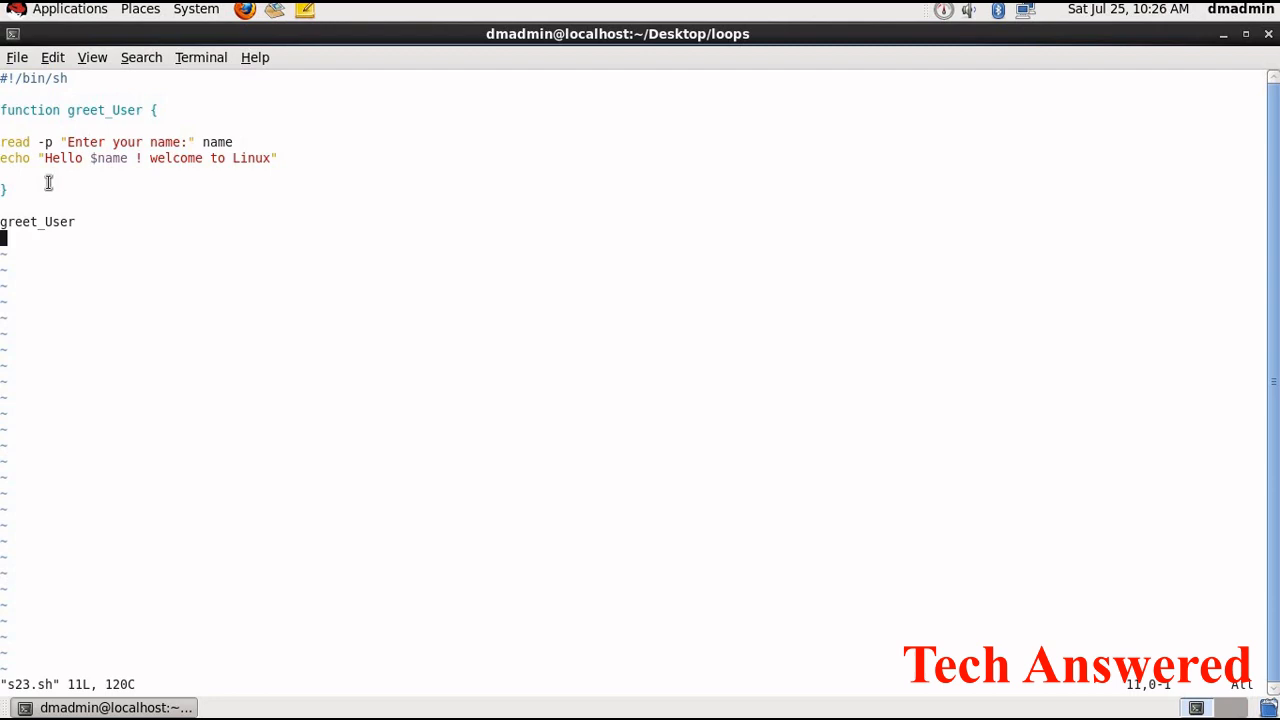
mouse_move(10, 192)
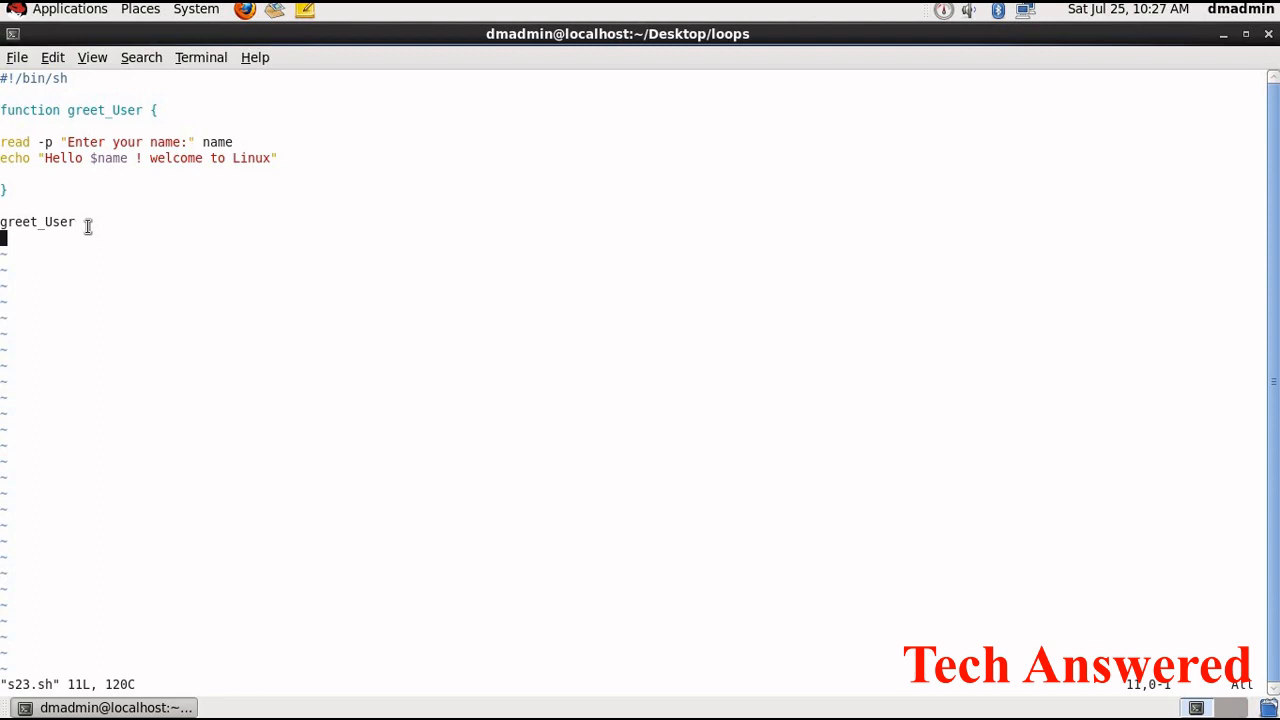
mouse_move(88, 226)
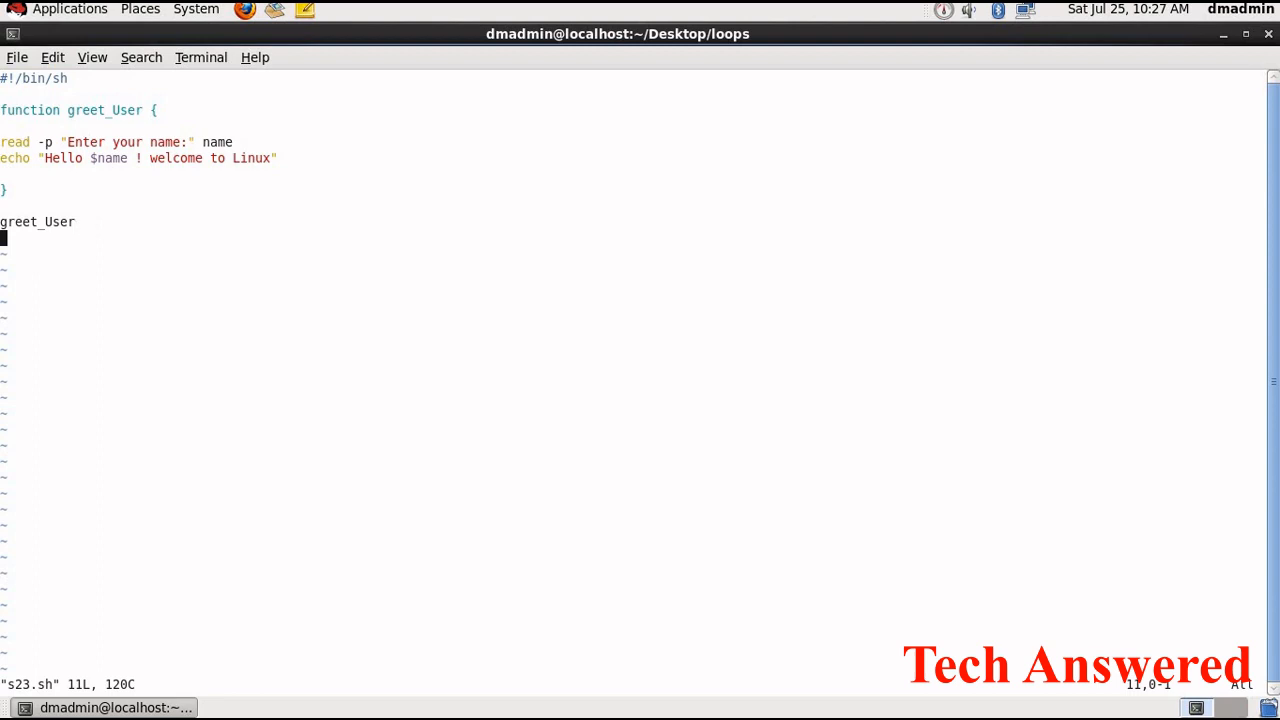
mouse_move(40, 242)
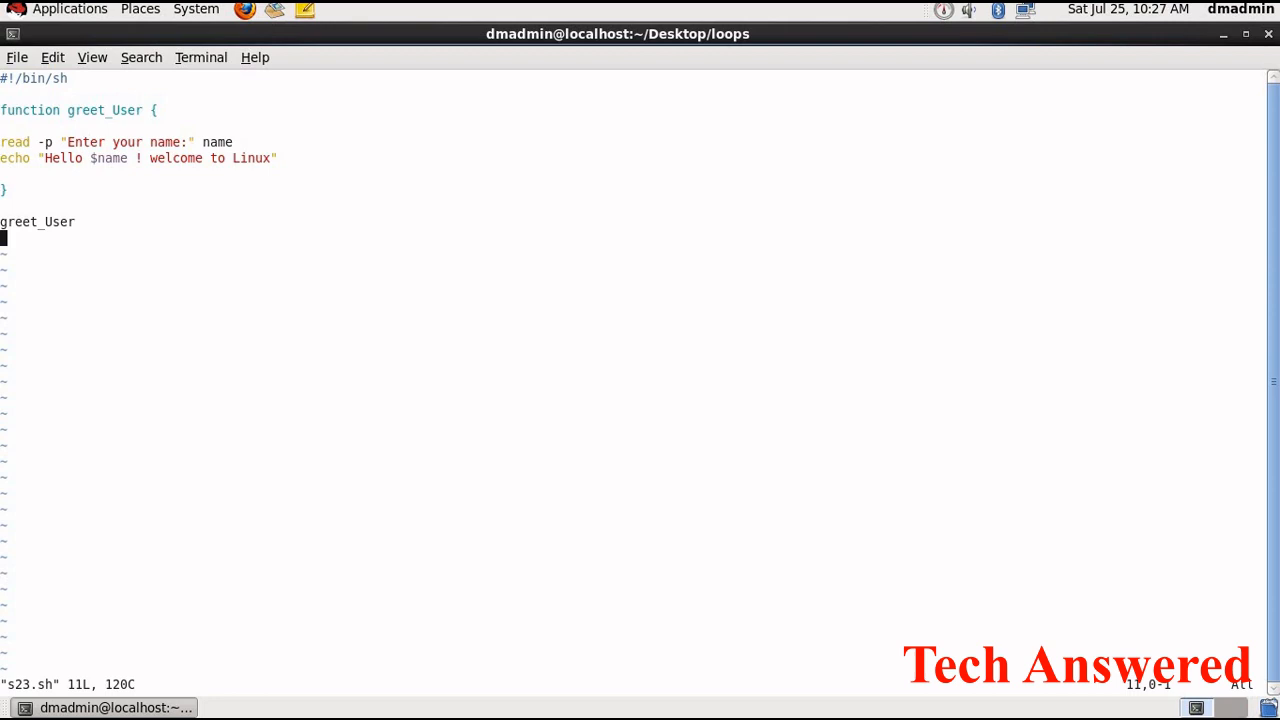
key("i")
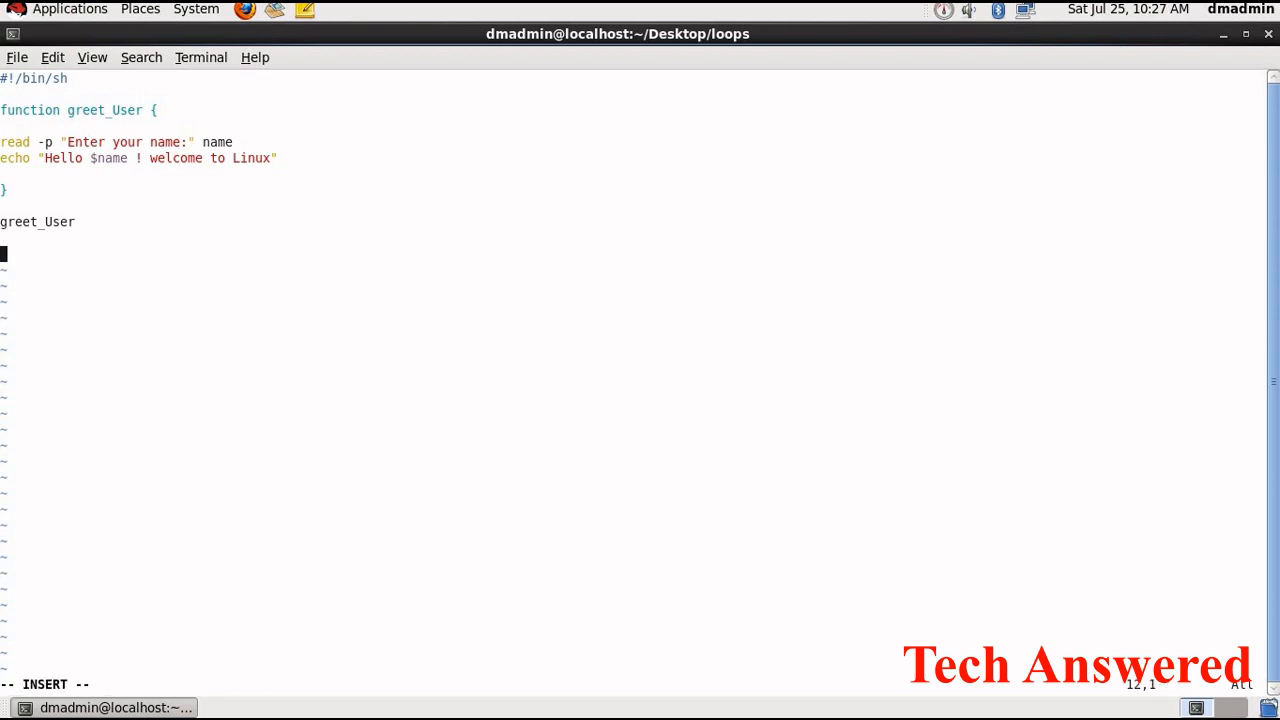
Write the numbered menu echo lines for Addition and 2. Subtraction
type("echo")
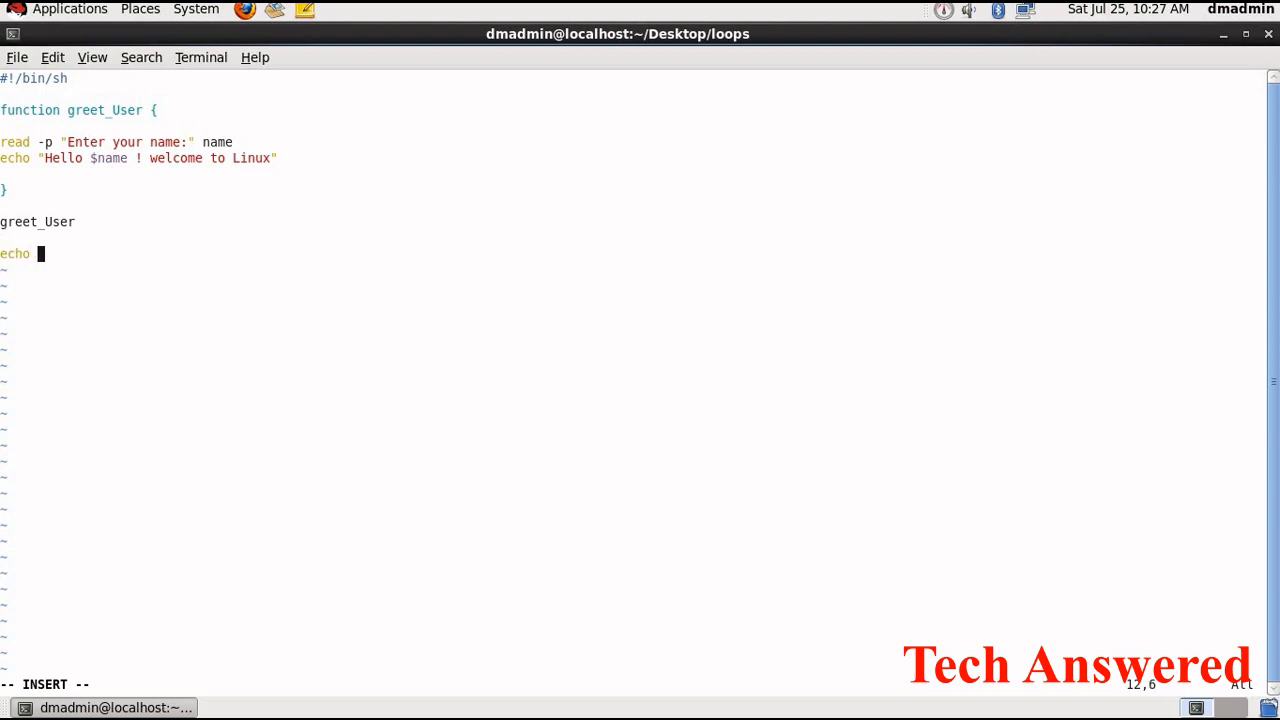
type("\"")
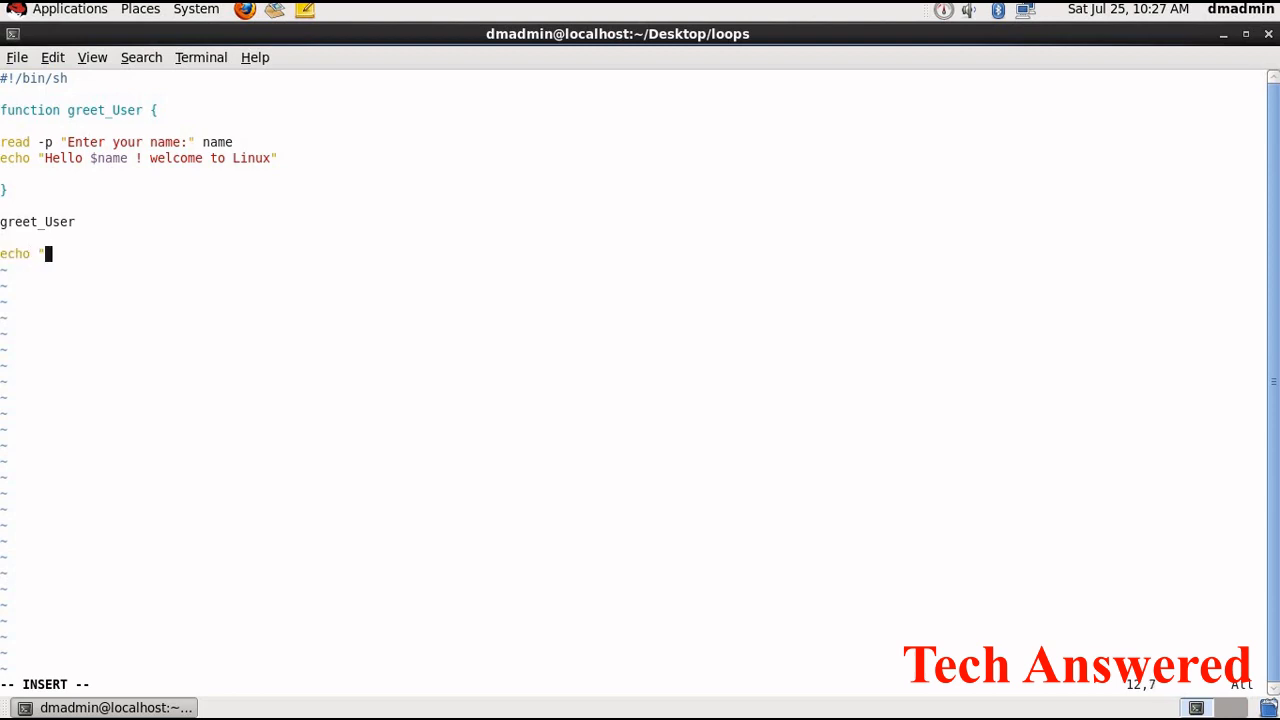
type("Add")
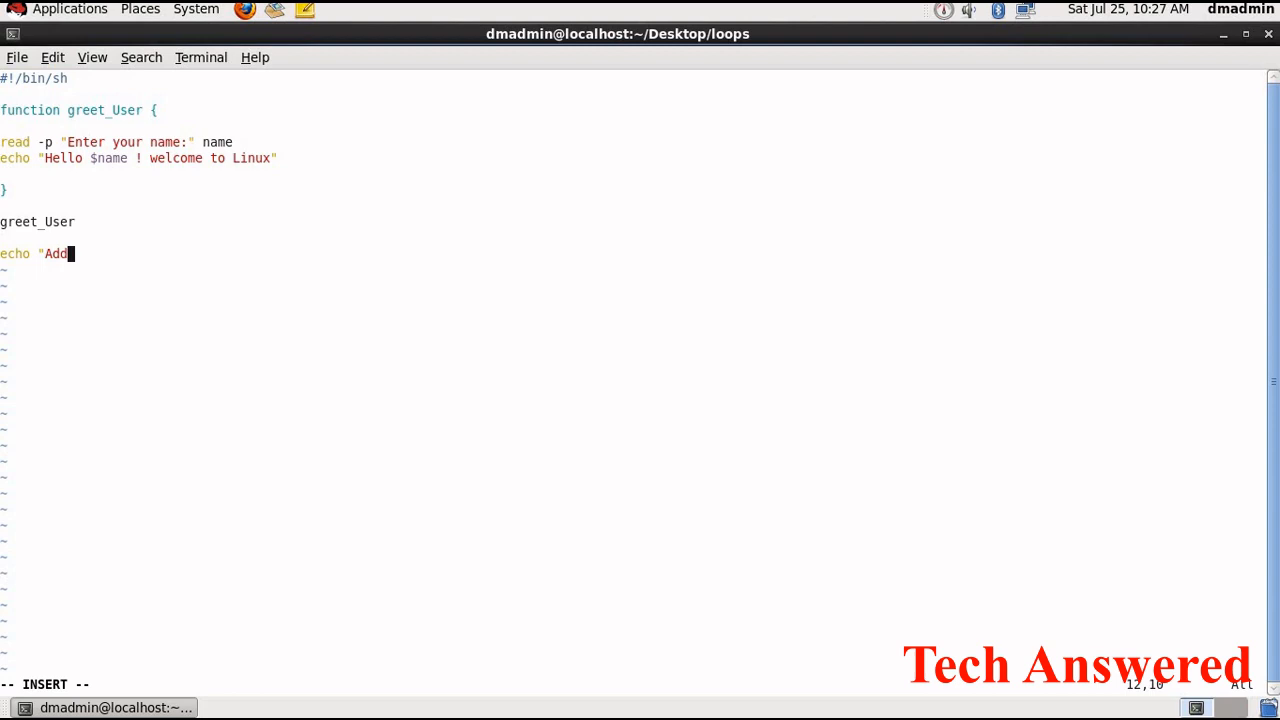
key("BackSpace")
type("1.")
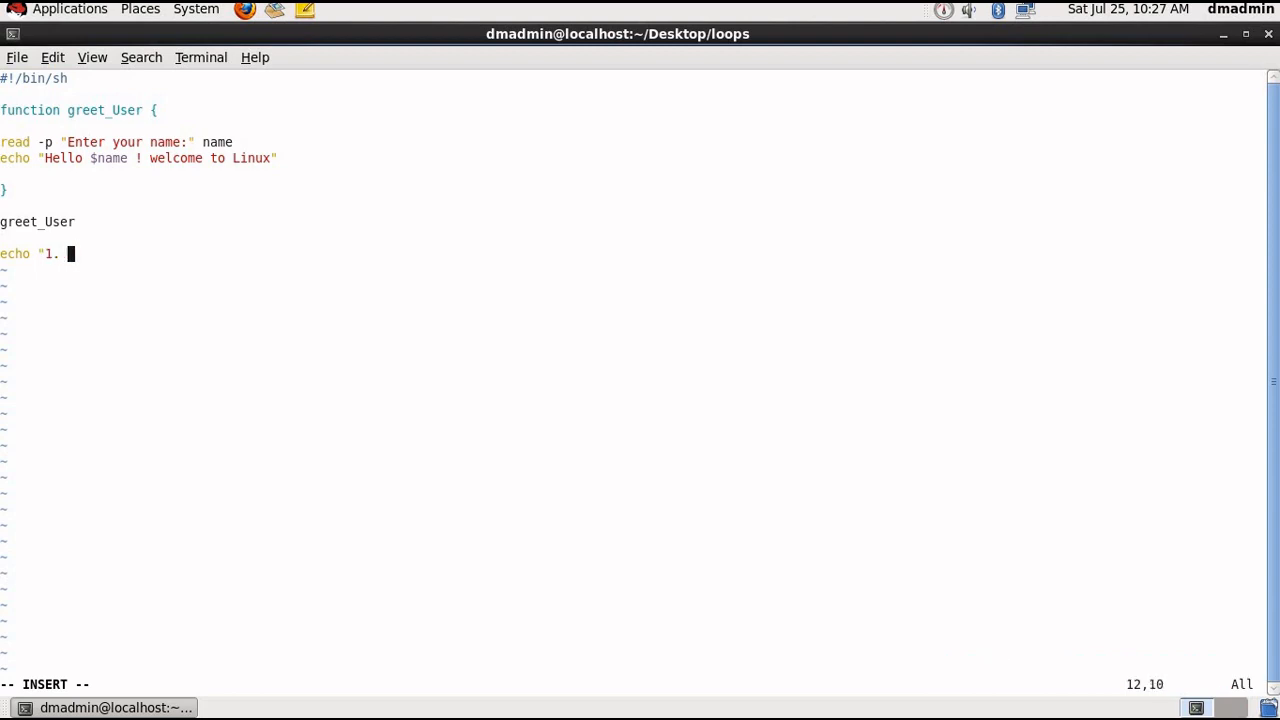
type("Addition\"")
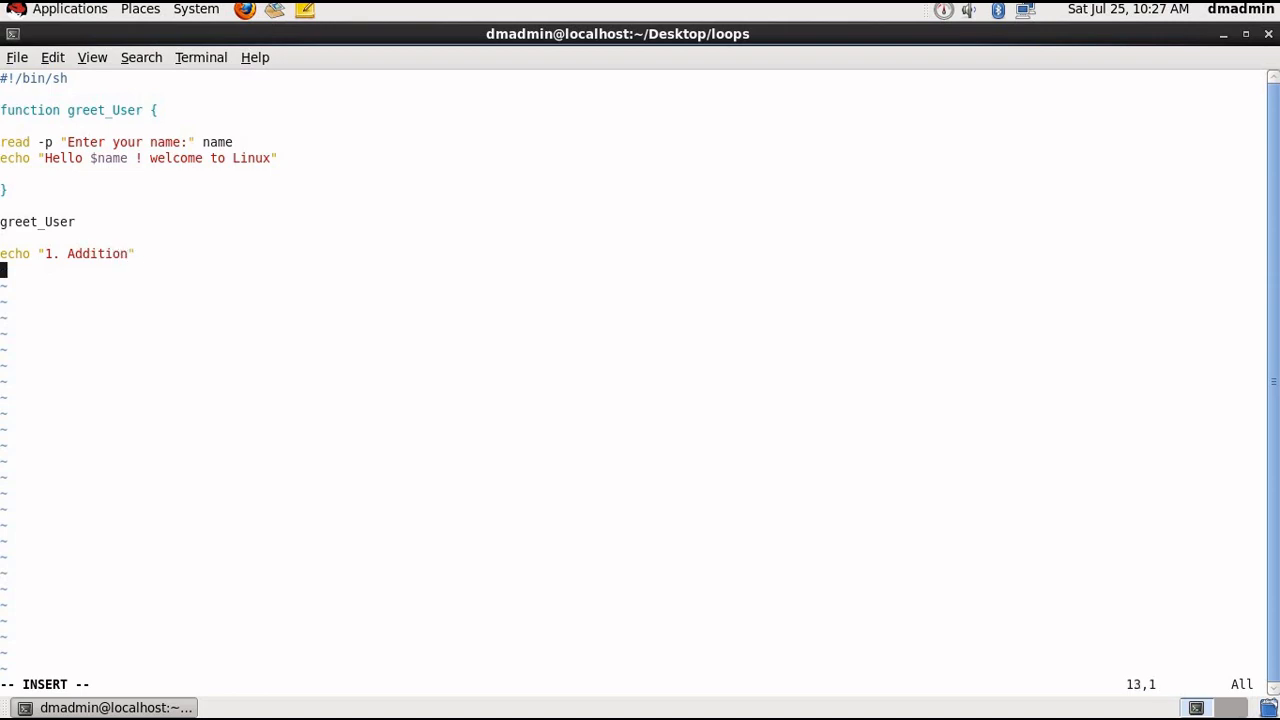
type("echo \"")
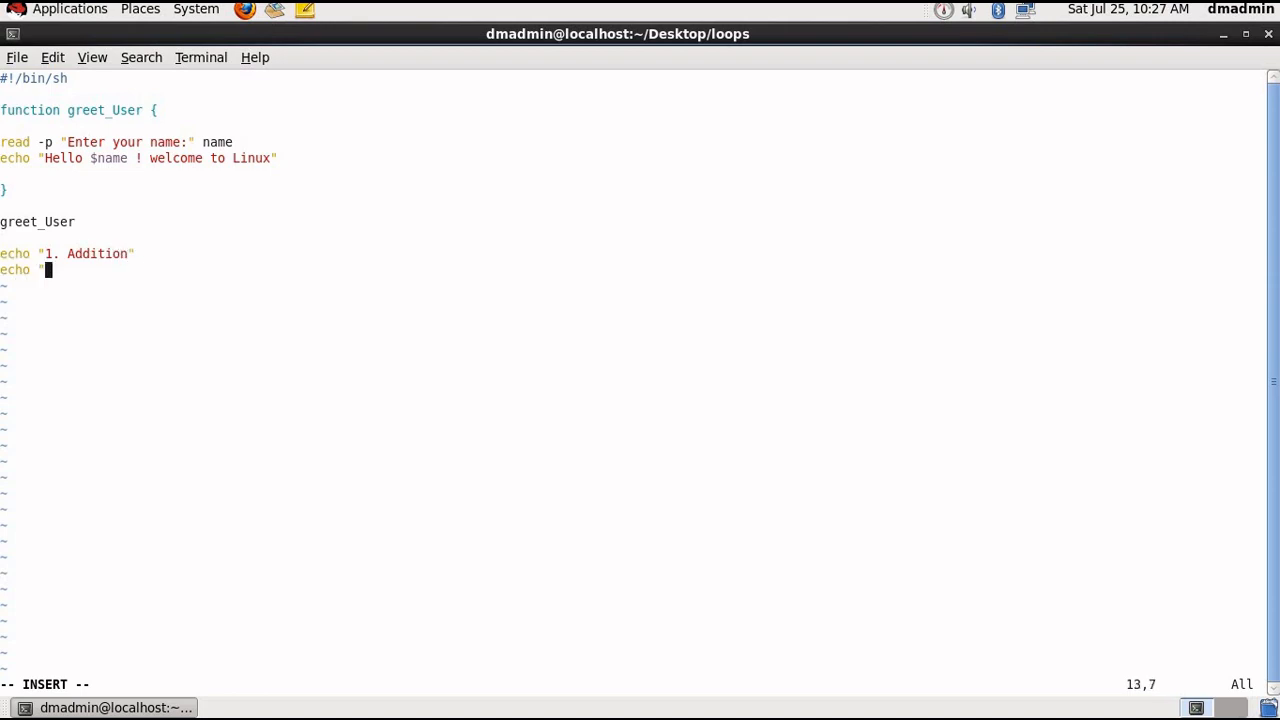
type("2. S")
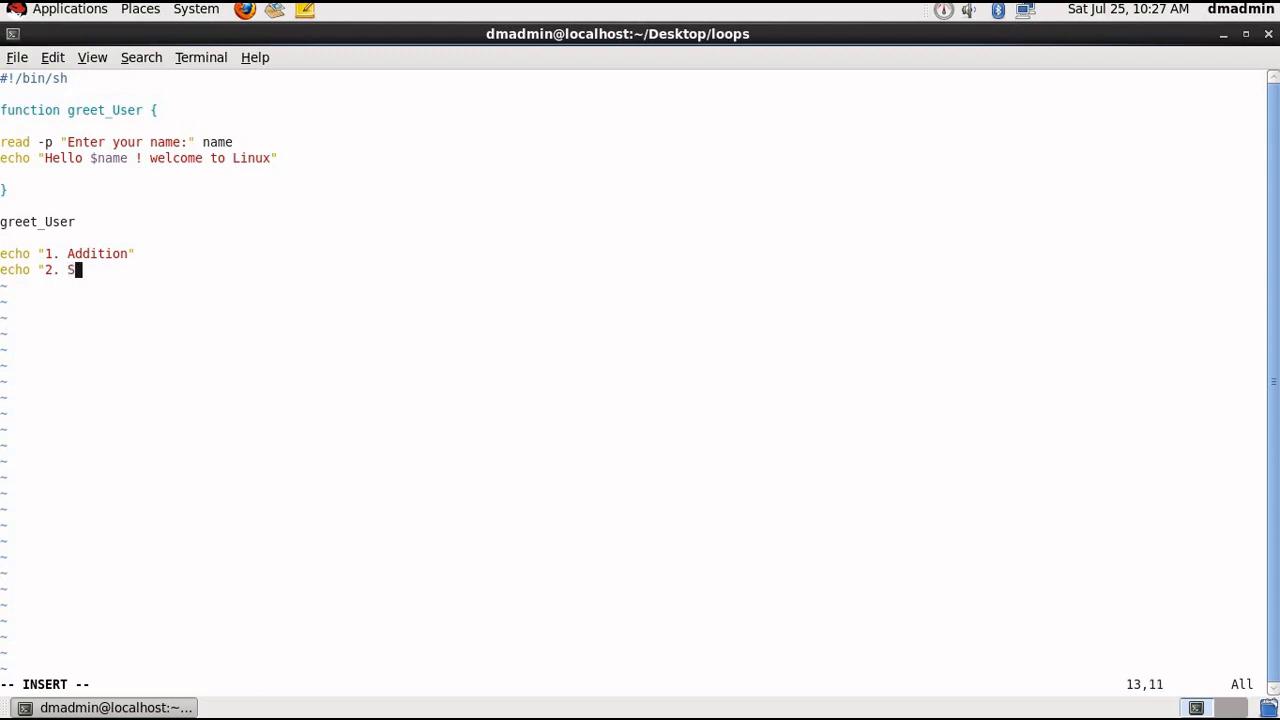
type("ubtract")
type("ec")
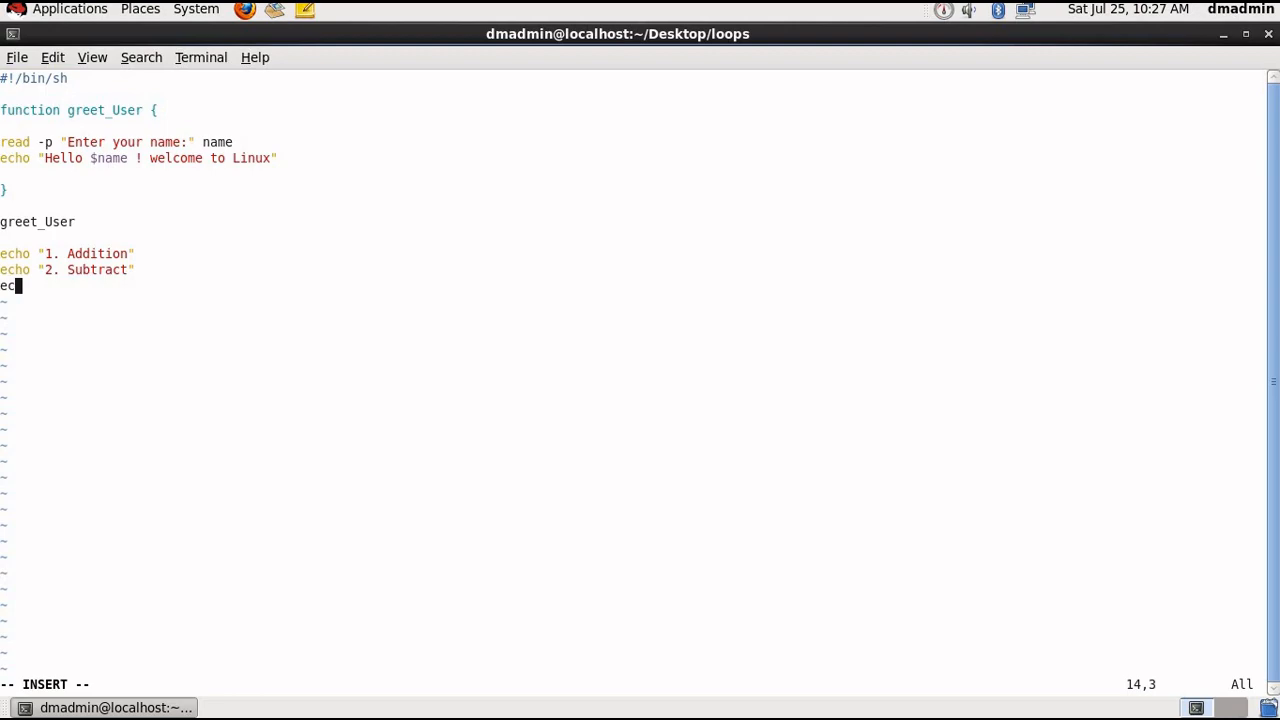
type("ho \"3. Multiply\"")
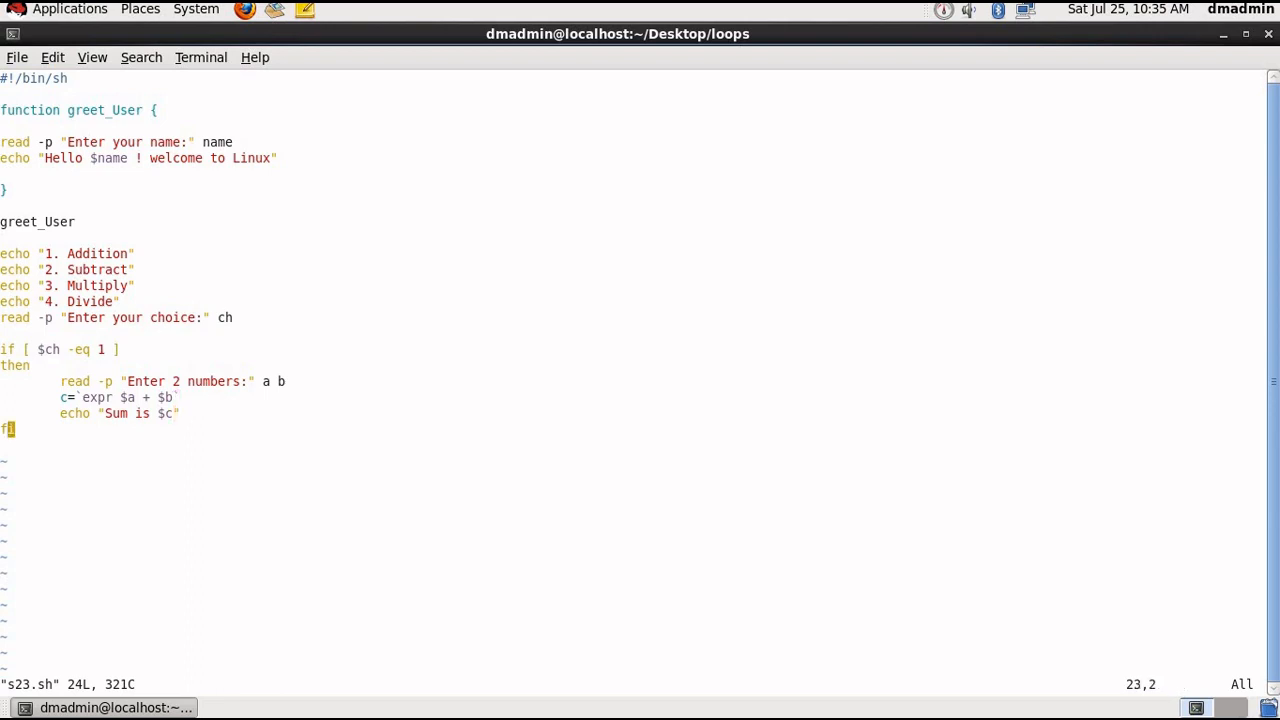
Replace the closing fi with an elif [ $ch -eq 2 ] branch for subtraction
key("i")
type("elif [")
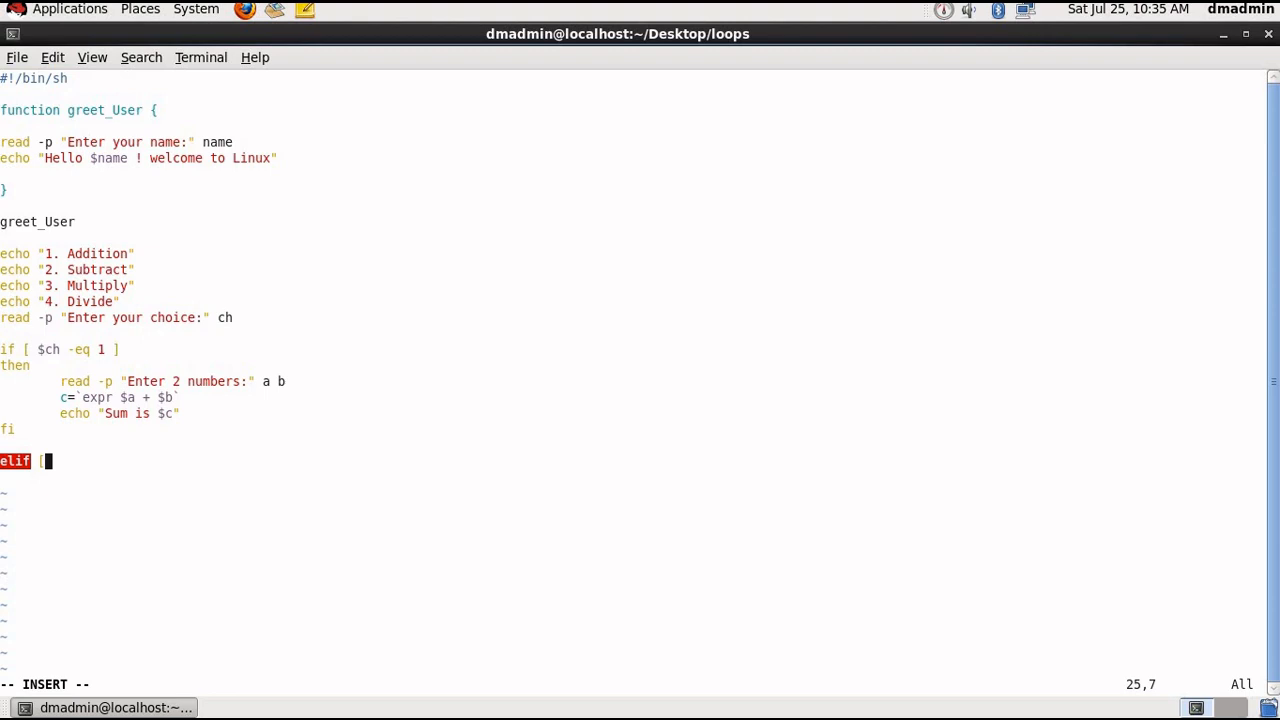
key("BackSpace")
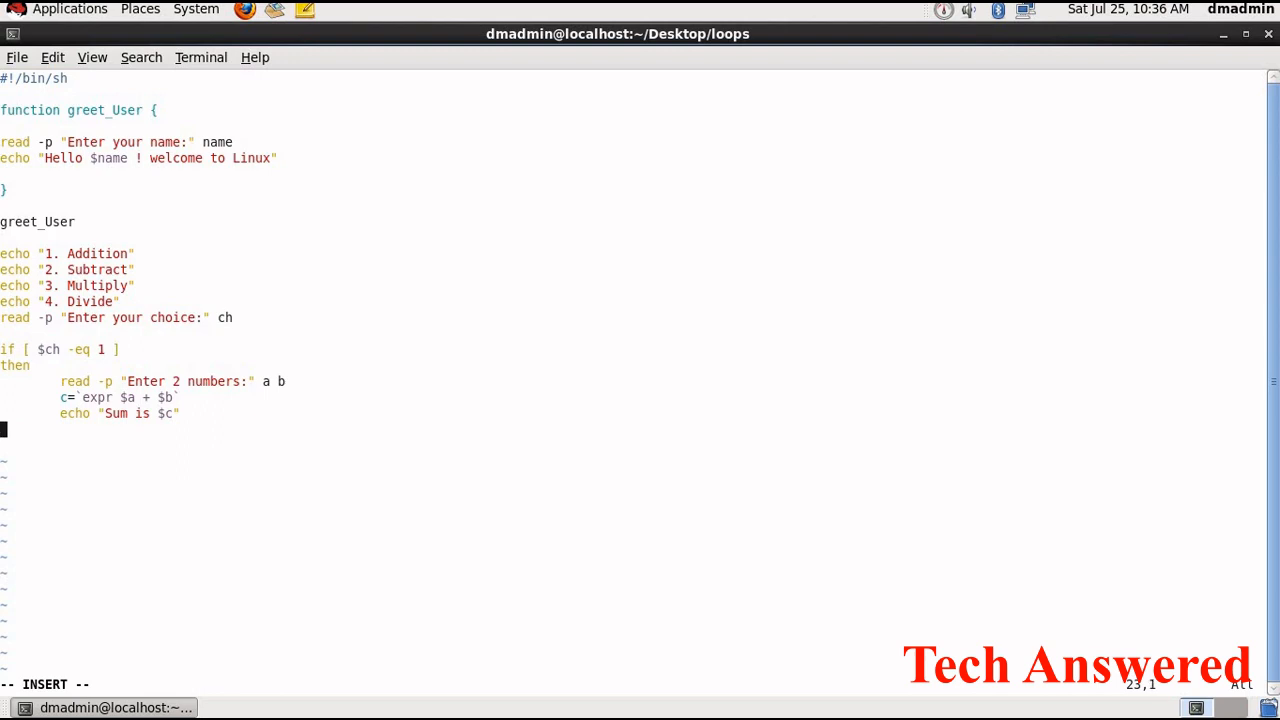
type("elif [")
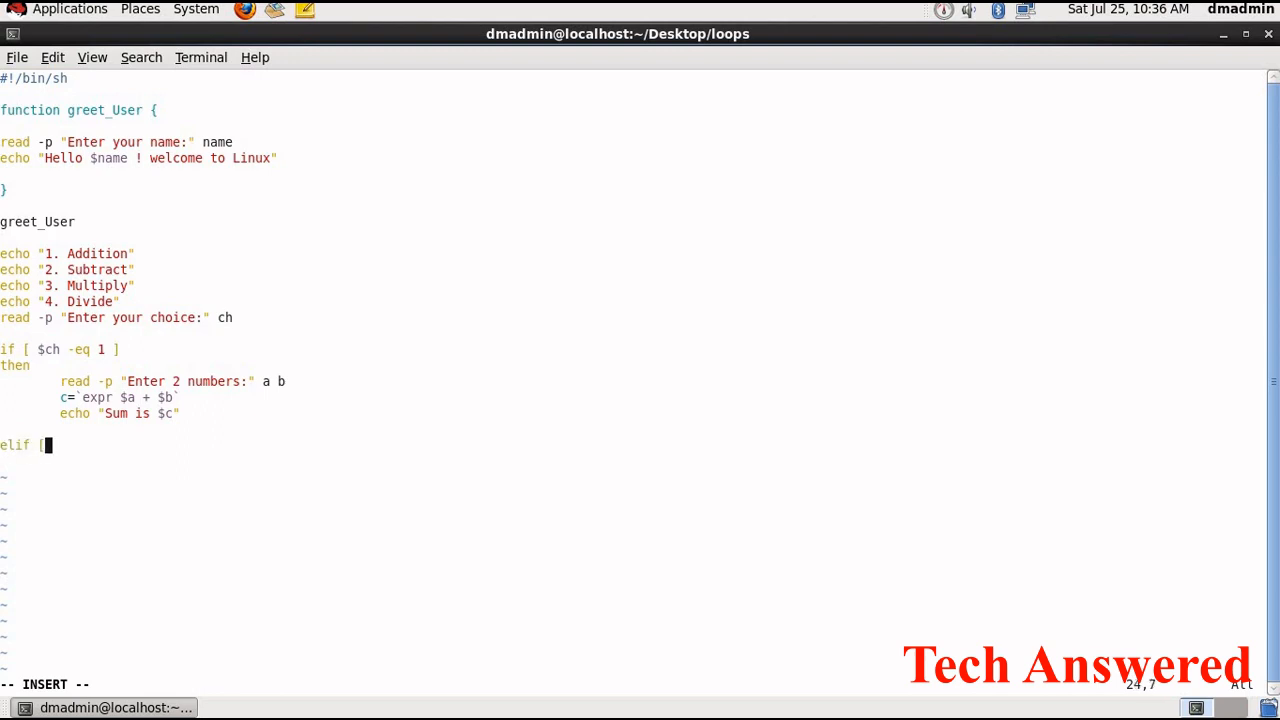
type("$")
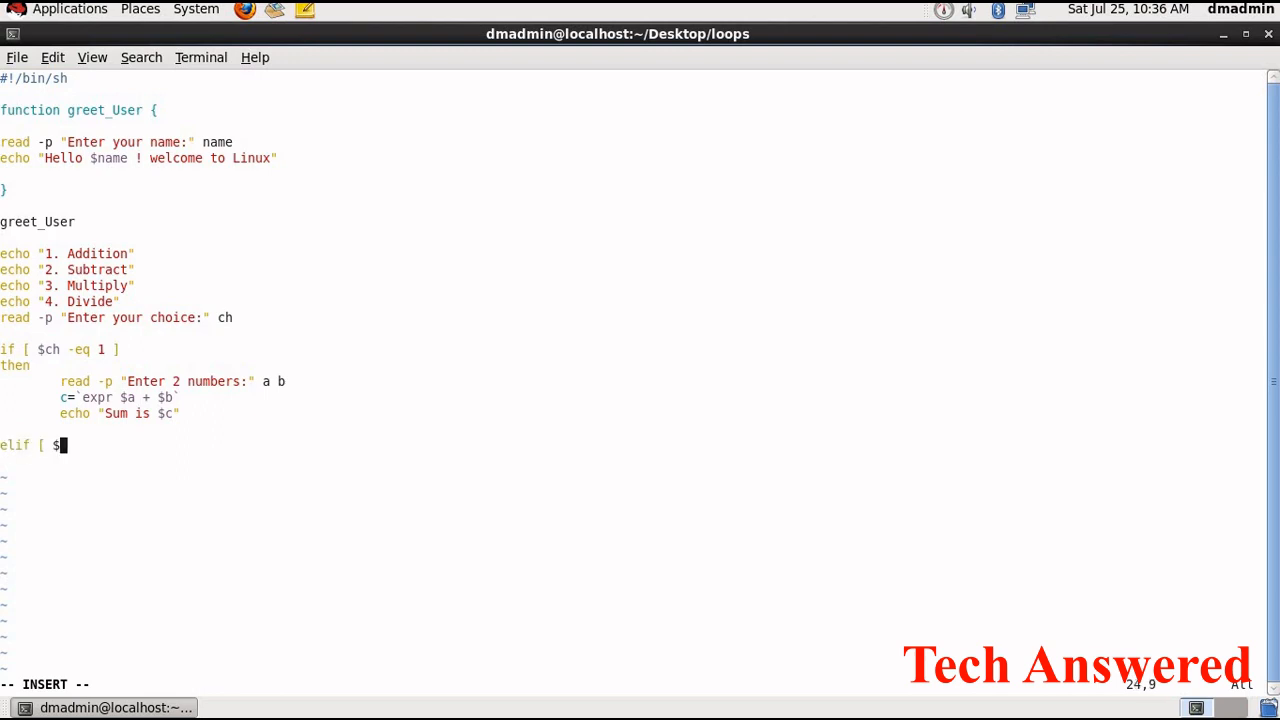
type("ch -")
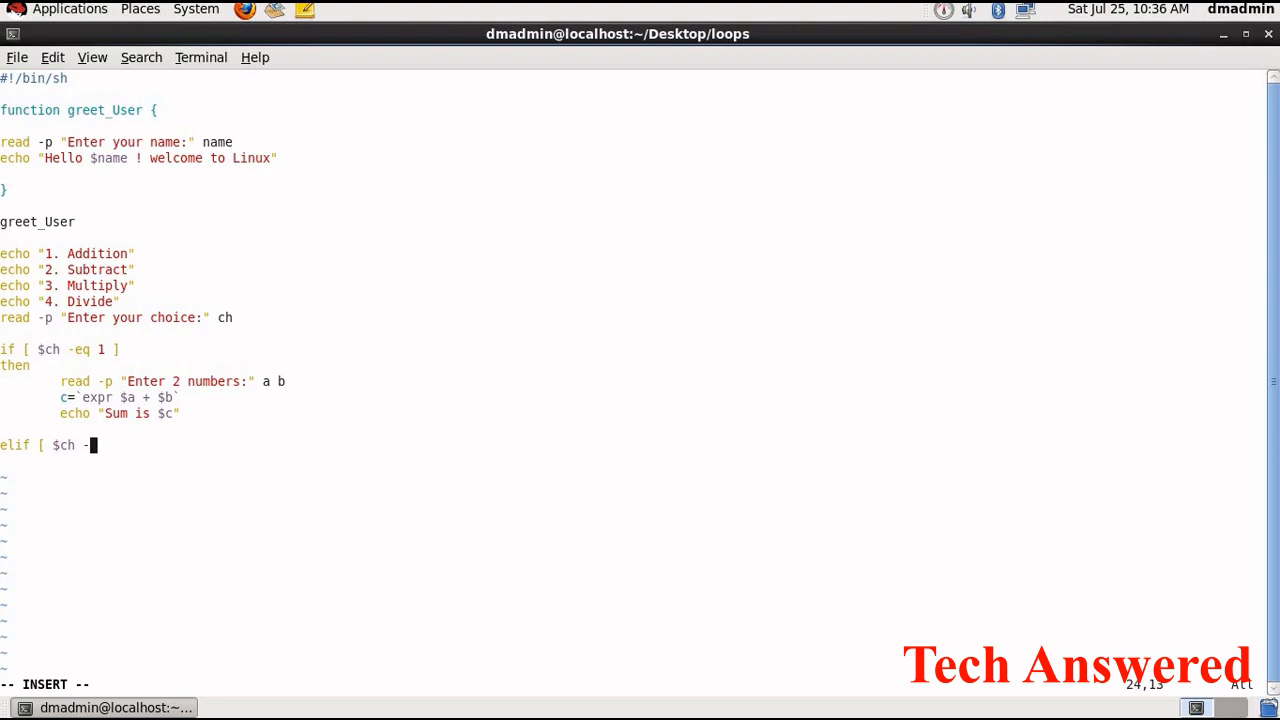
type("eq 2")
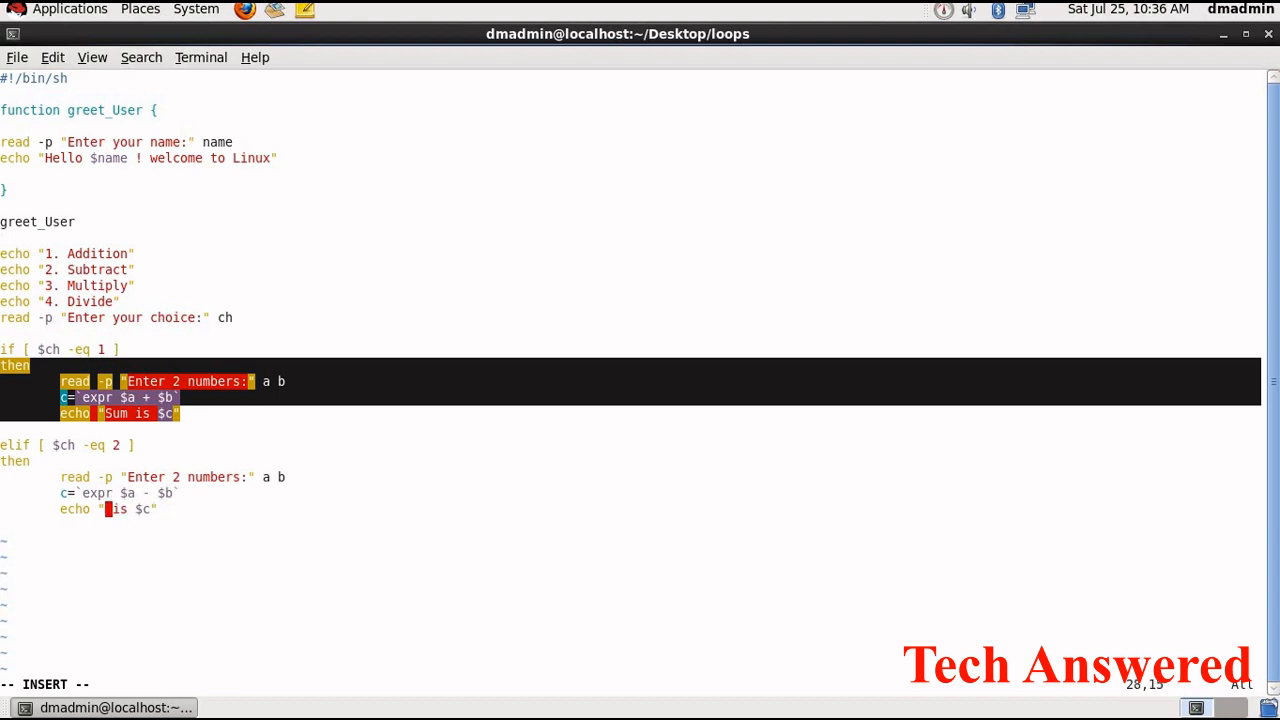
Finish the Difference message and add elif [ $ch -eq 3 ] with the pasted block
type("Difference")
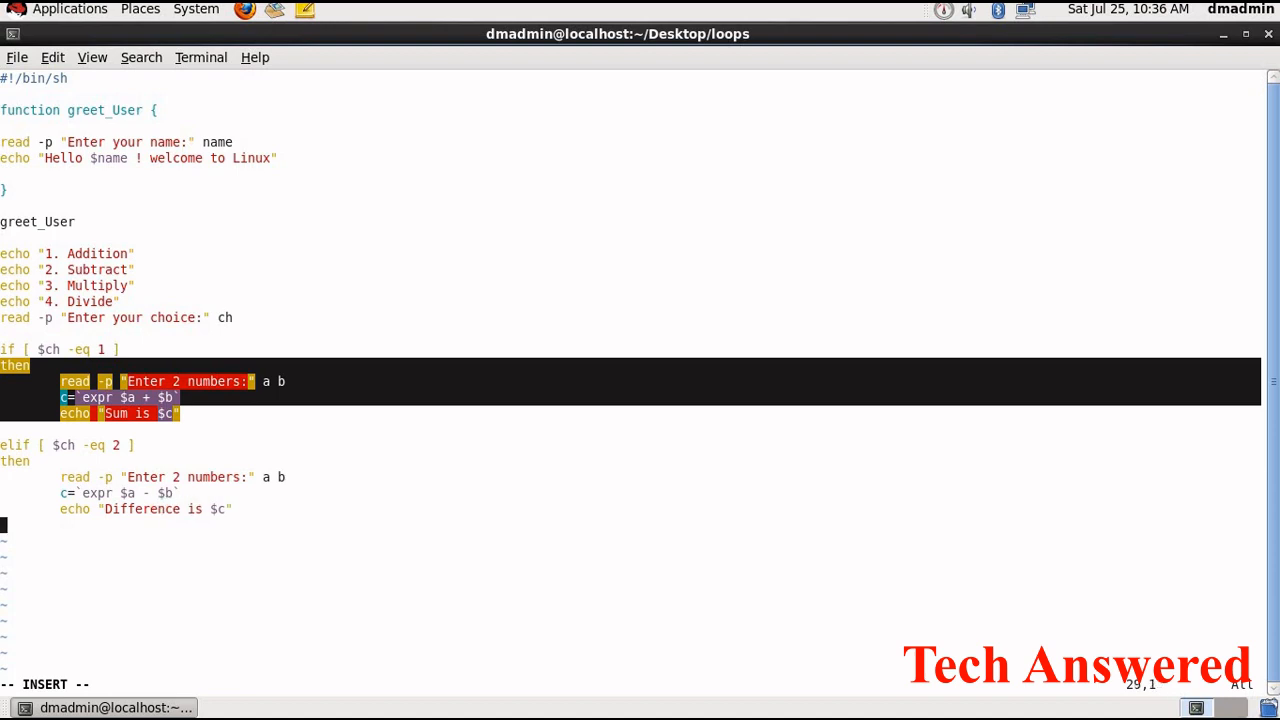
type("elif")
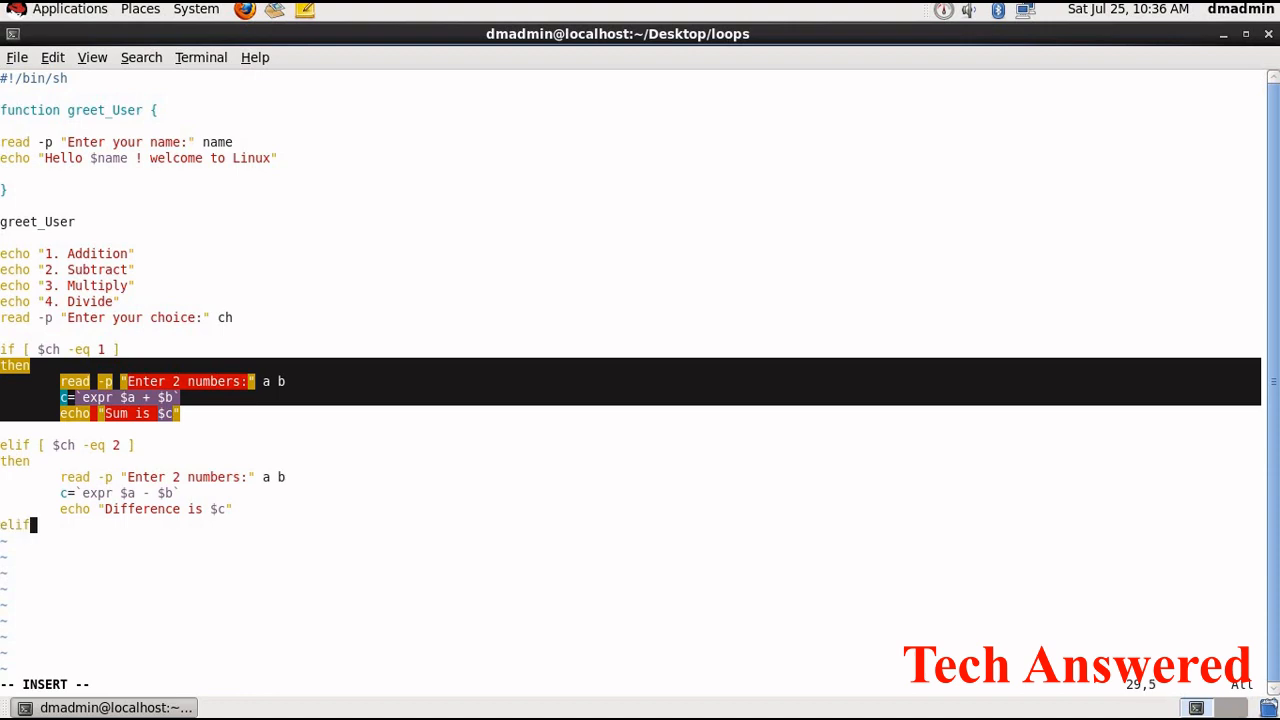
type("[ -")
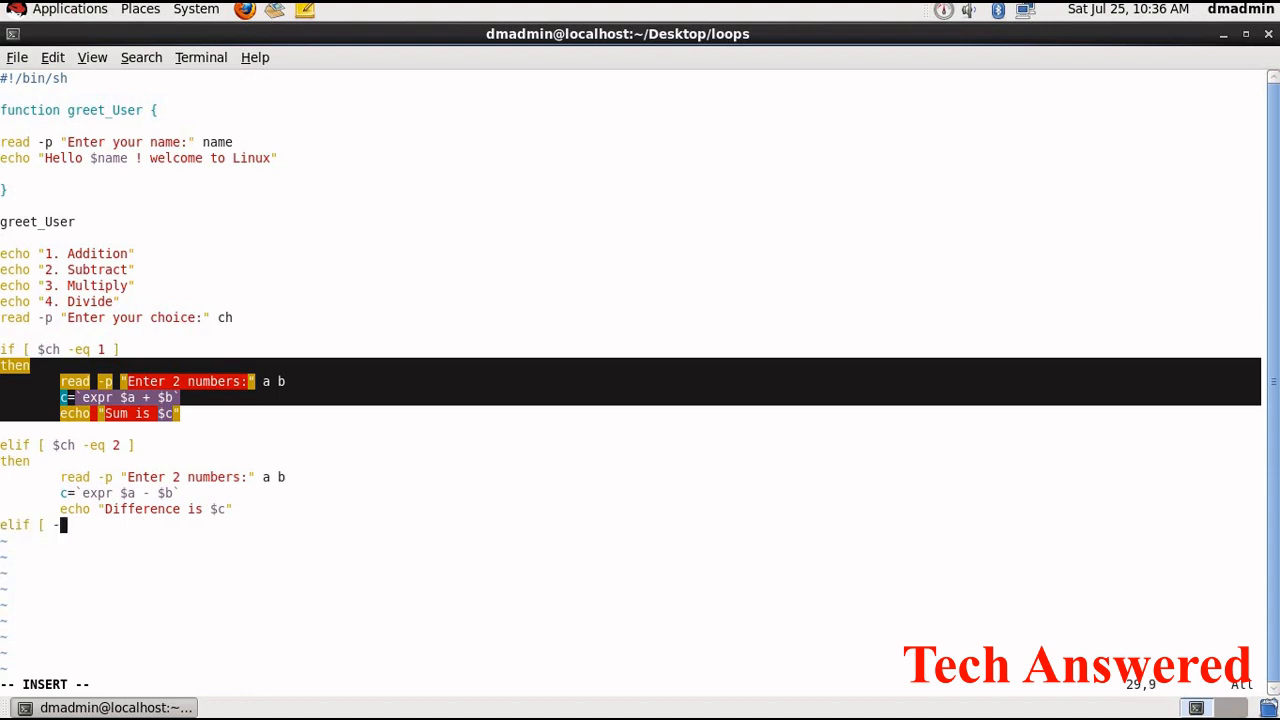
type("$")
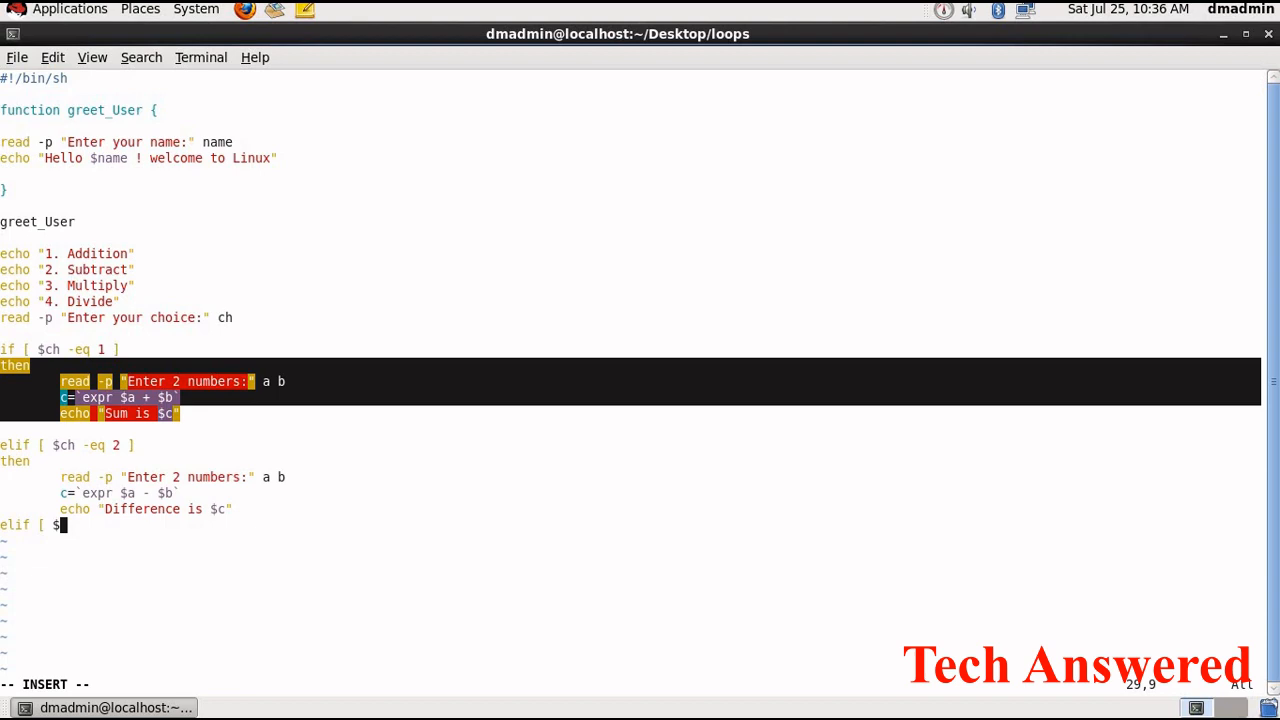
type("ch")
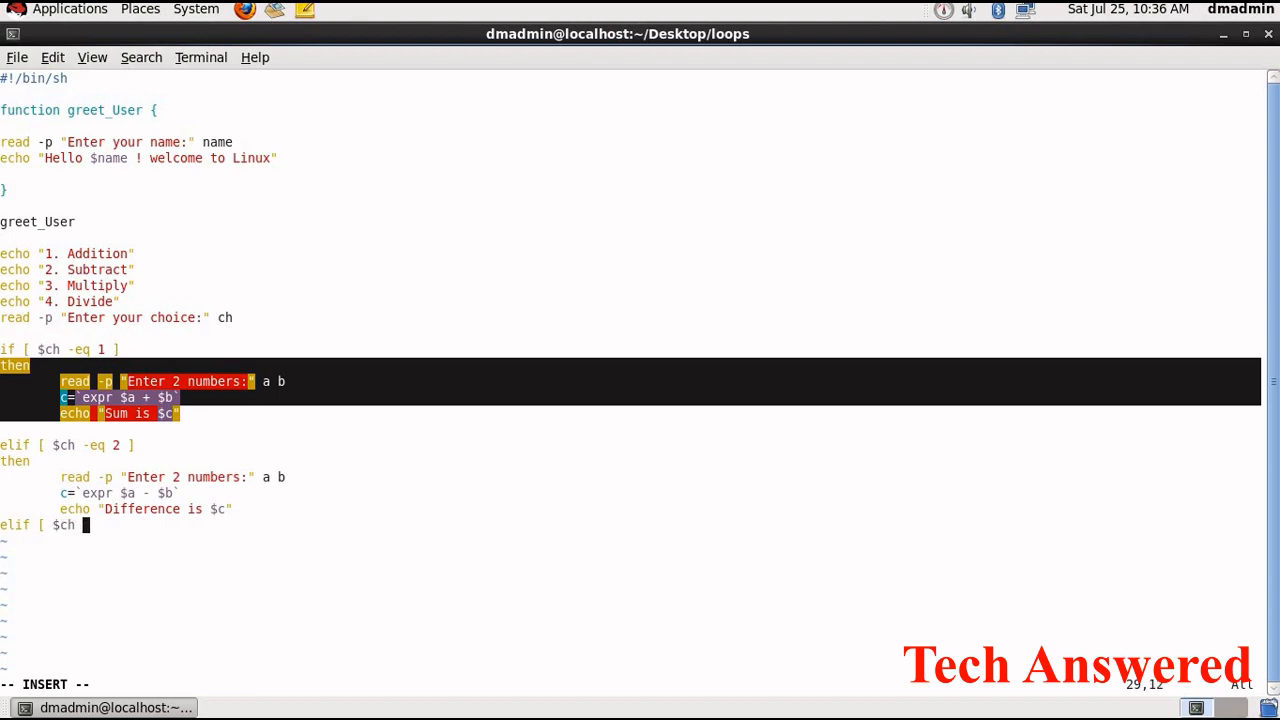
type("-eq 3")
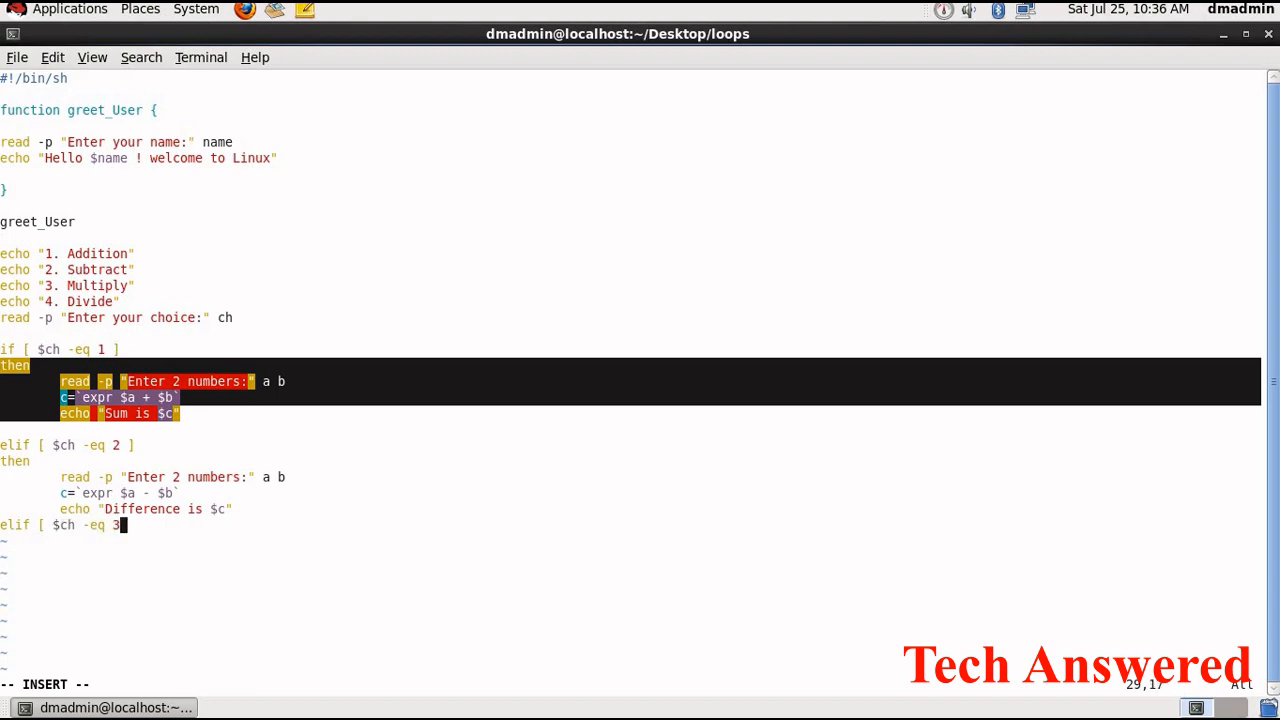
key("Return")
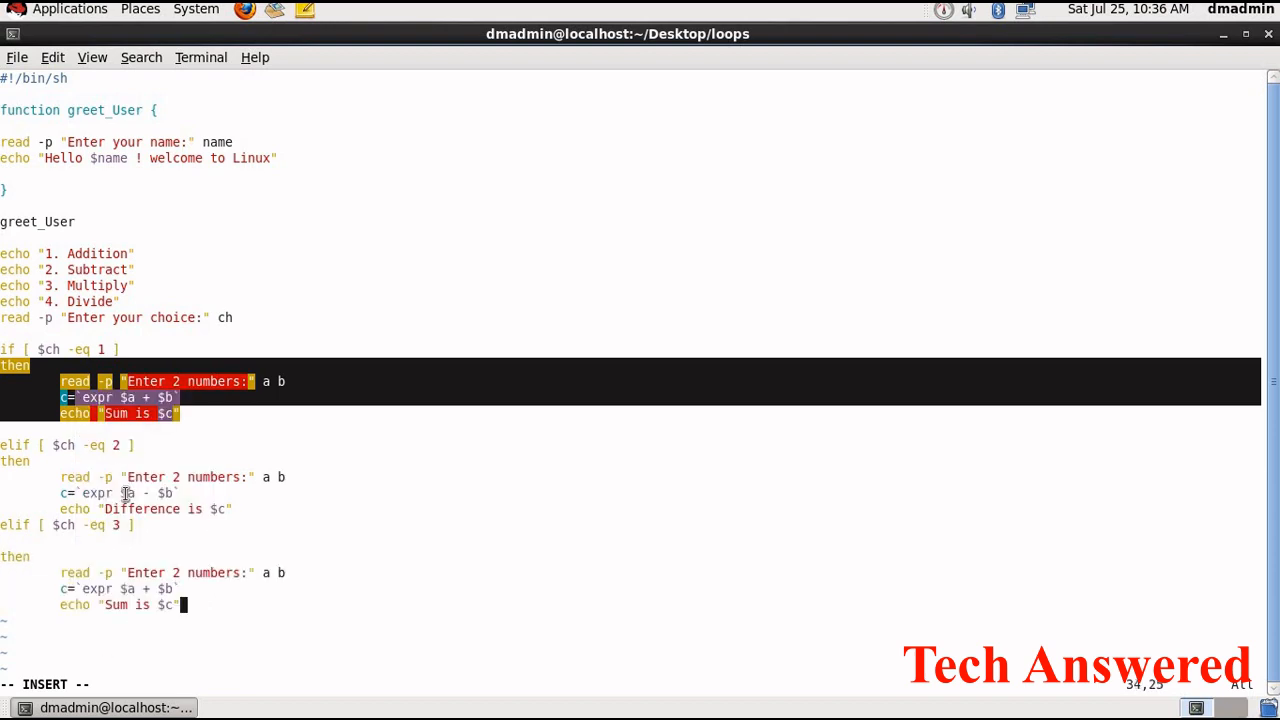
mouse_move(174, 572)
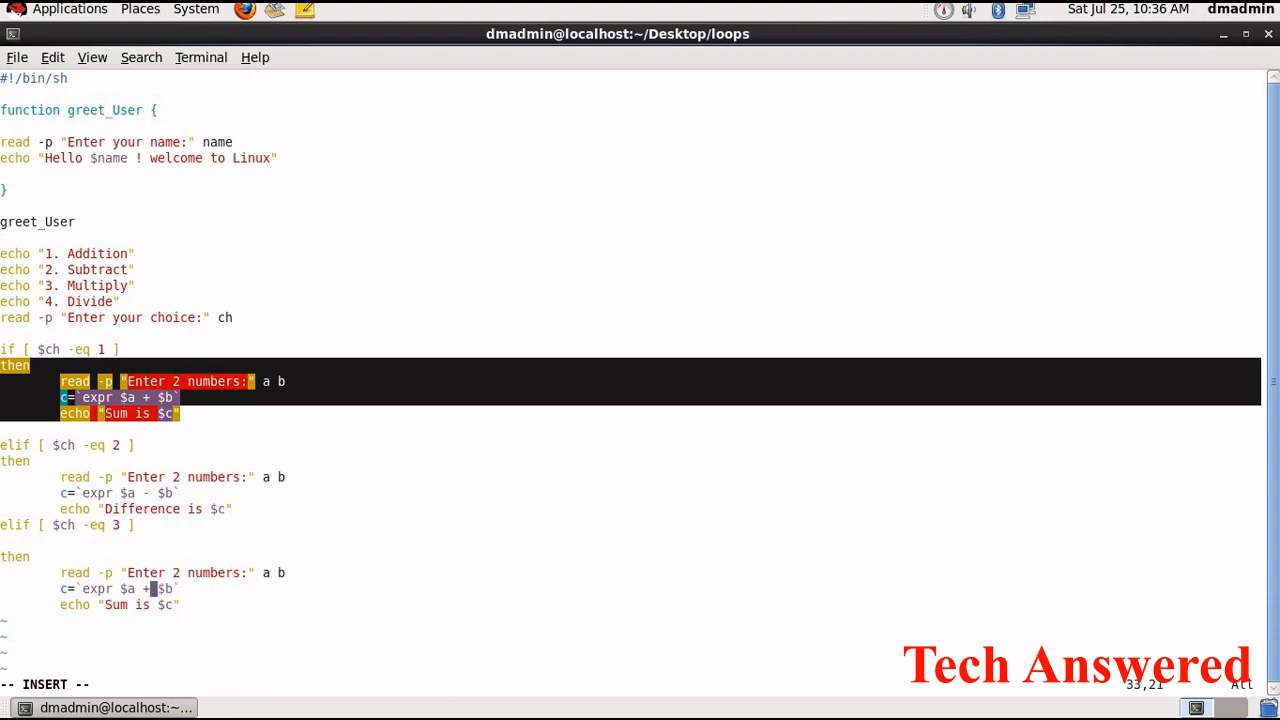
Change the third branch to multiply and echo "Result is $c"
key("BackSpace")
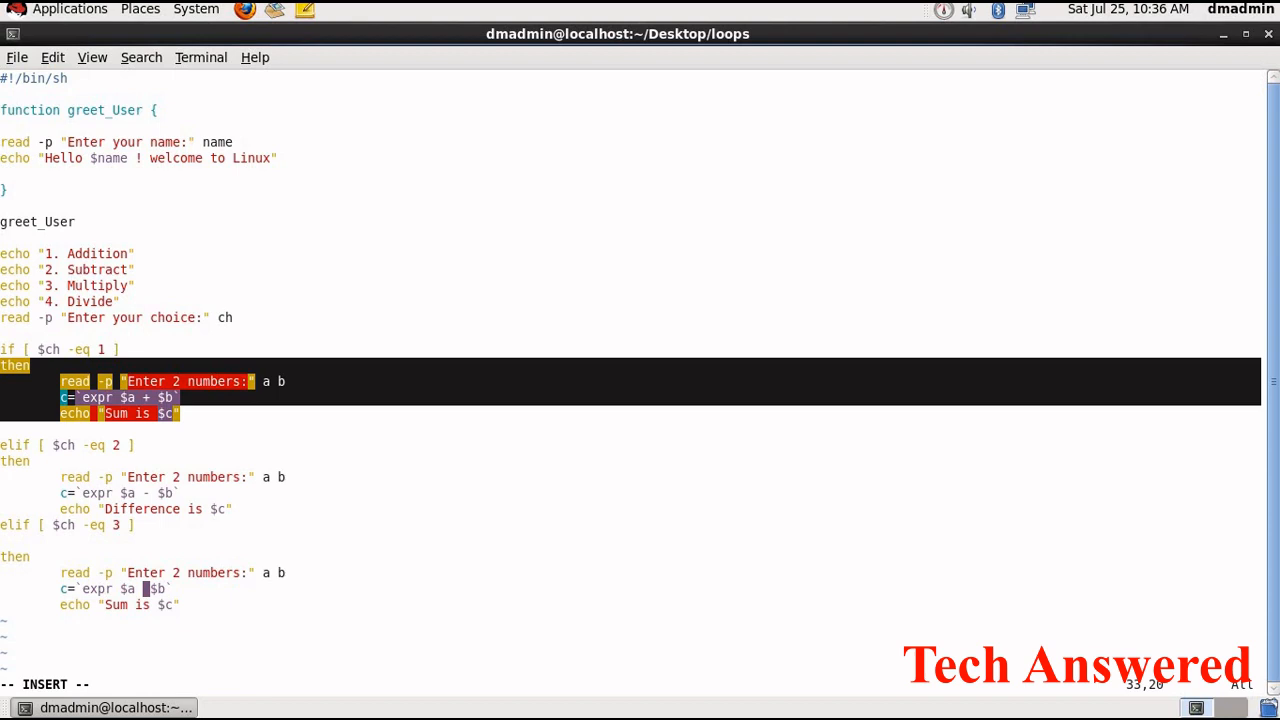
type("/*")
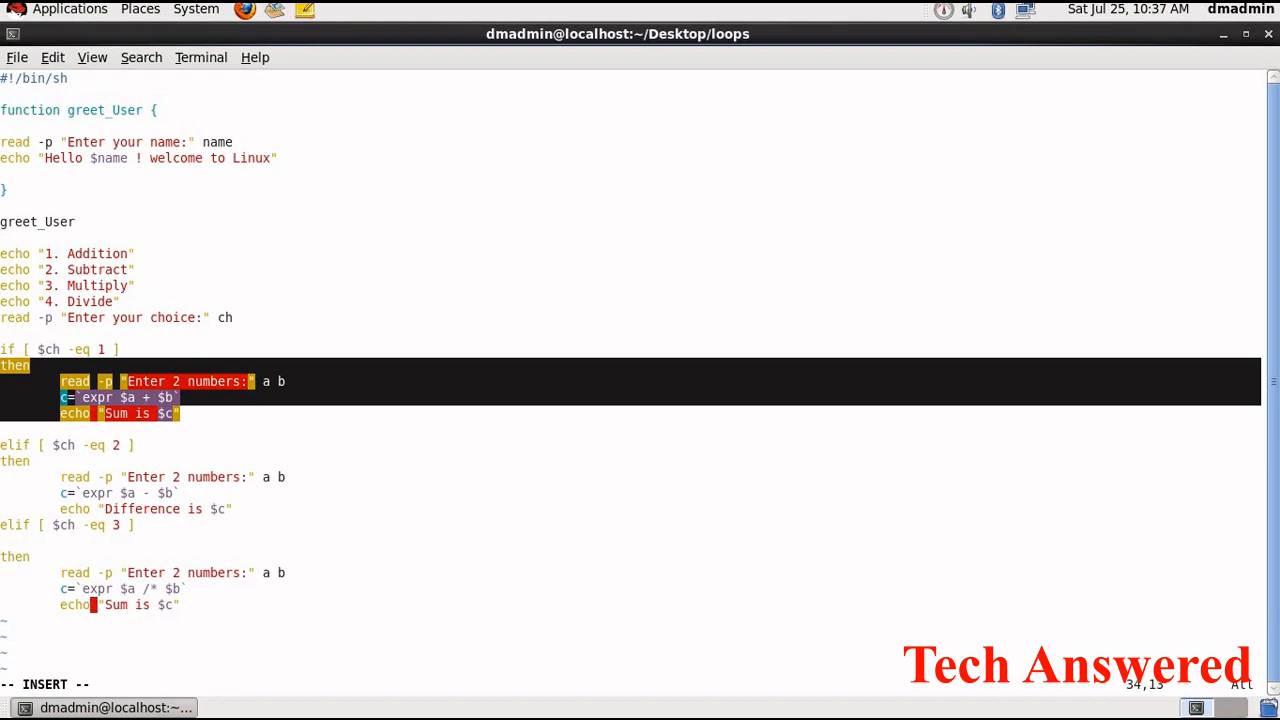
mouse_move(132, 604)
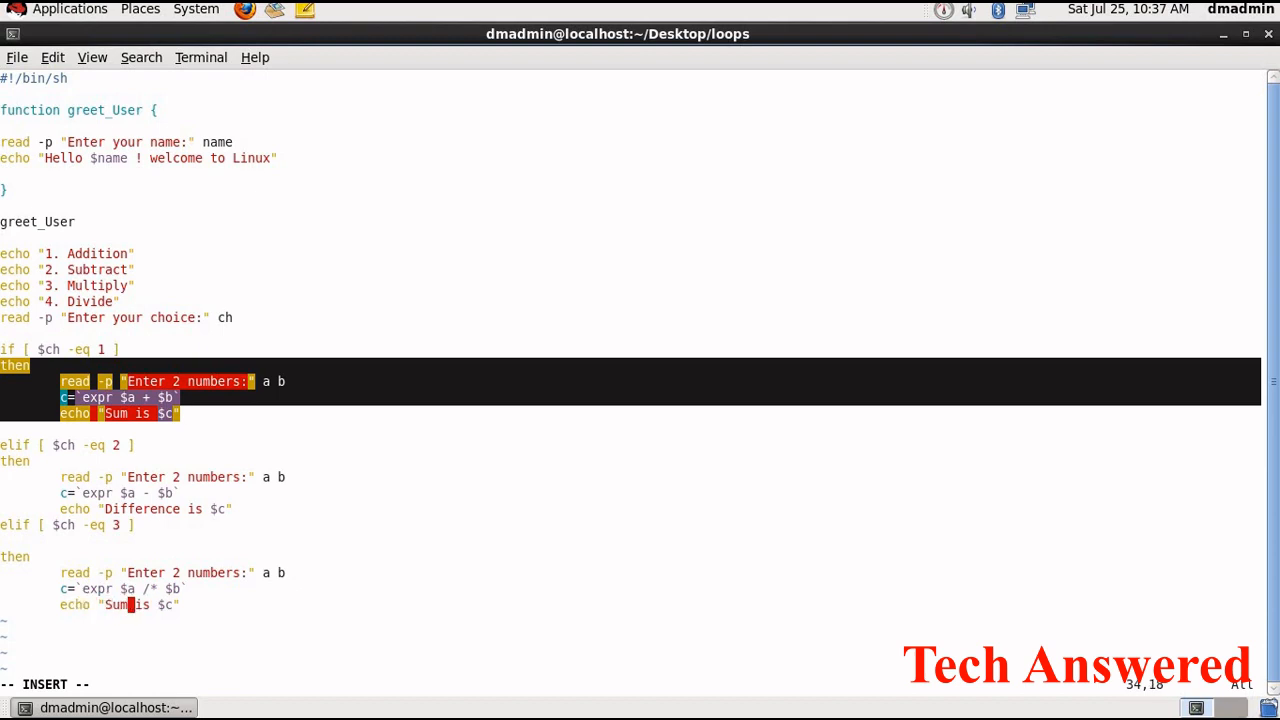
key("BackSpace")
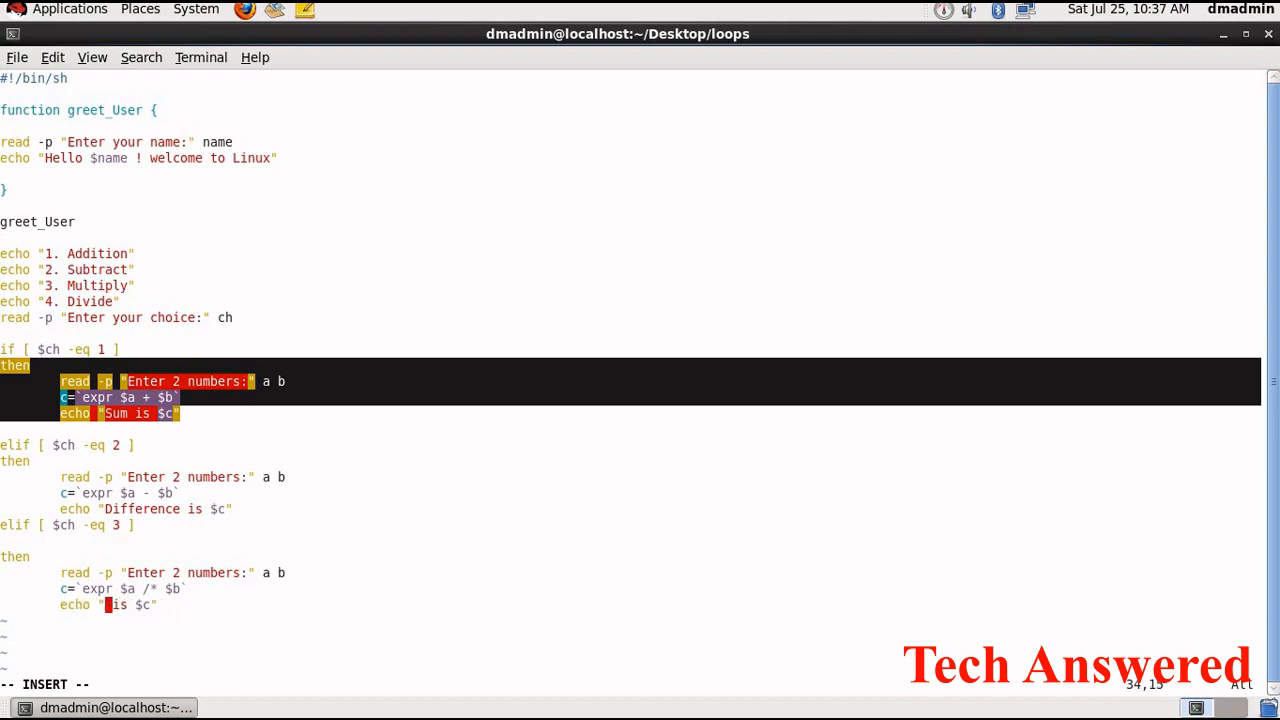
type("Result")
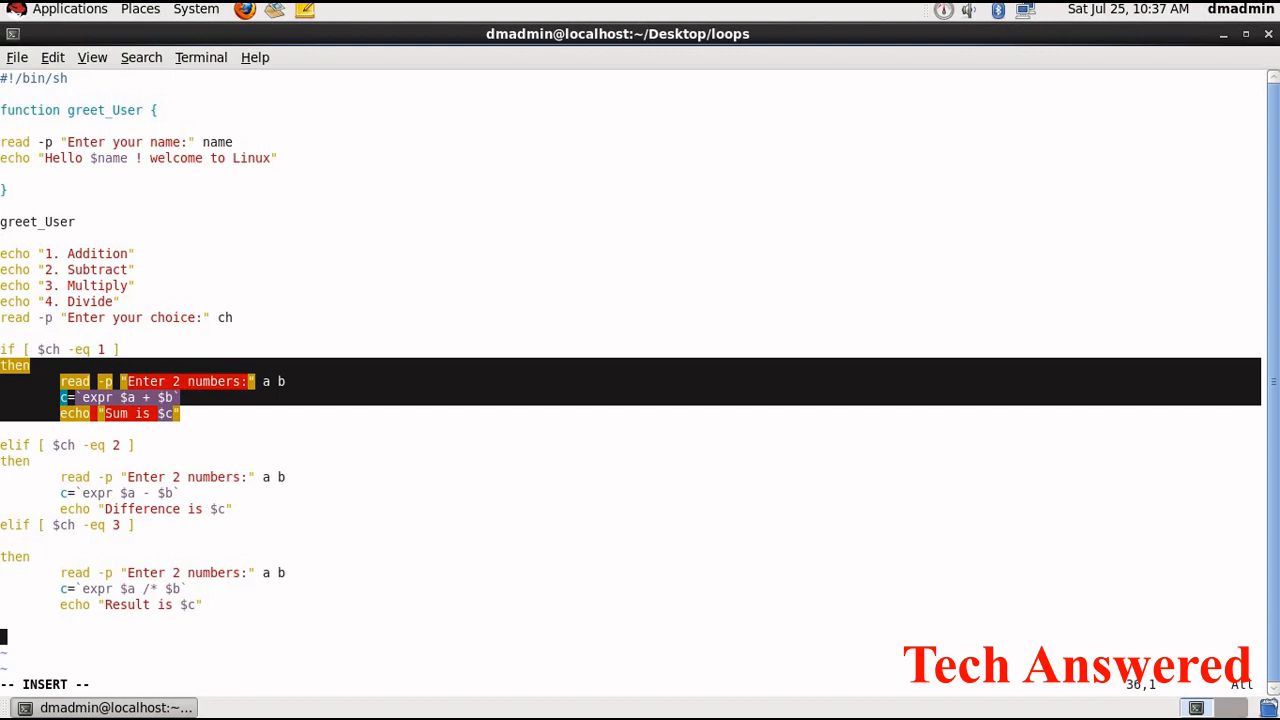
Paste an elif branch for choice 4 and fix its divide line by removing the extra *
type("elif")
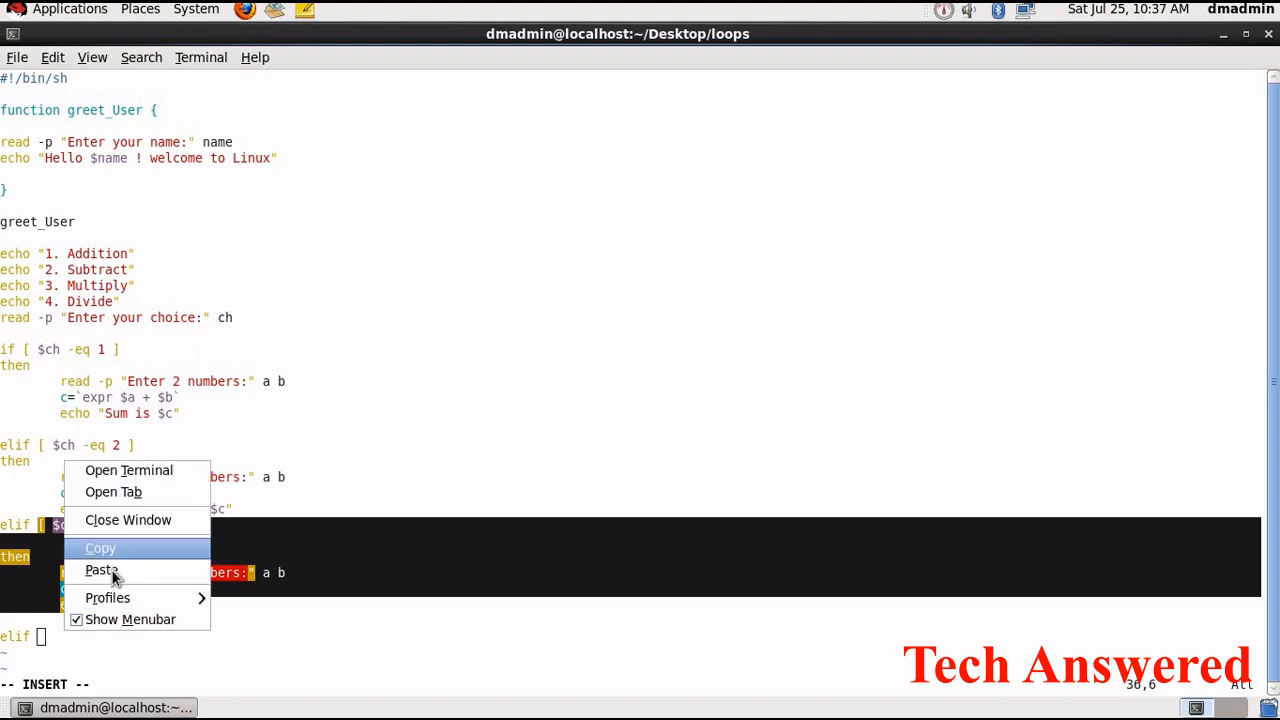
left_click(100, 570)
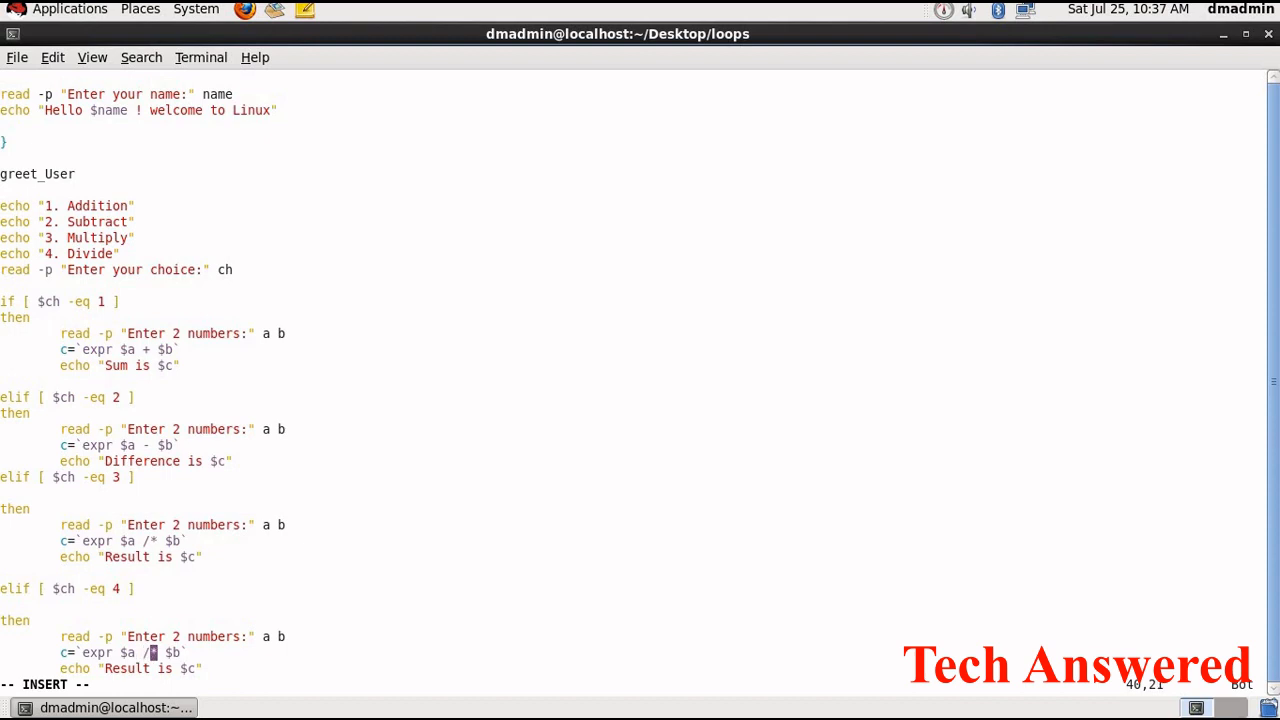
key("BackSpace")
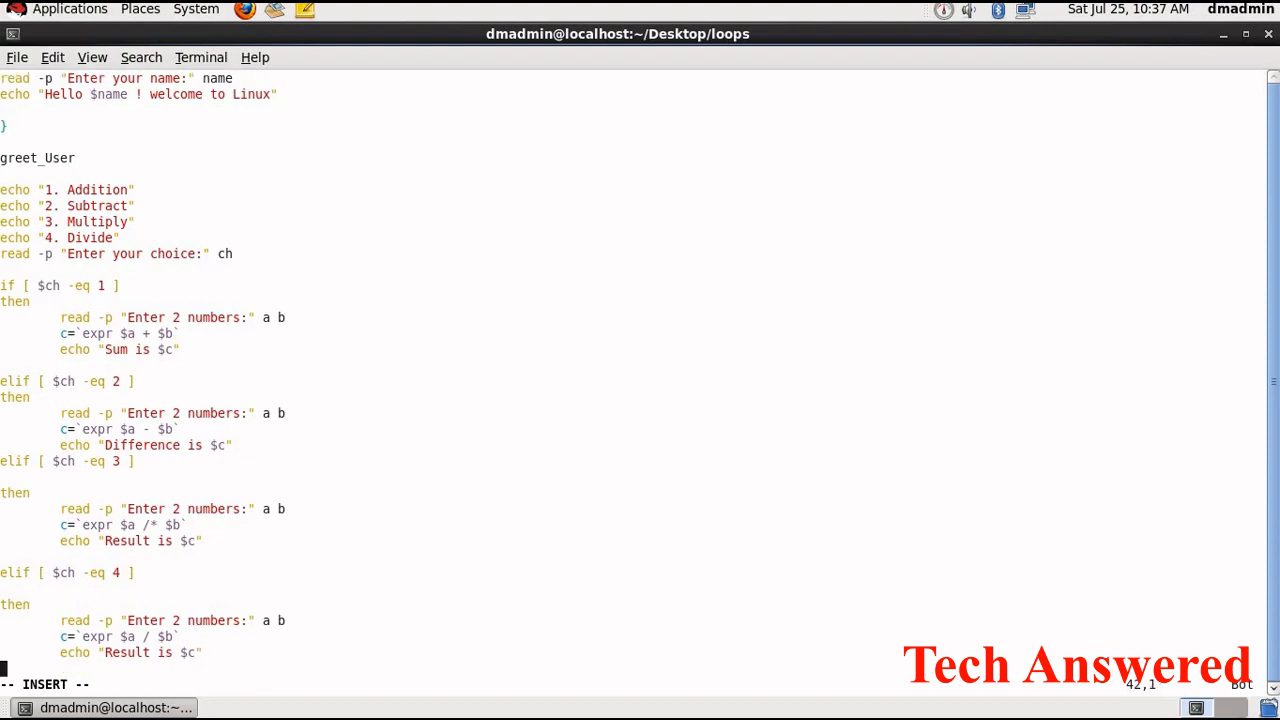
End the menu's if block with an else echoing "Wrong choice" and a closing fi, then :wq
scroll("down", 3)
type("else")
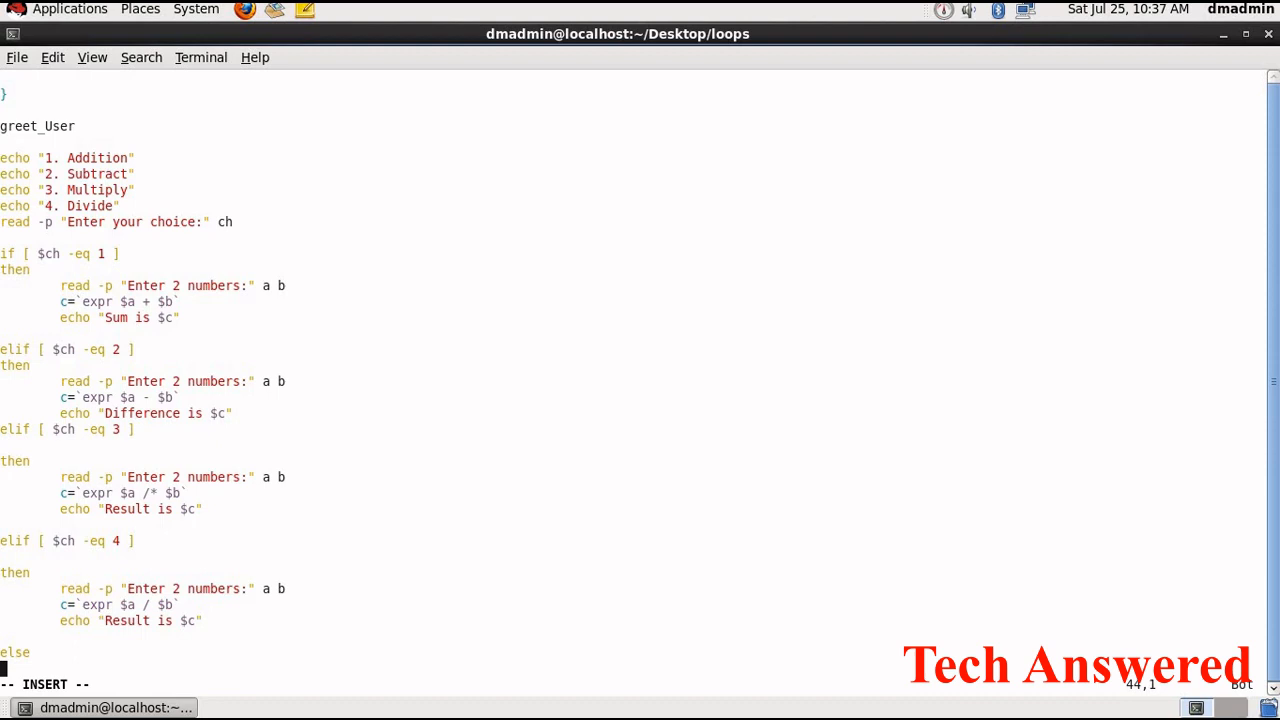
scroll("down", 3)
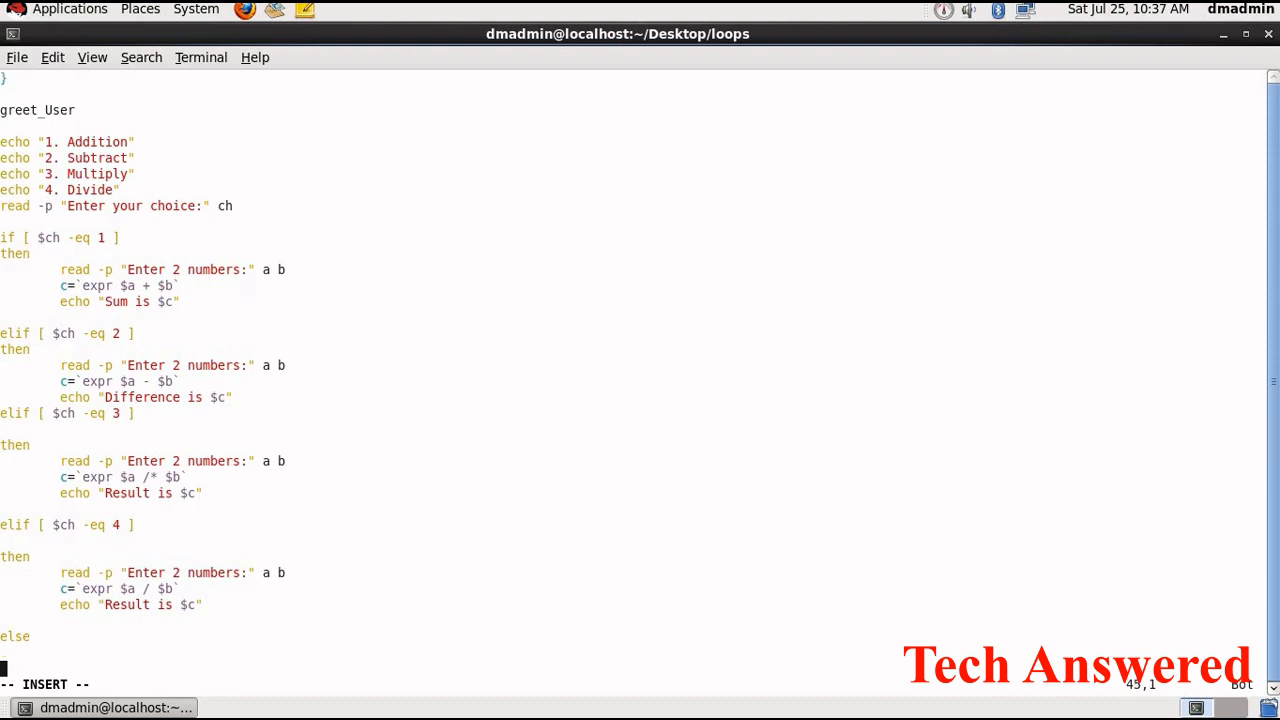
type("ech")
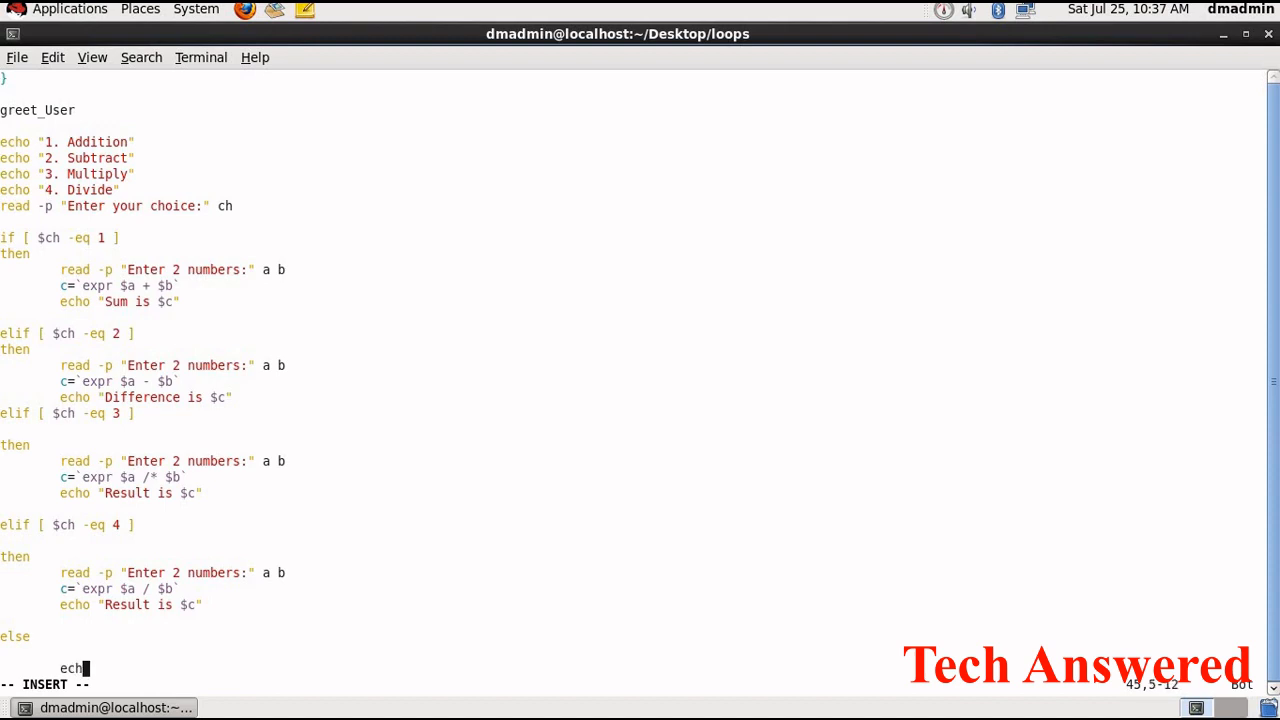
type("\"Wrong choi")
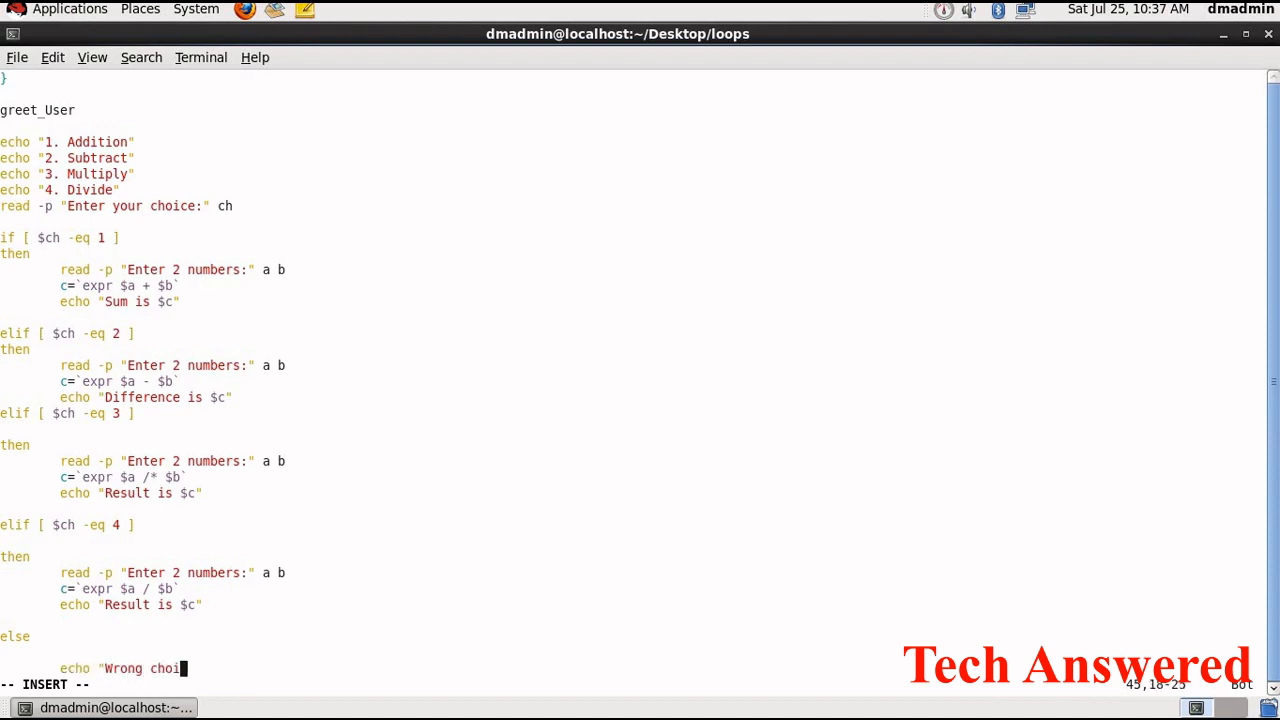
type("ce")
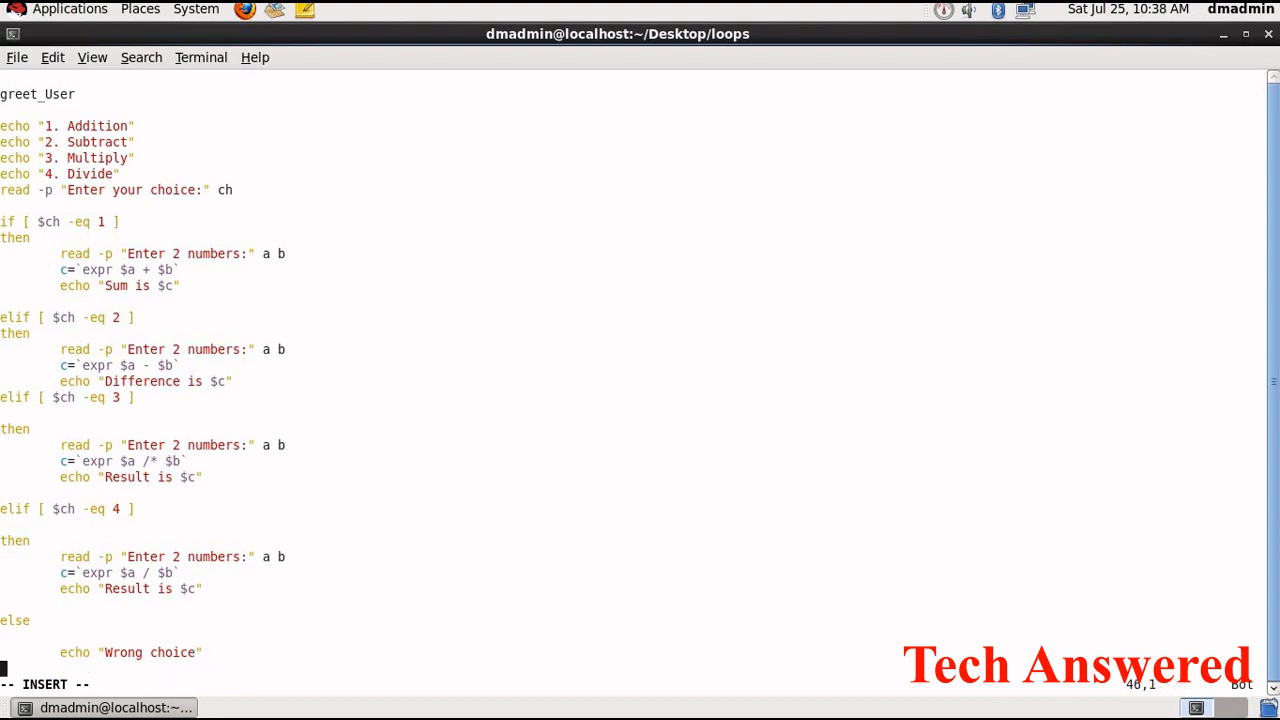
type("fi")
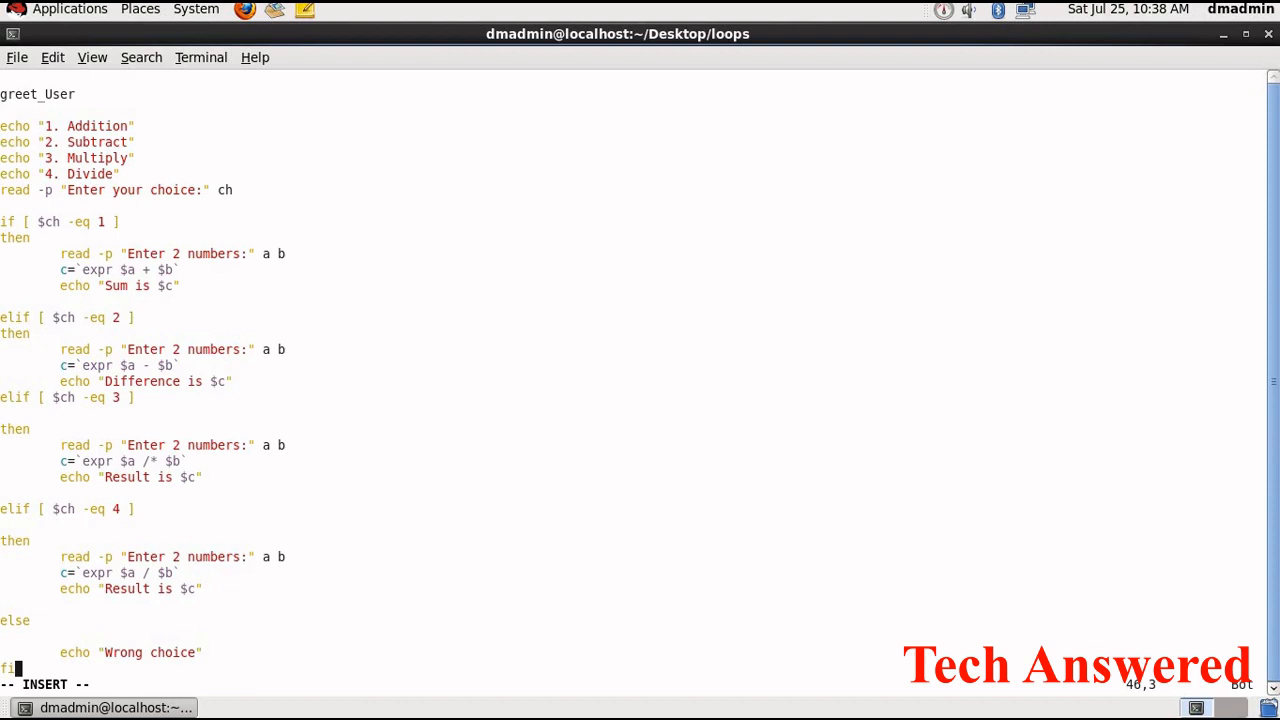
type(":wq")
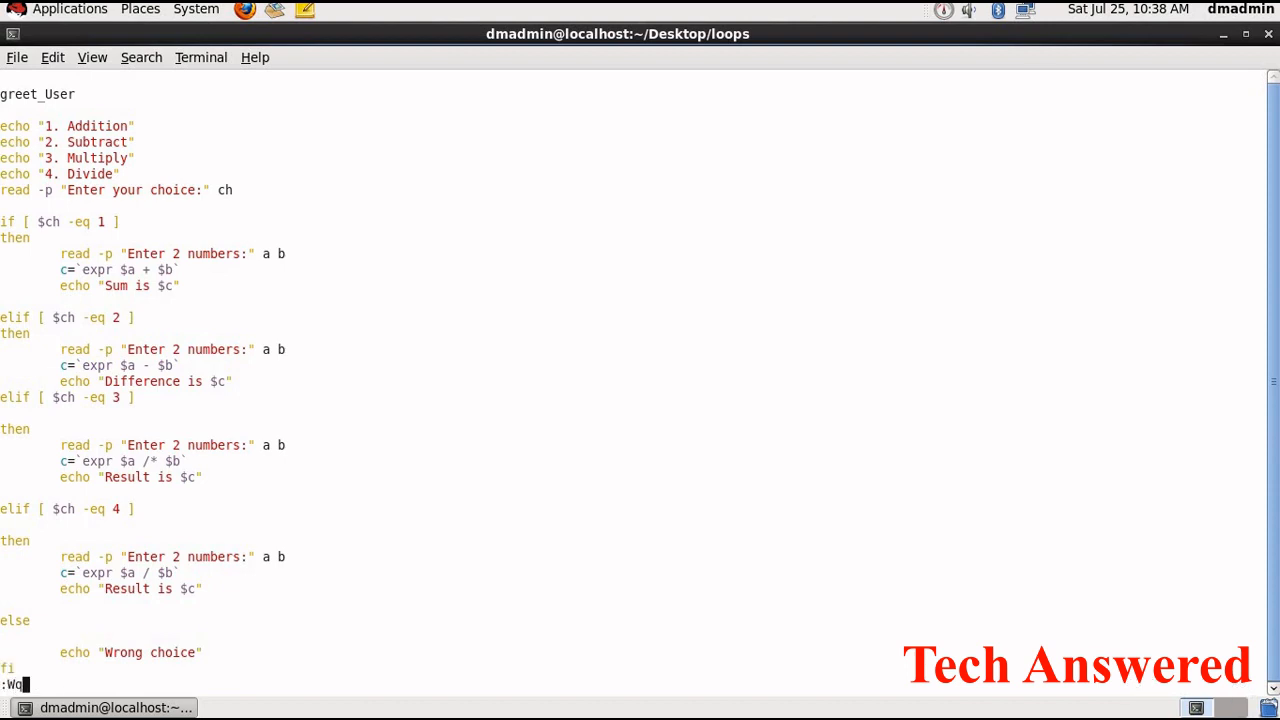
Save s23.sh and run it with sh s23.sh
key("Return")
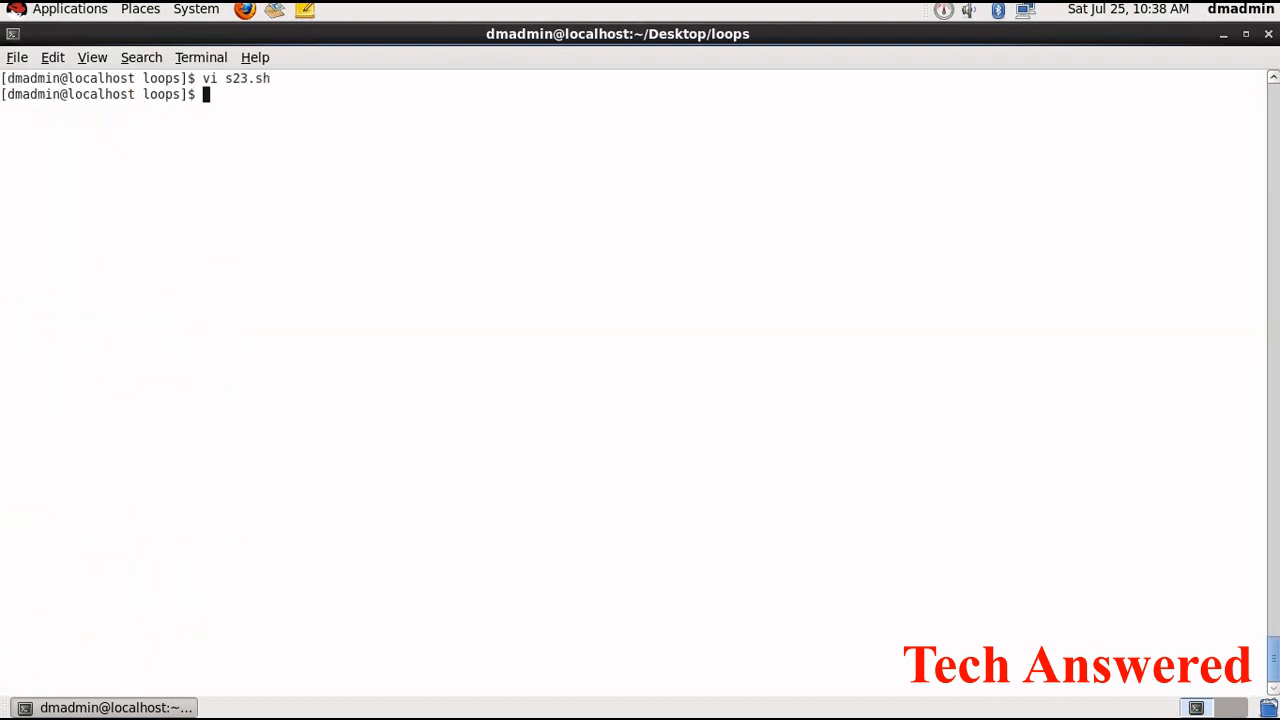
type("sh s")
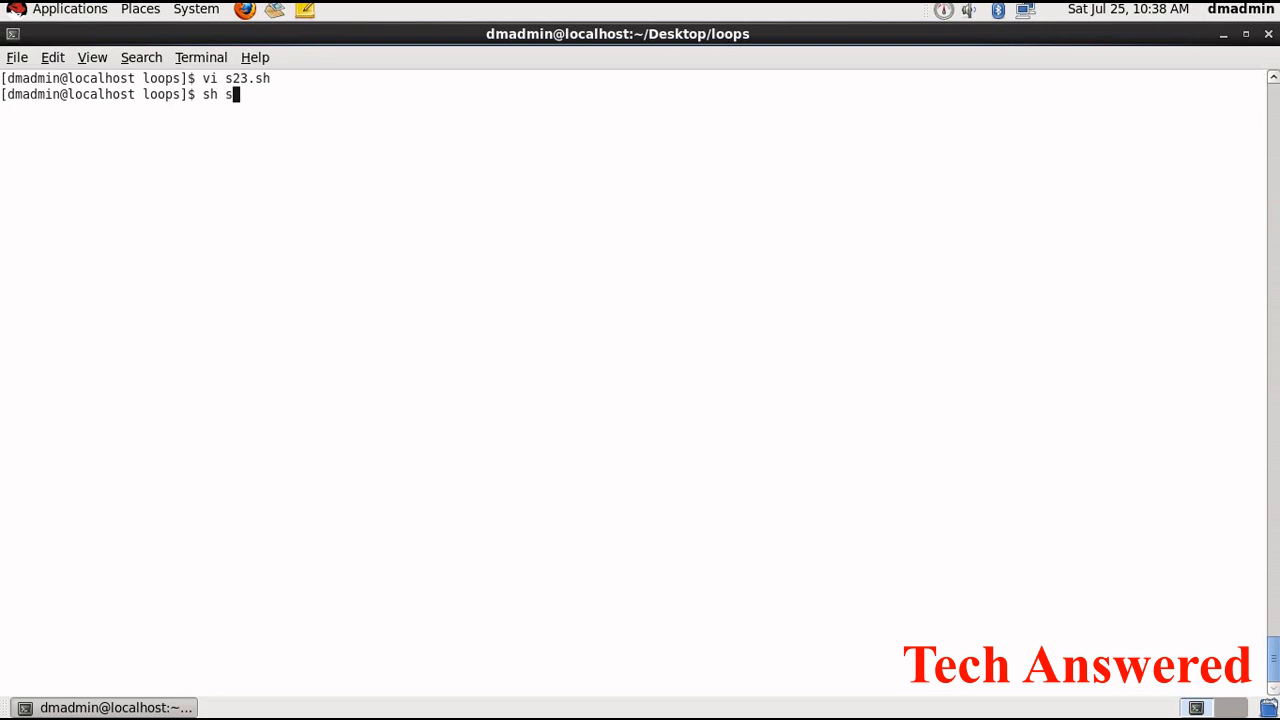
key("Return")
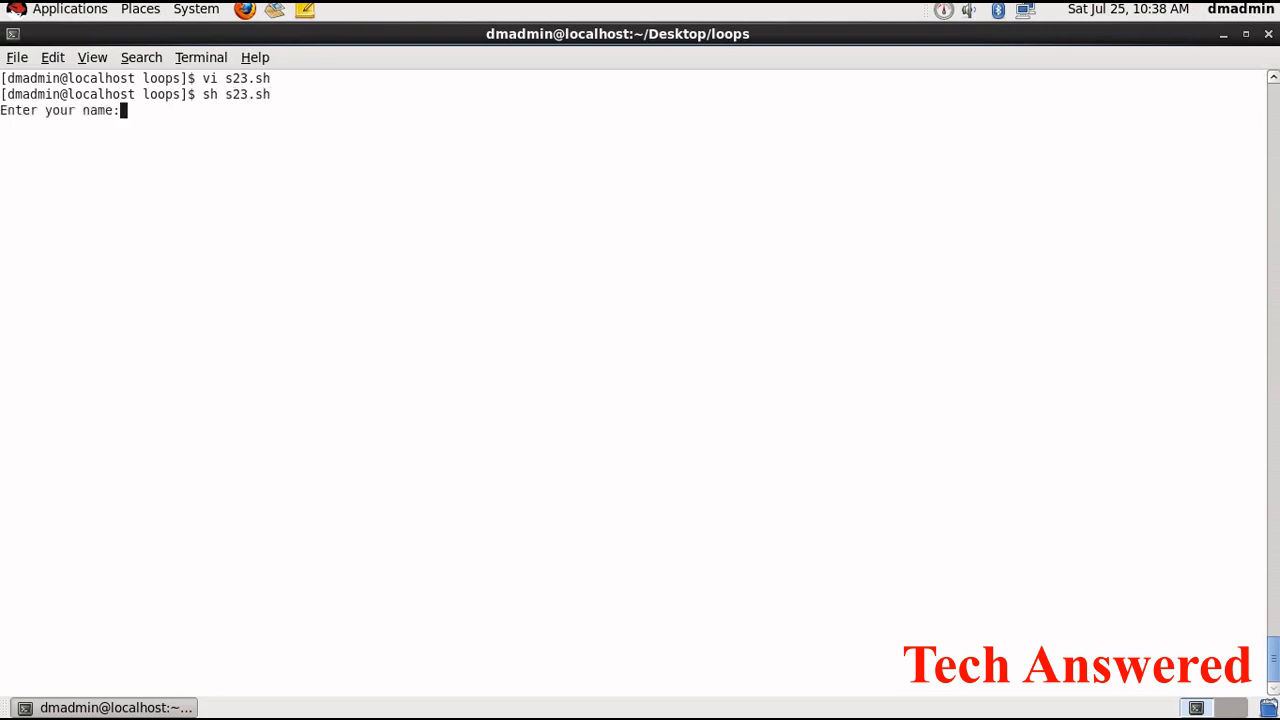
Answer the prompts with name Prashant, choice 3 and numbers 12 12, getting an expr syntax error
type("Prashant")
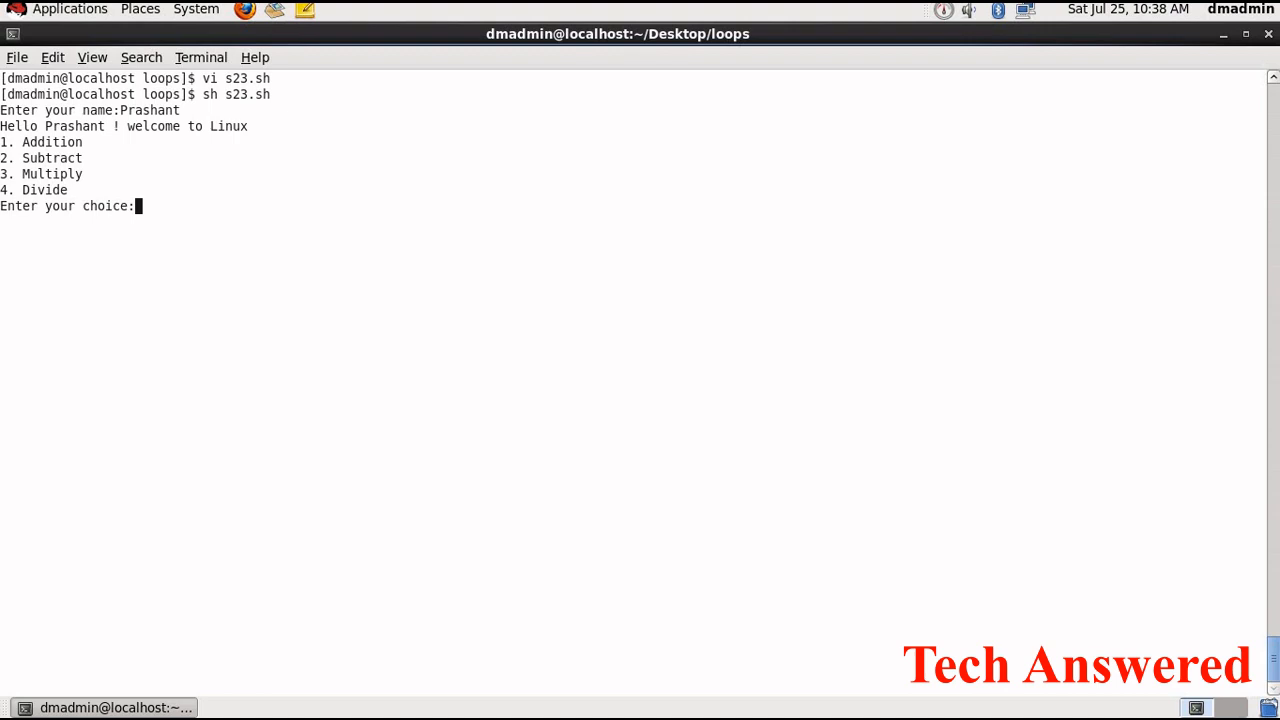
type("3")
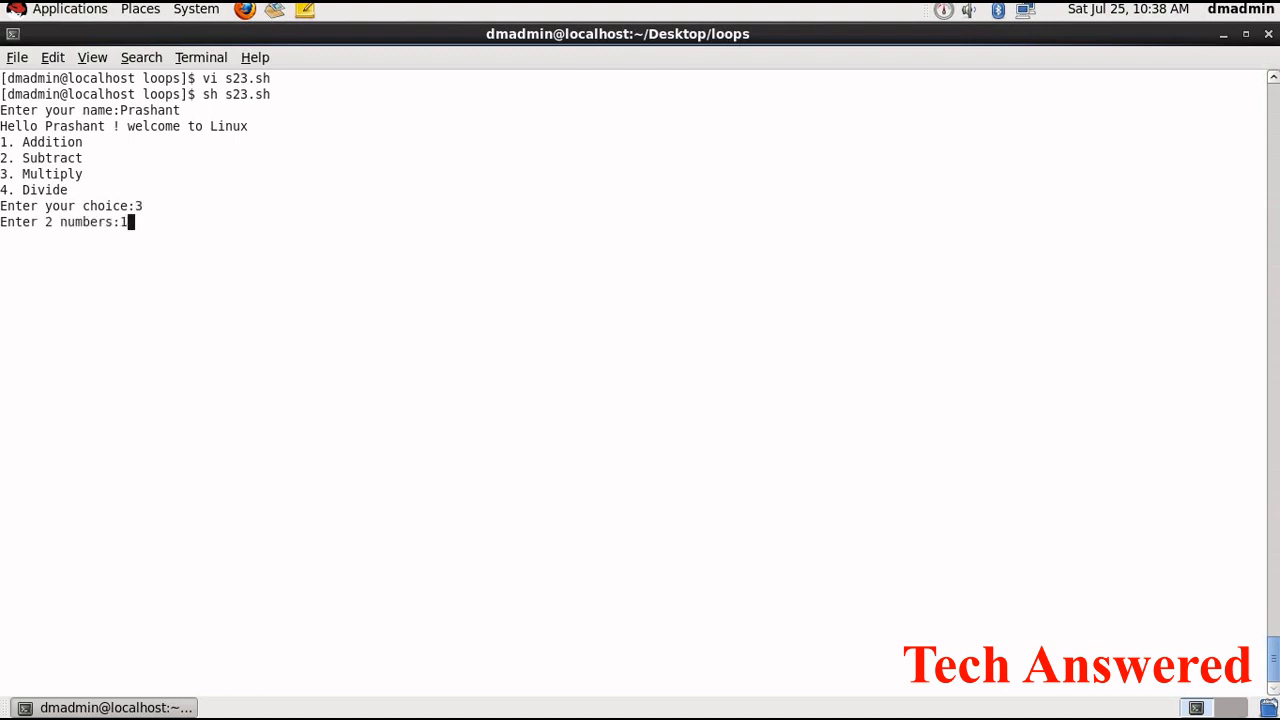
type("2 1")
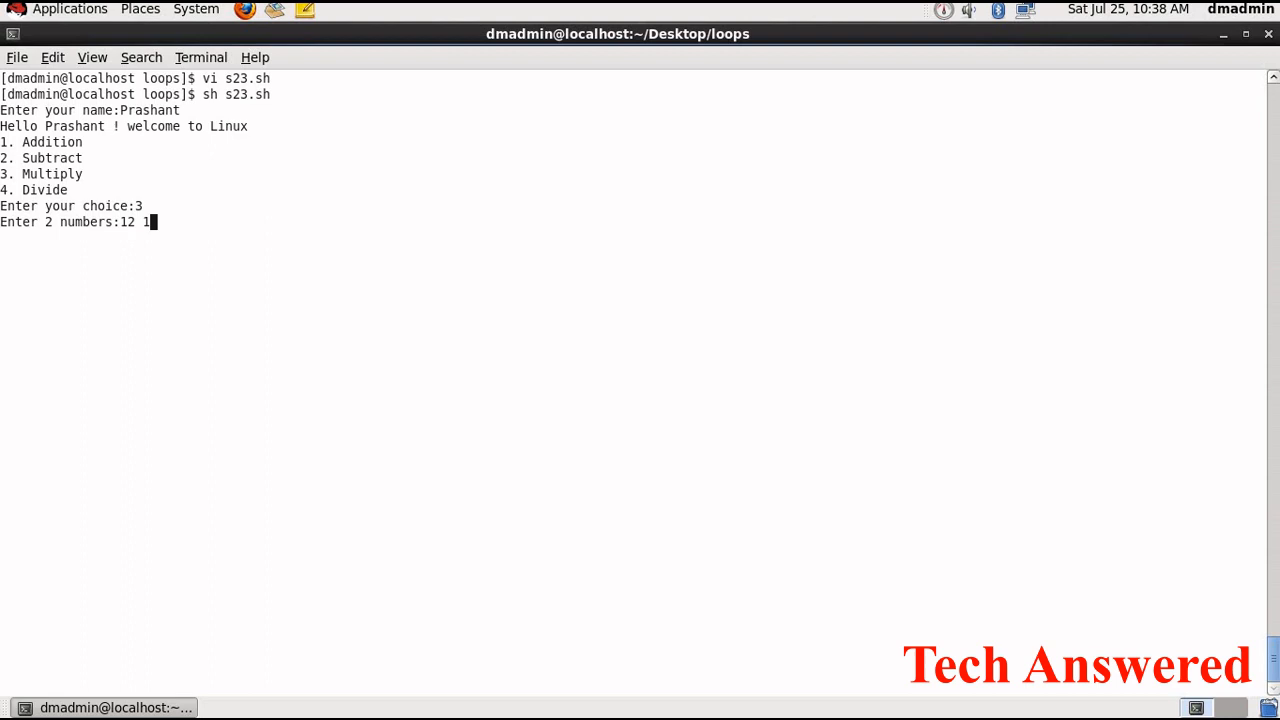
key("Return")
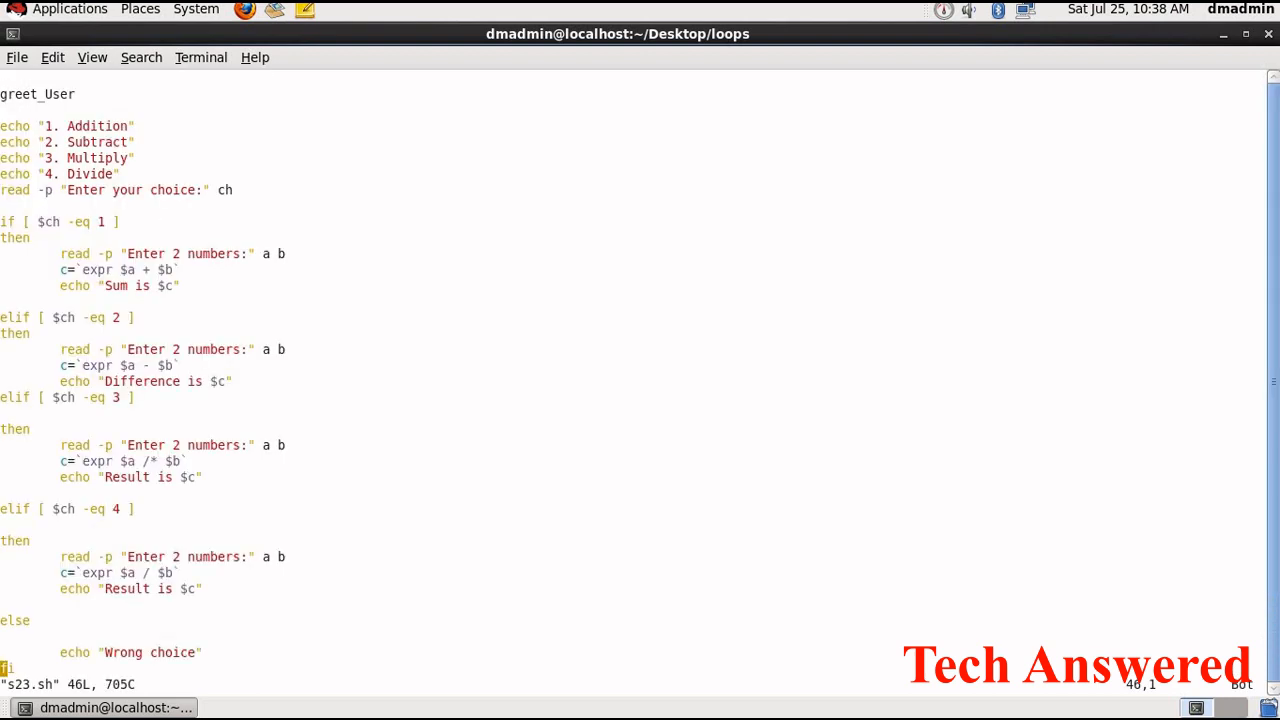
Escape the multiply asterisk as \* in the expr line and save s23.sh
key("i")
type(":wq")
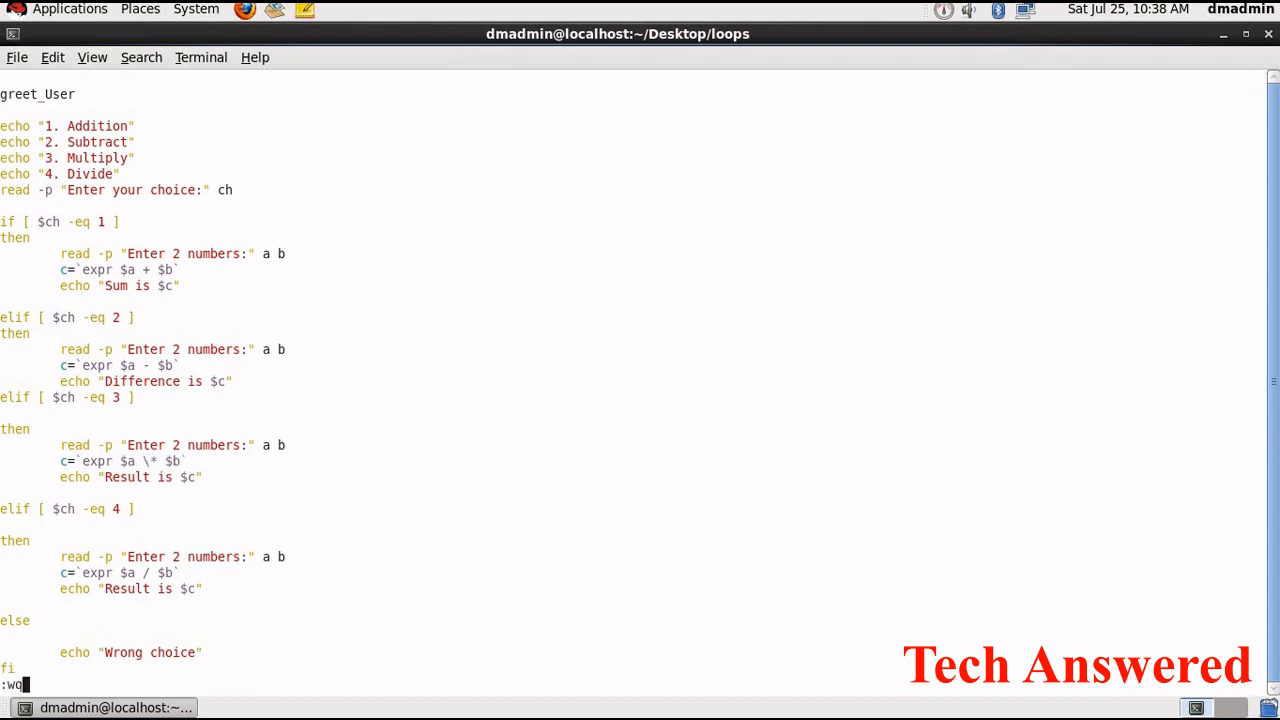
key("Return")
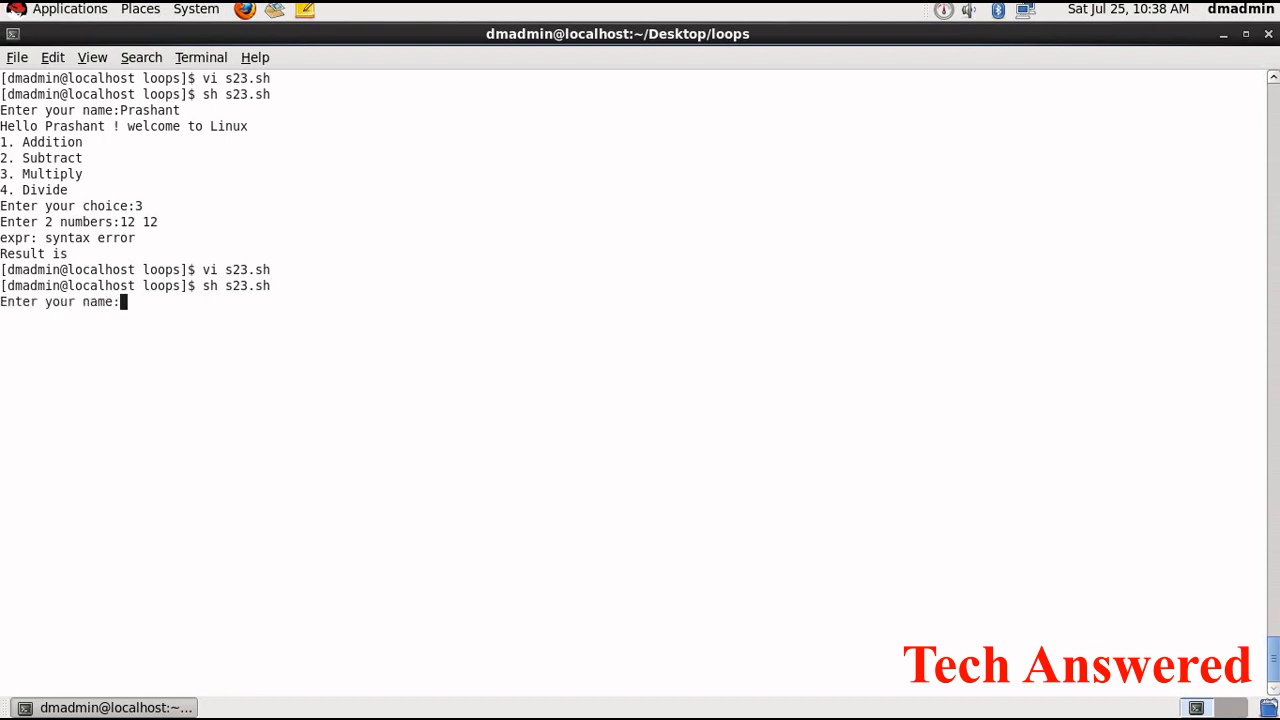
Rerun with name Prashant, choice 3 and 12 12 to get Result is 144, then start reopening s23.sh
type("Prashant")
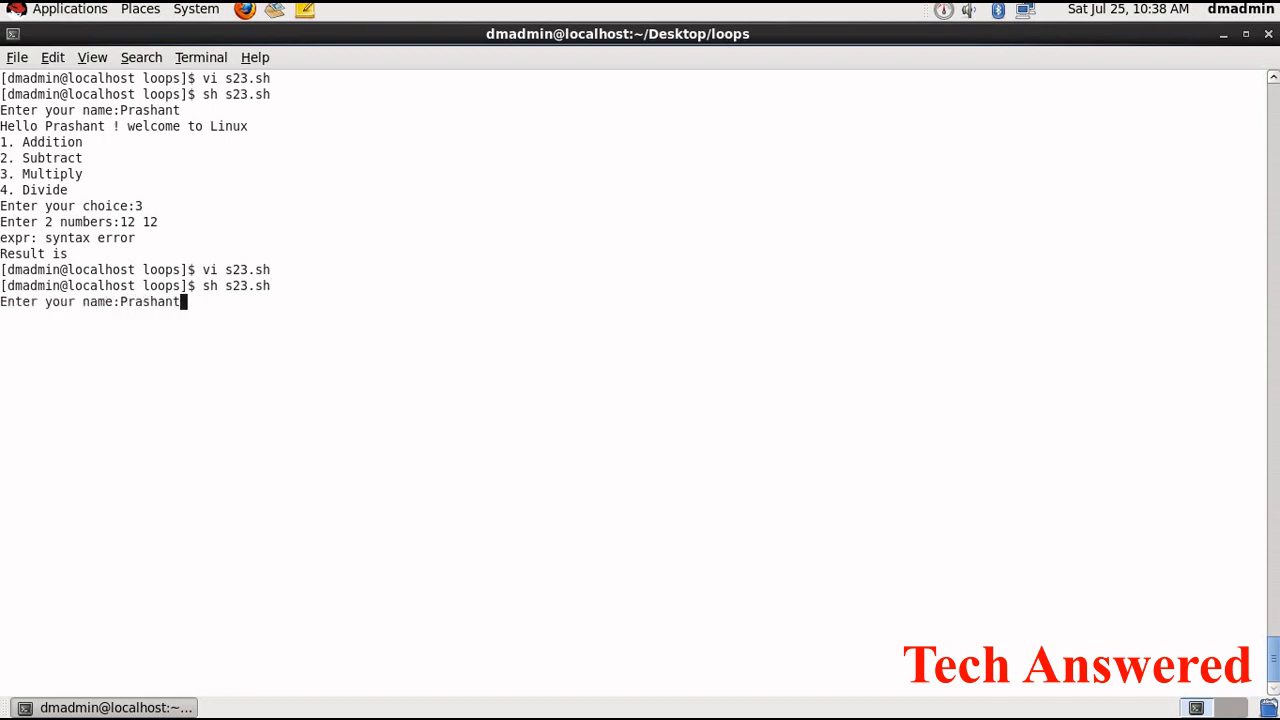
key("Return")
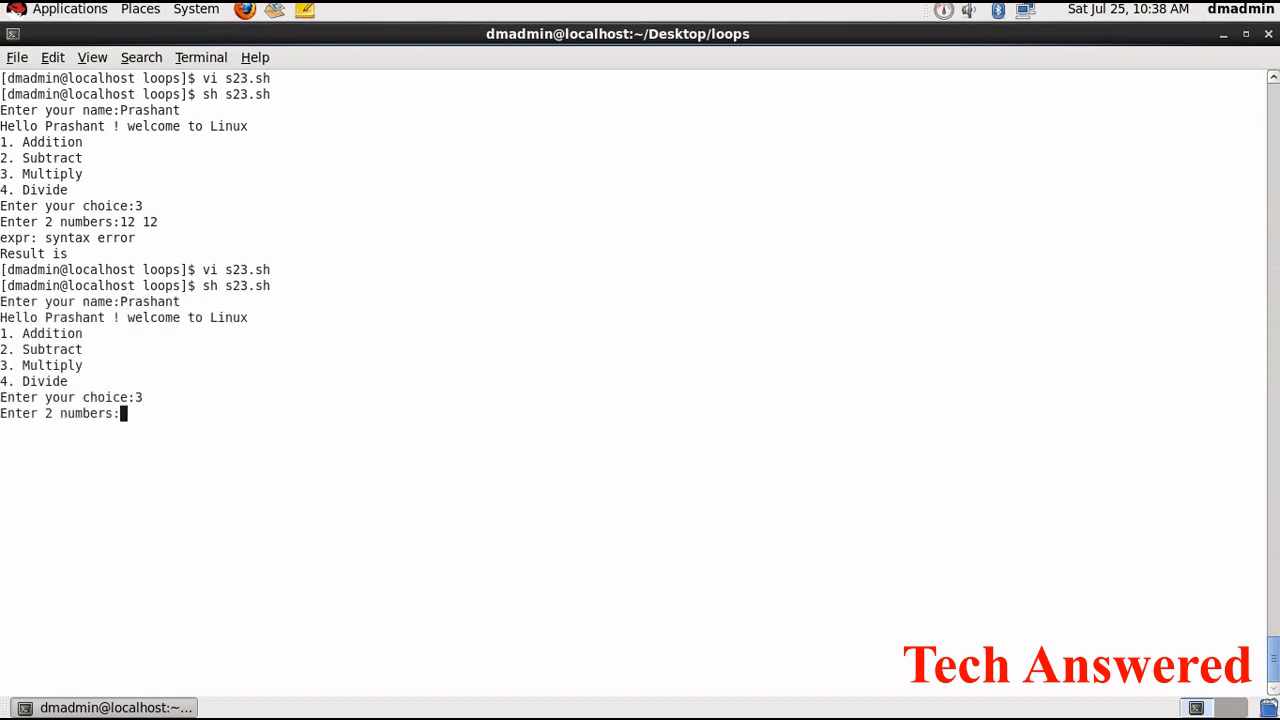
type("12 12")
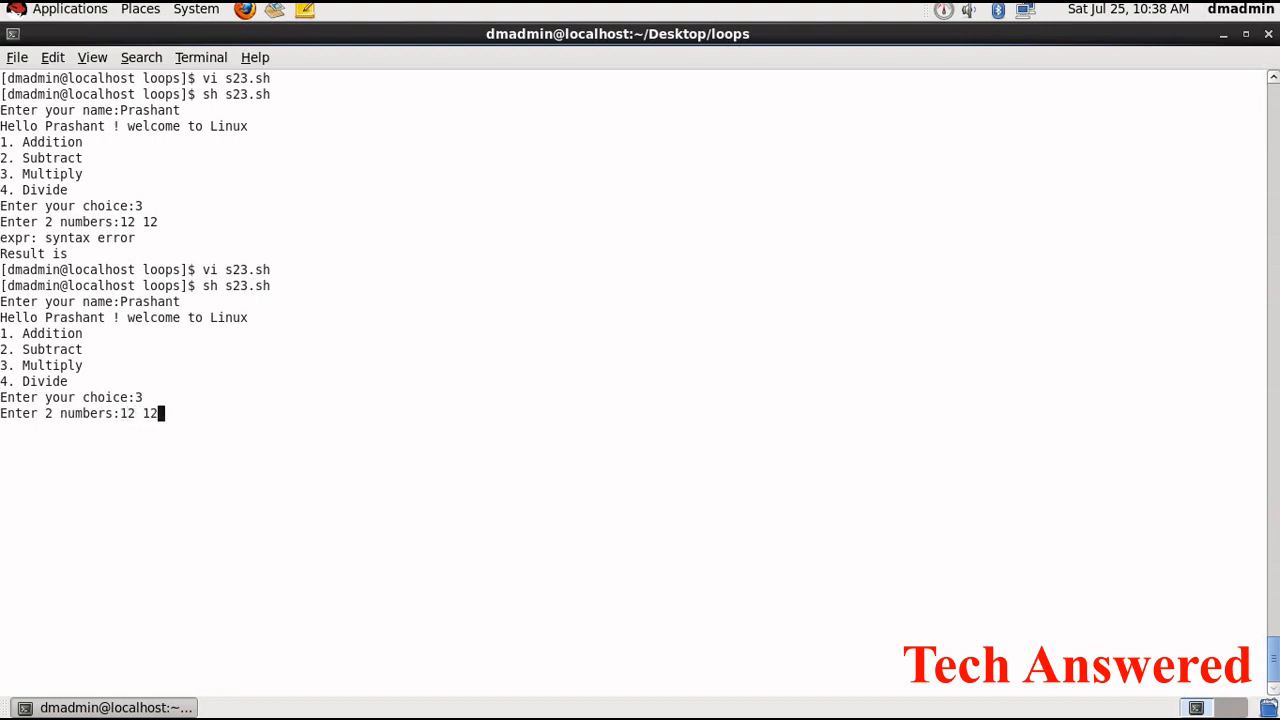
key("Return")
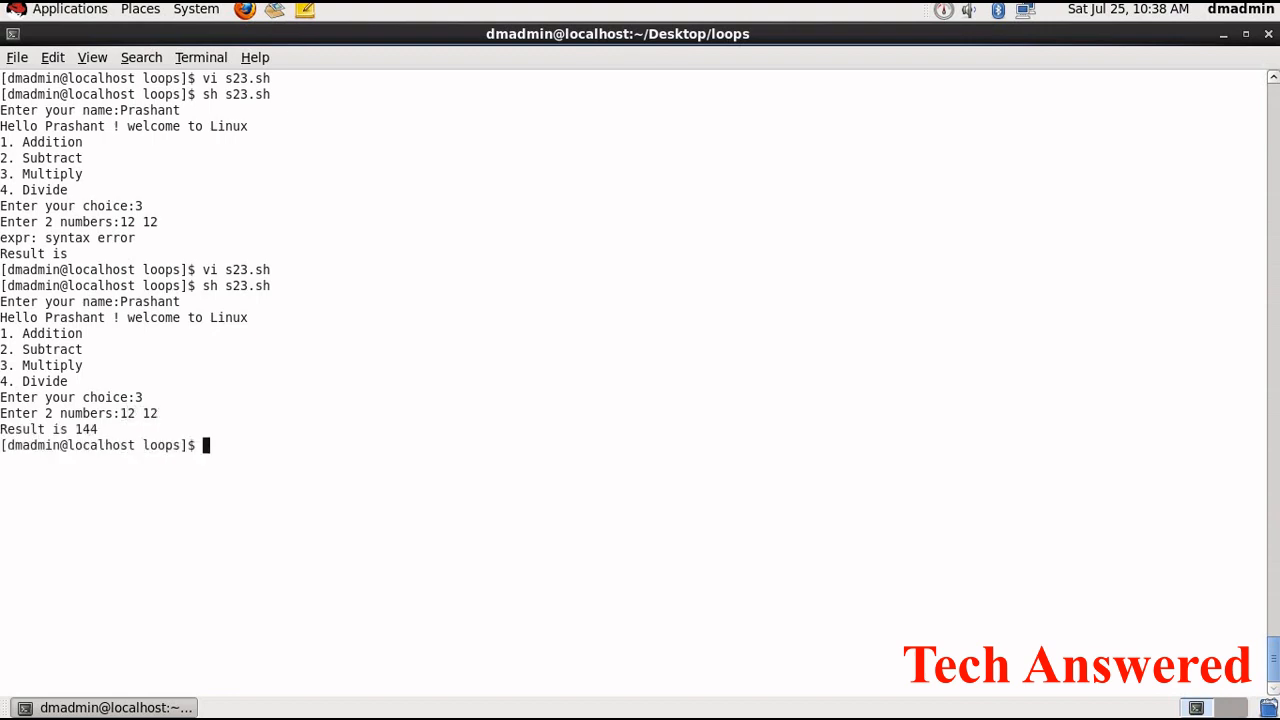
type("sh s23.sh")
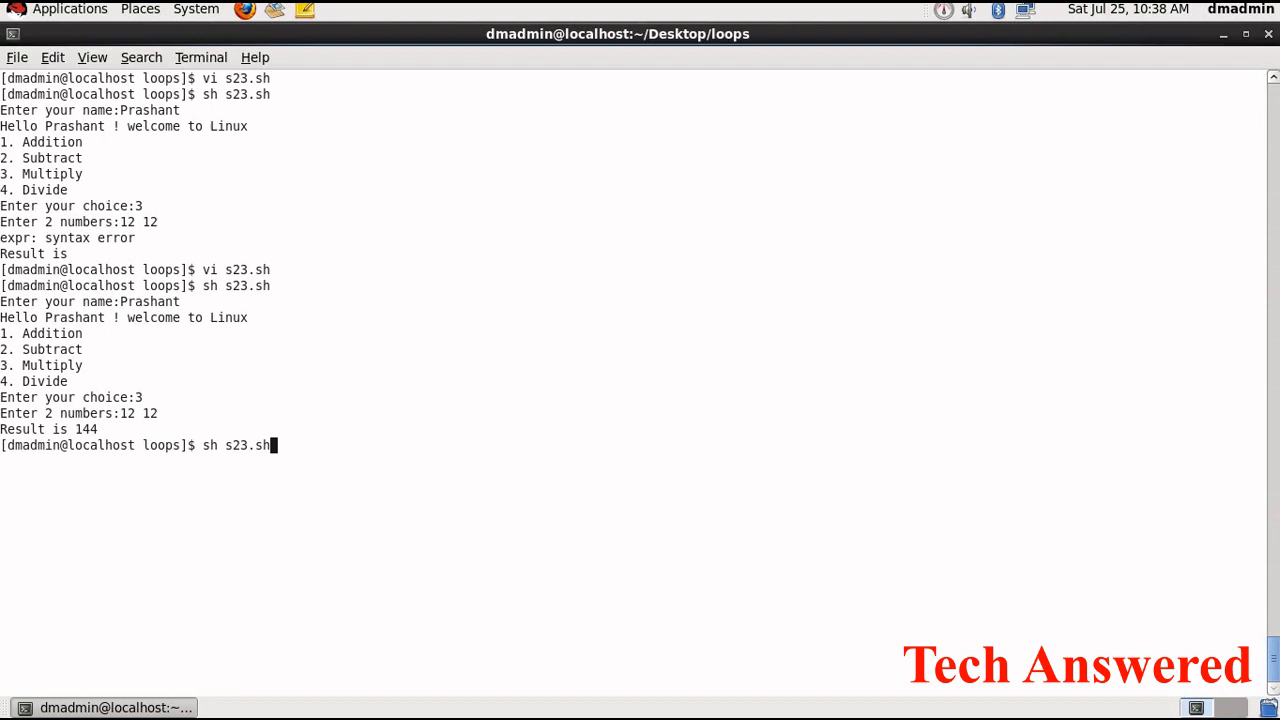
type("vi s23.sh")
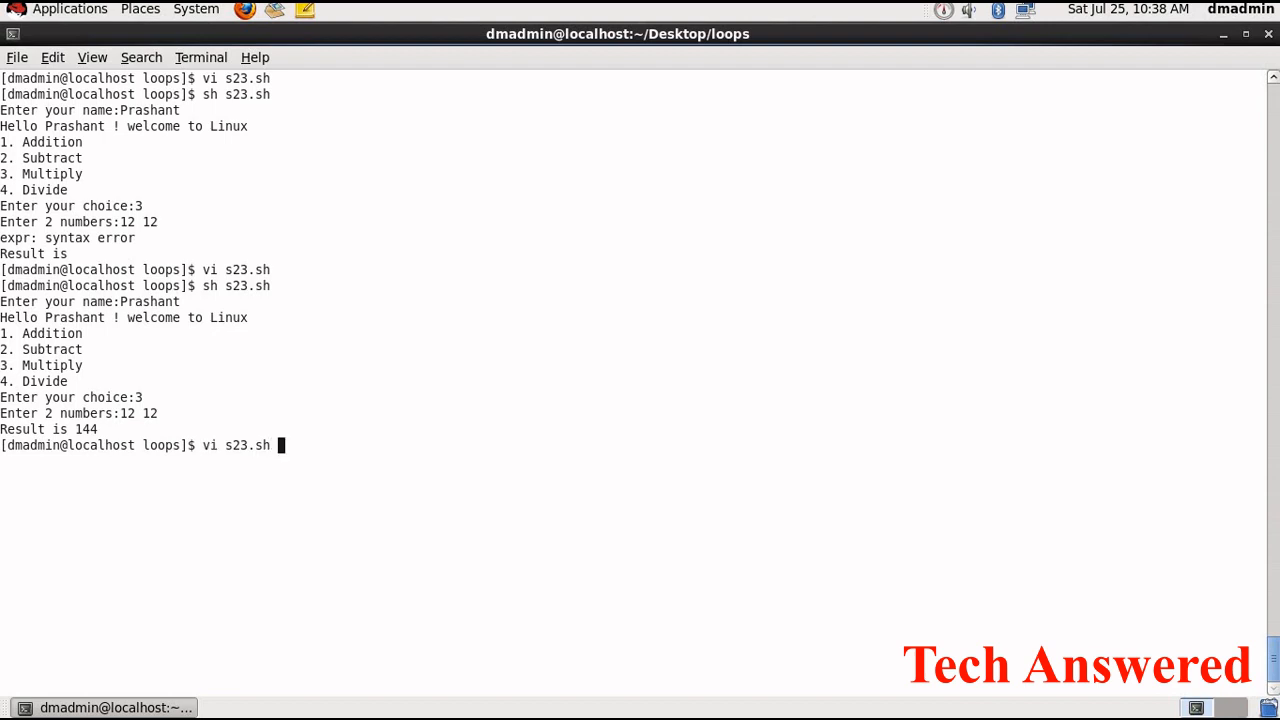
key("Return")
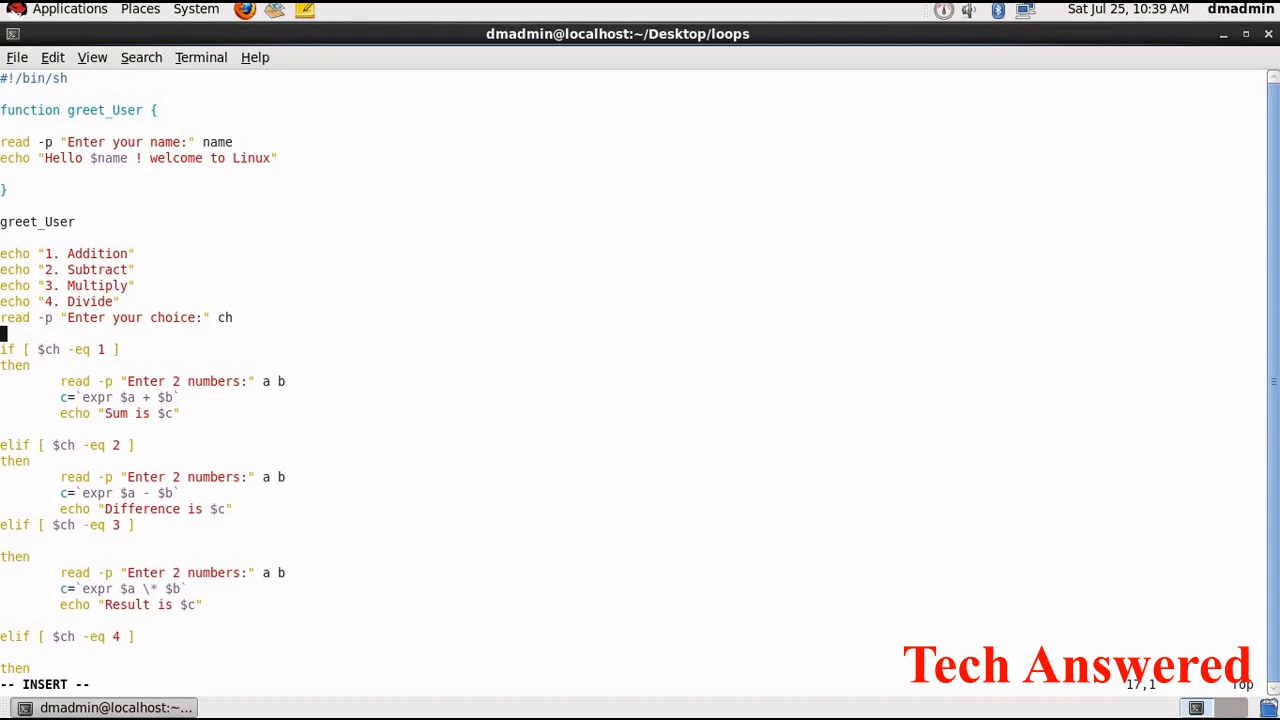
key("Down")
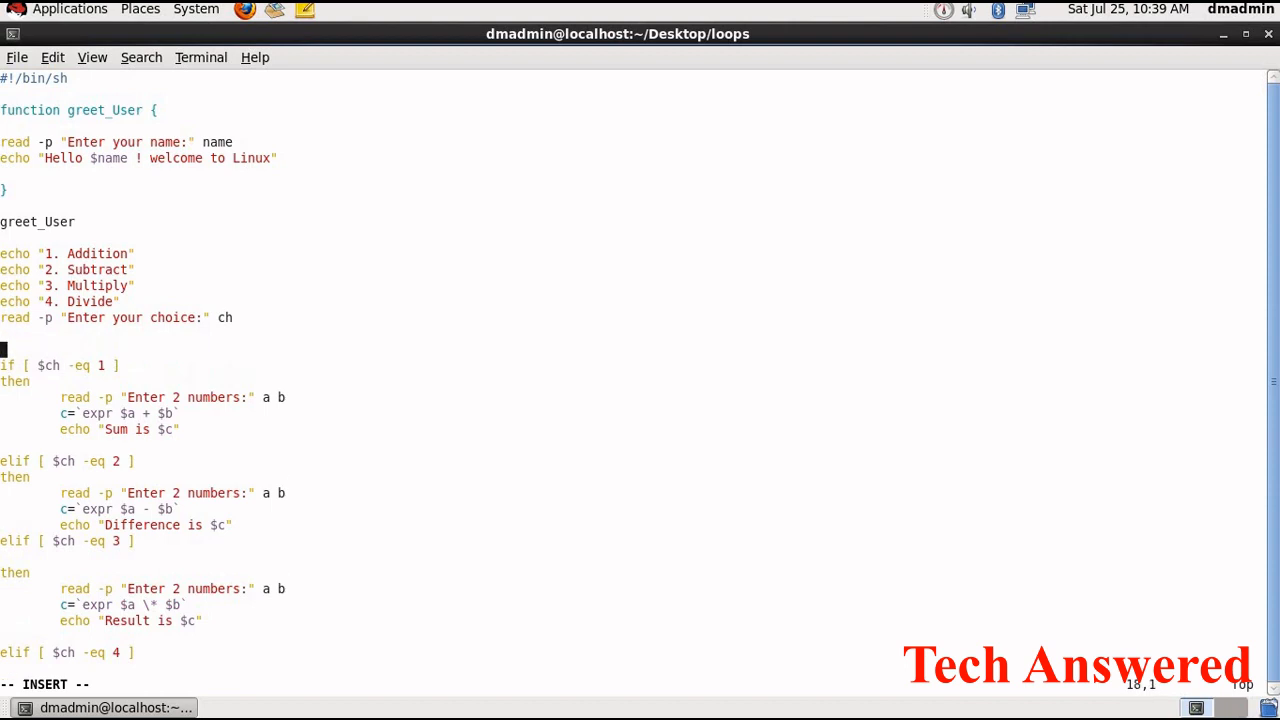
type("function A")
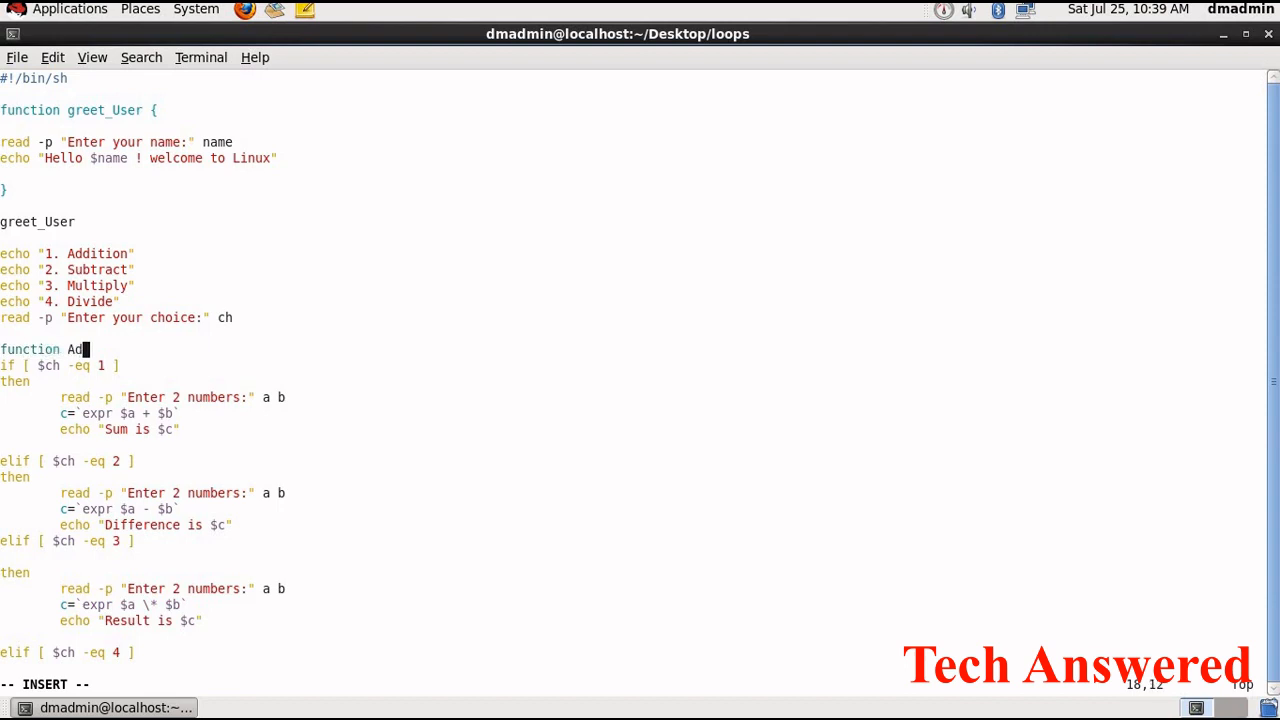
type("dition")
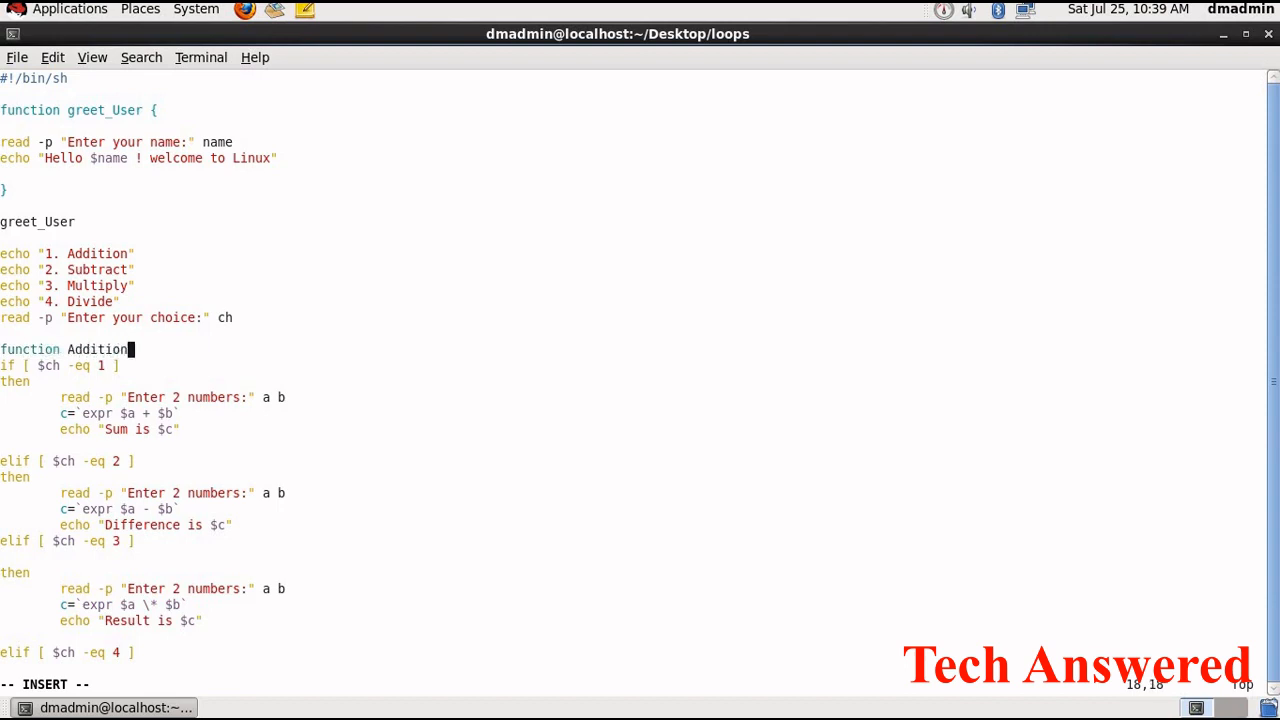
type("{")
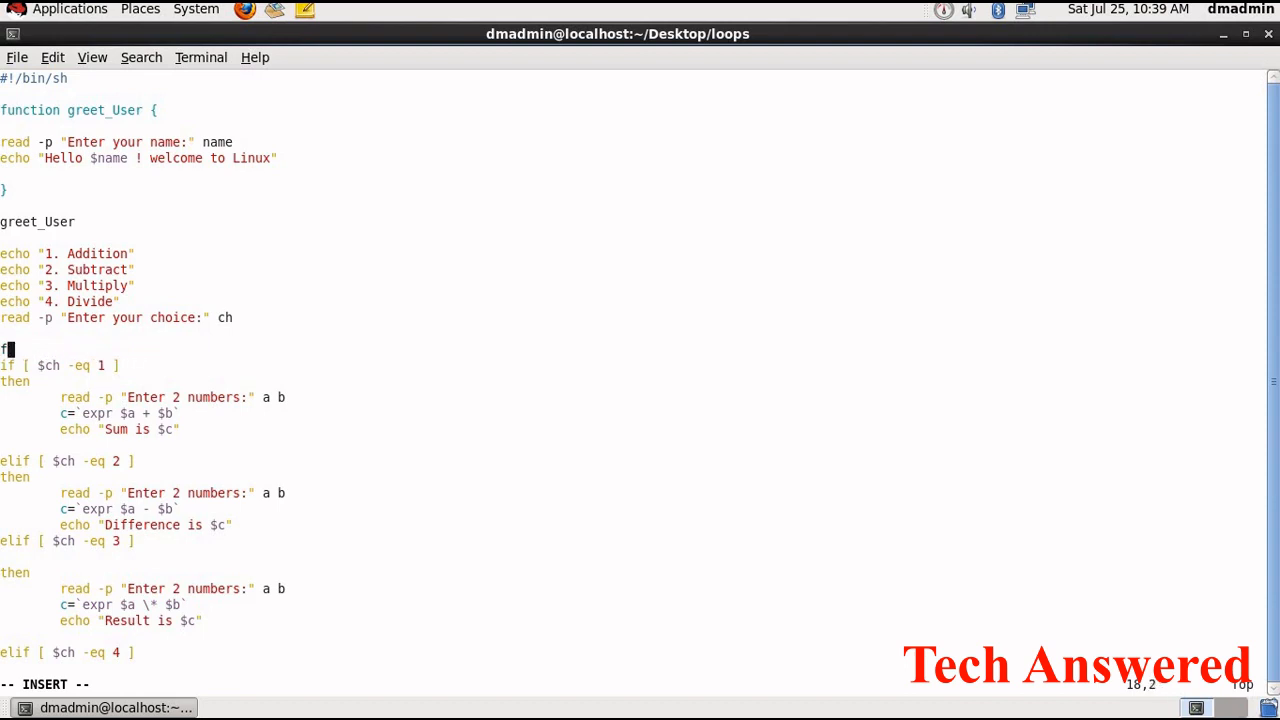
key("dd")
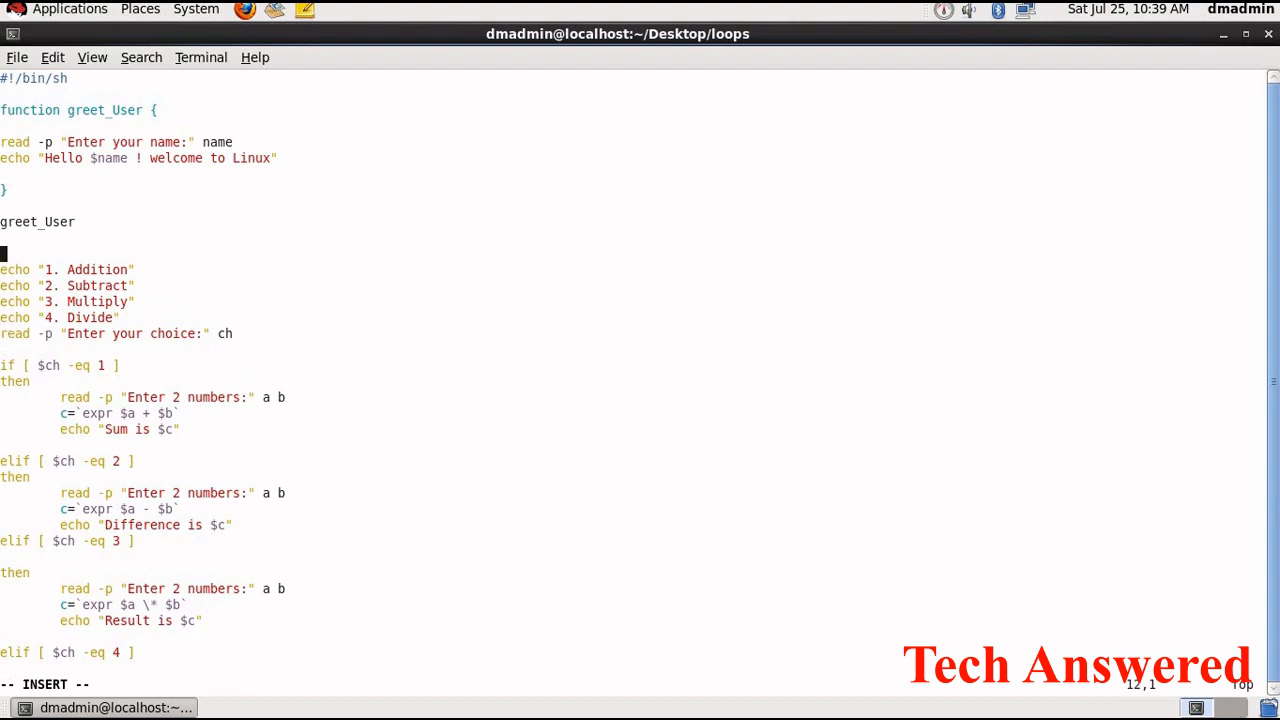
Insert 'function calculation {' above the menu's echo lines
type("functiu")
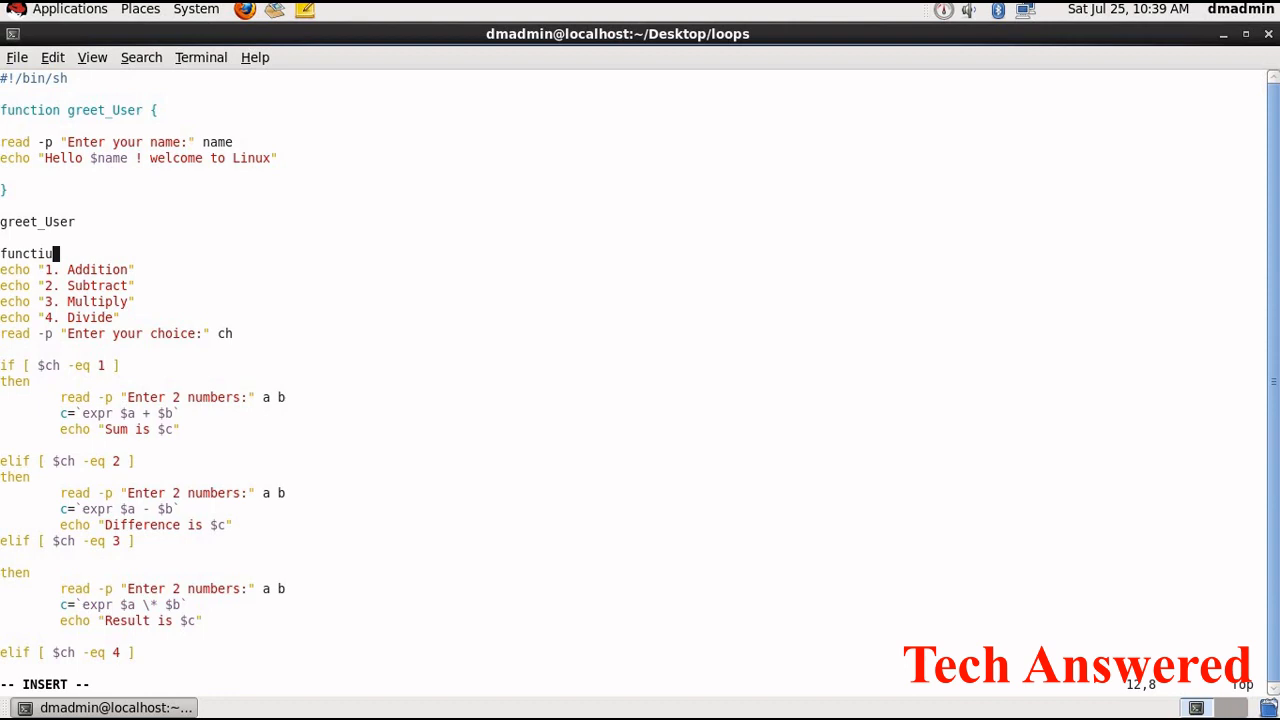
type("on")
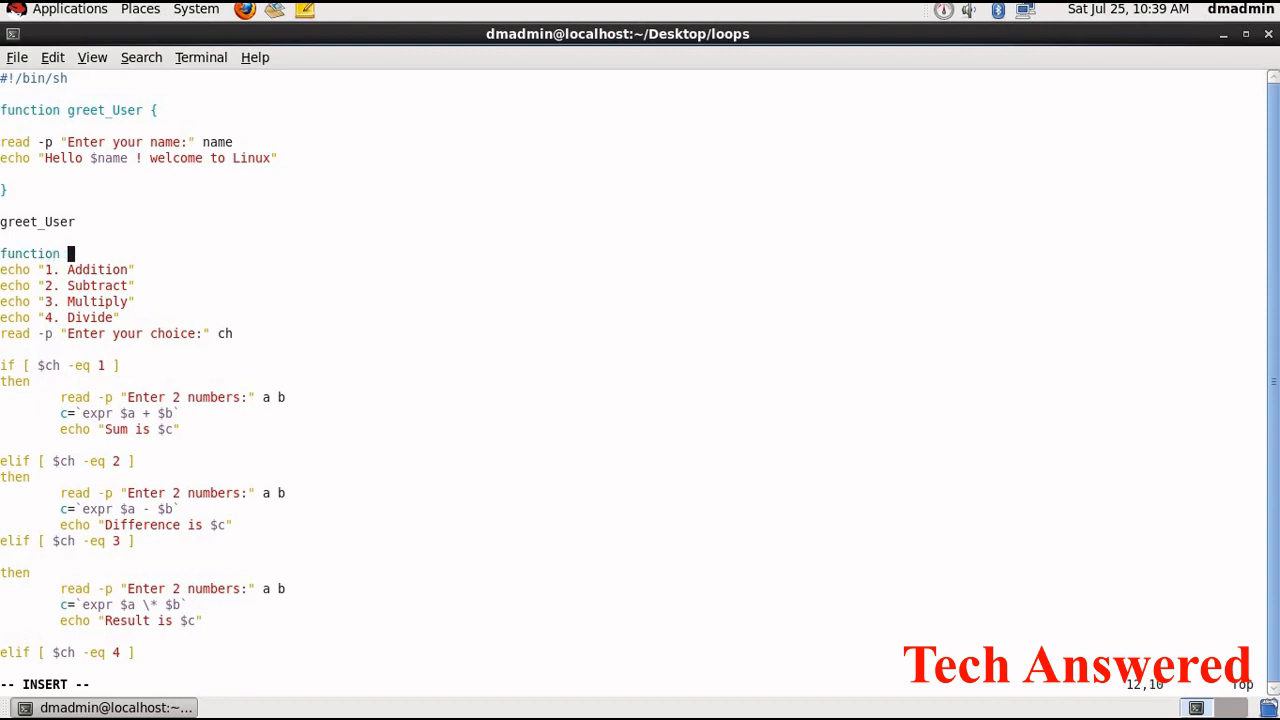
type("calc")
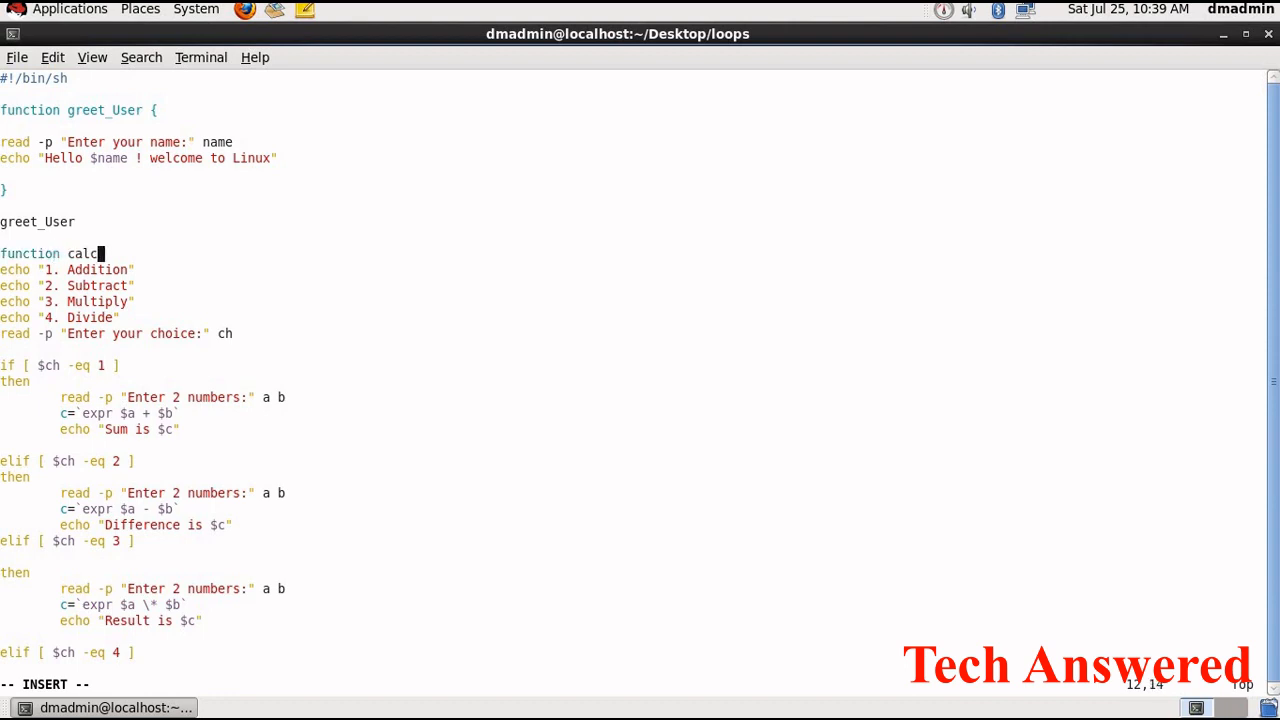
type("ulation")
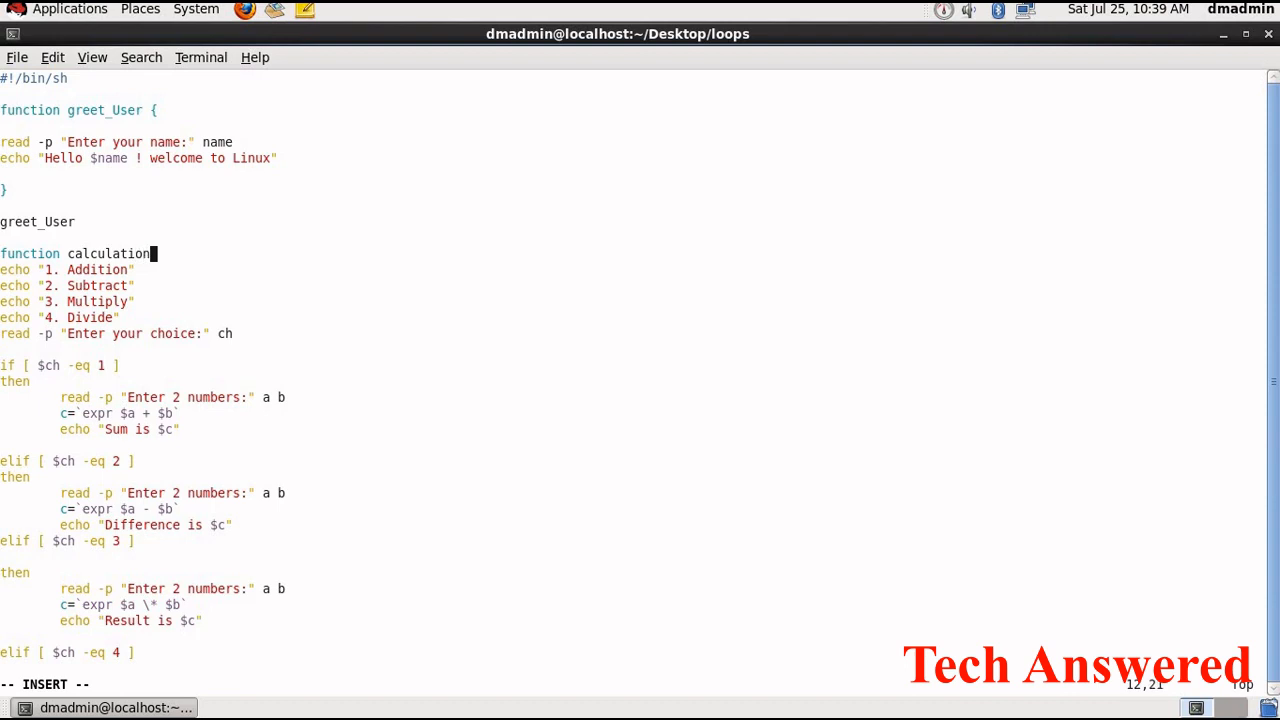
type("{")
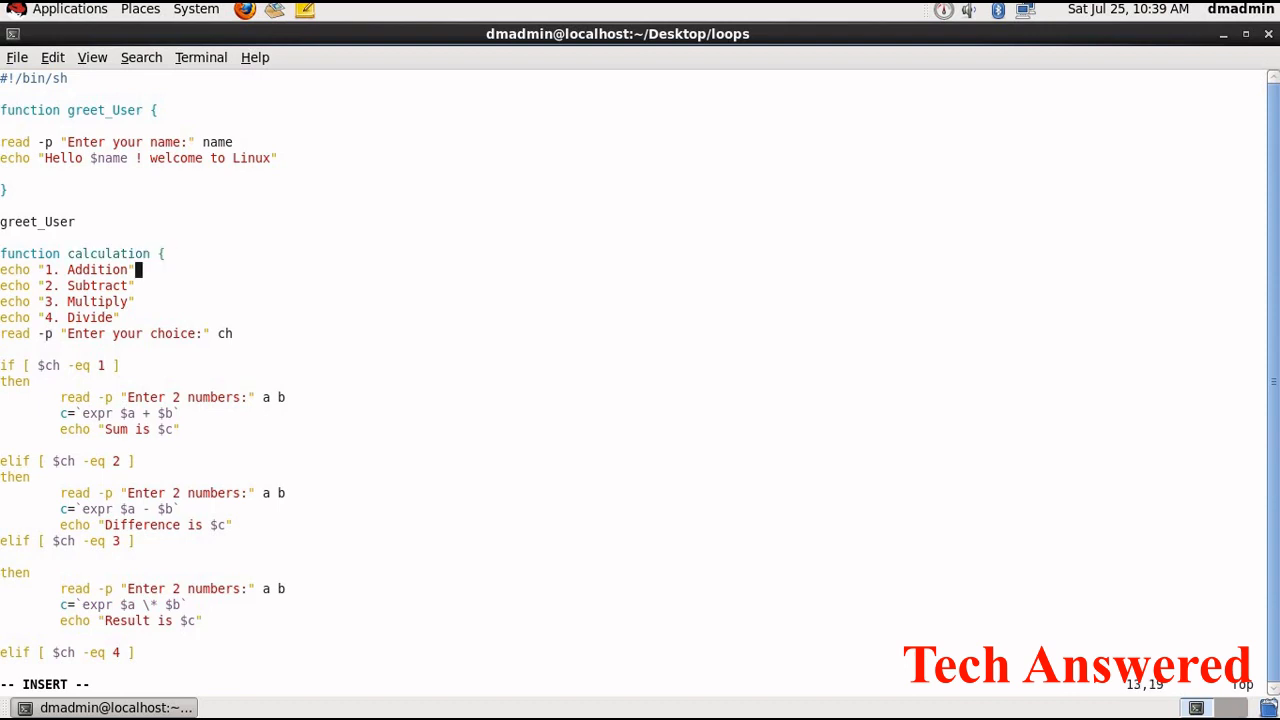
Close the function after fi and call calculation on the last line, then save and quit
scroll("down", 3)
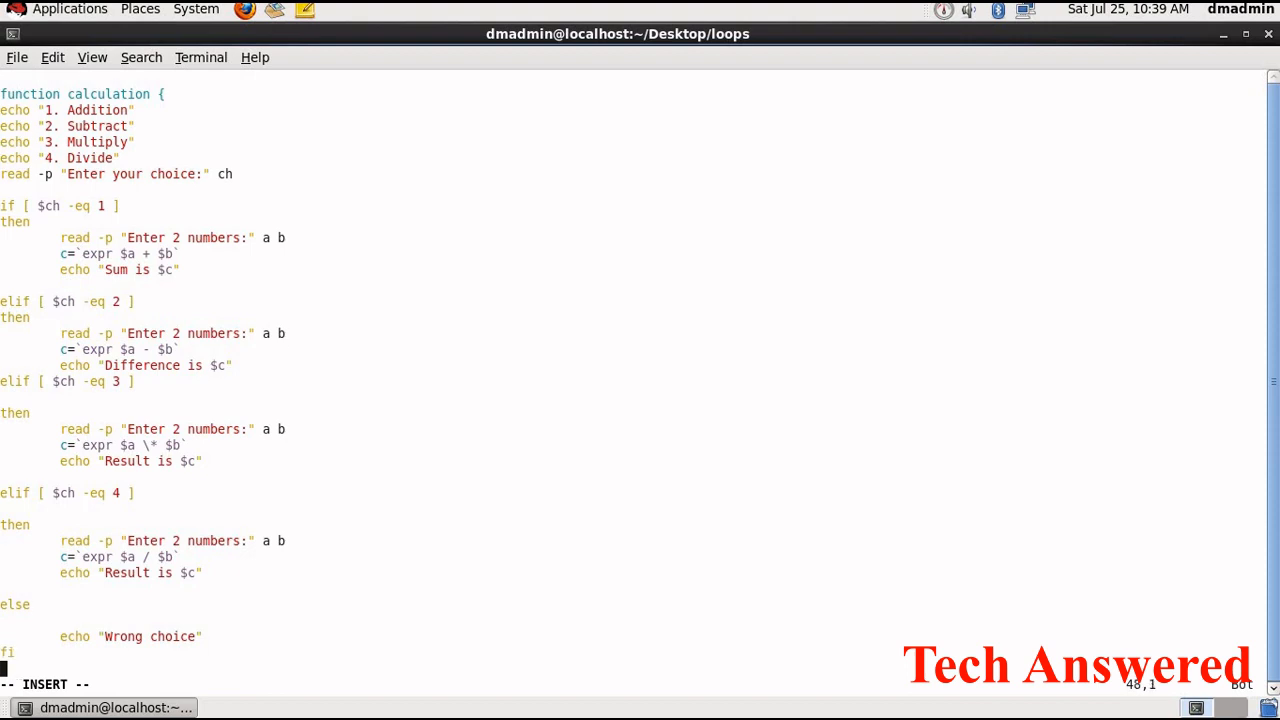
scroll("down", 3)
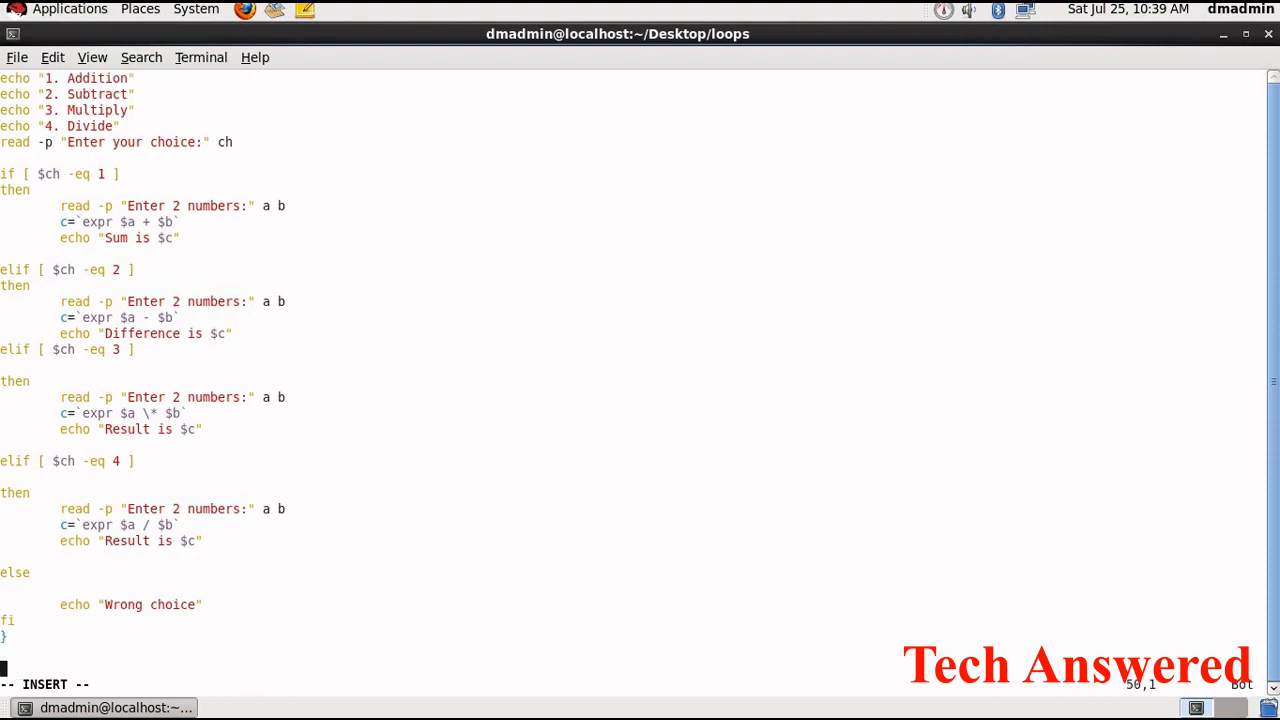
type("calcu")
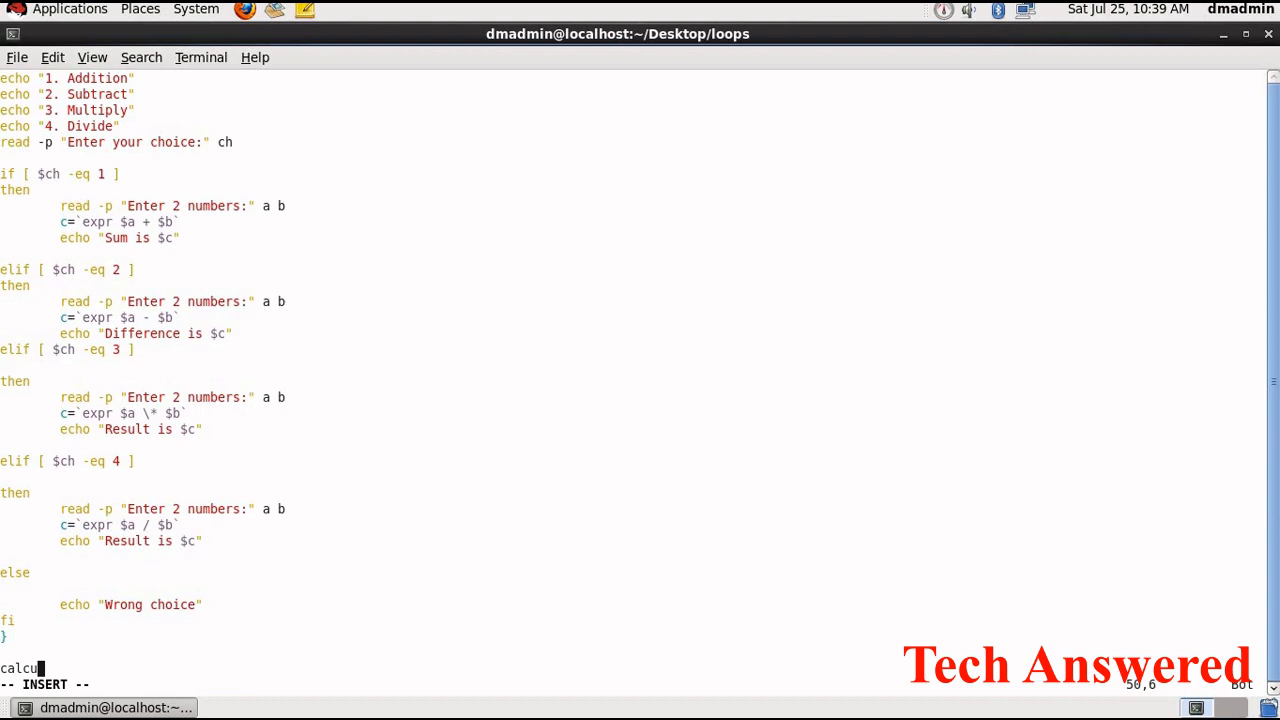
type("lation")
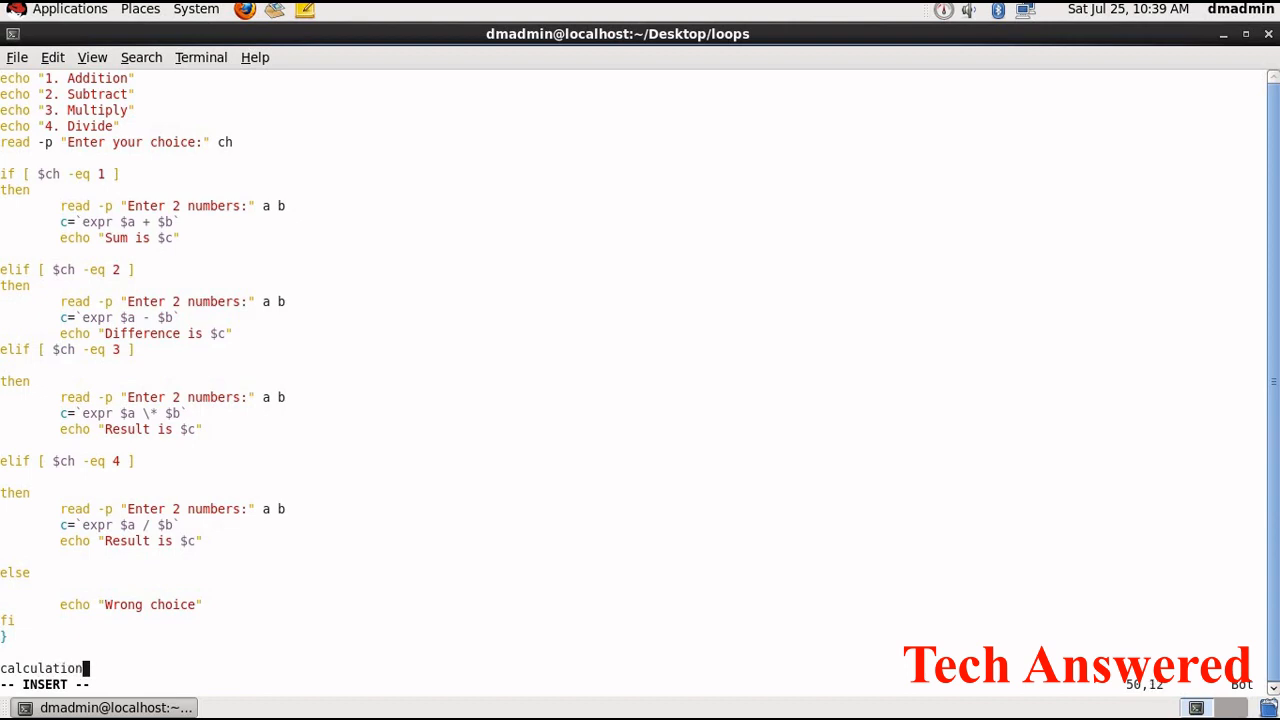
key("Escape")
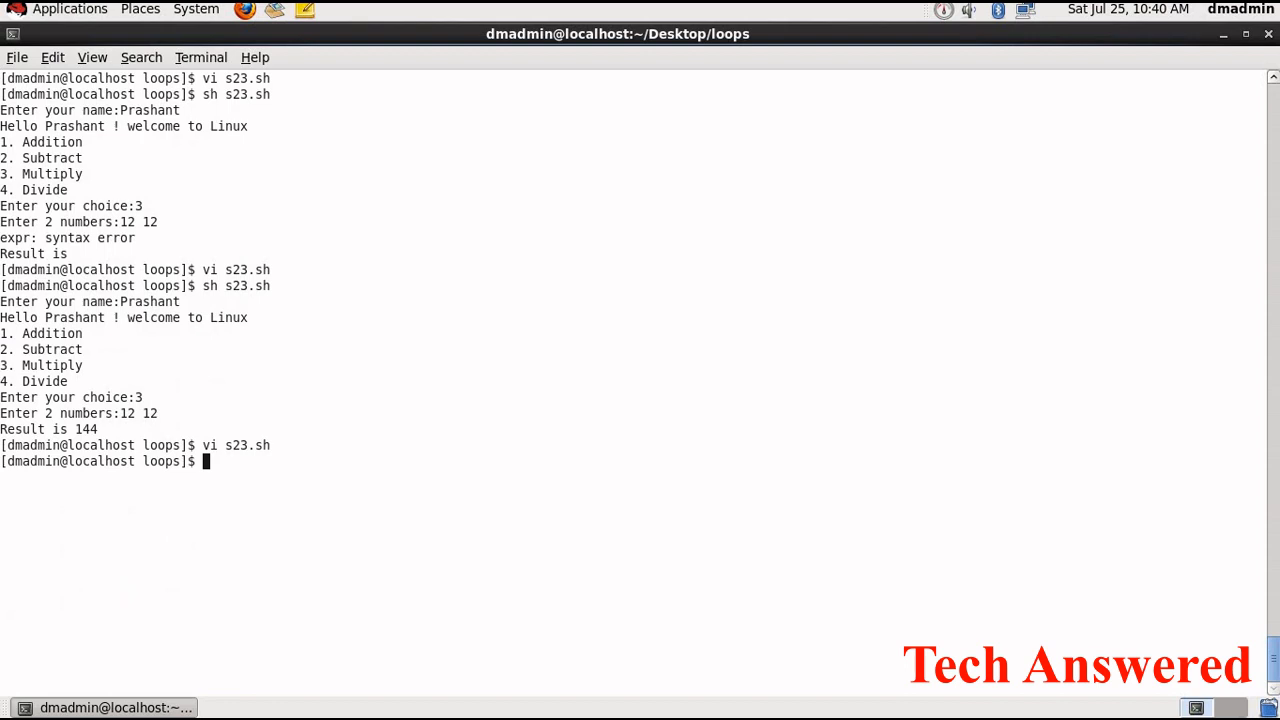
Run s23.sh with name Prashant, choice 2 and 12 13, printing Difference is -1
type("sh s3.sh")
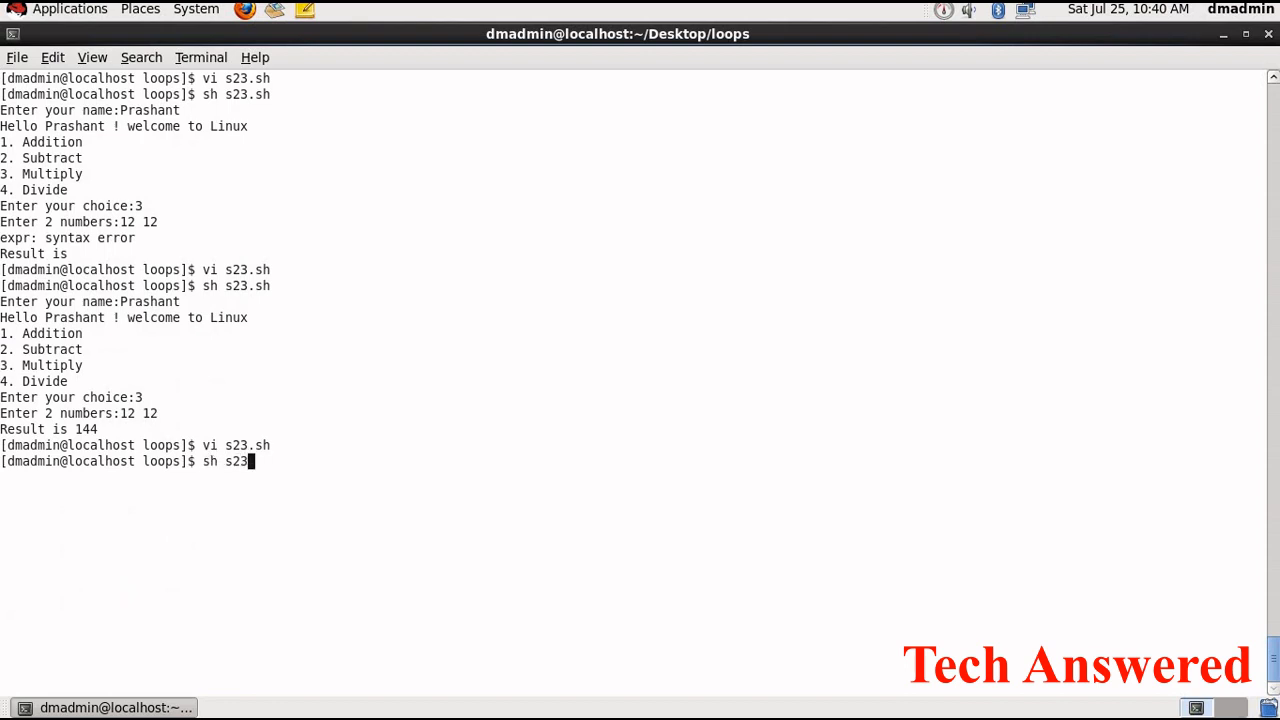
key("Return")
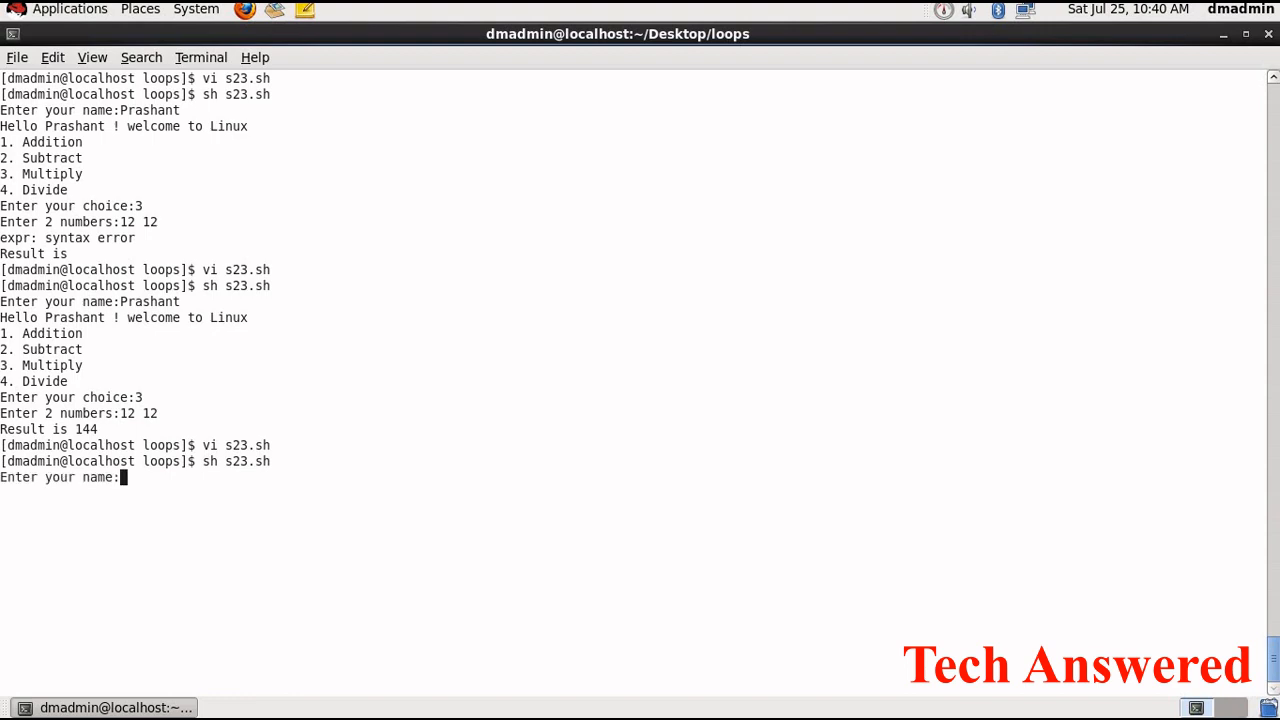
type("Prashant")
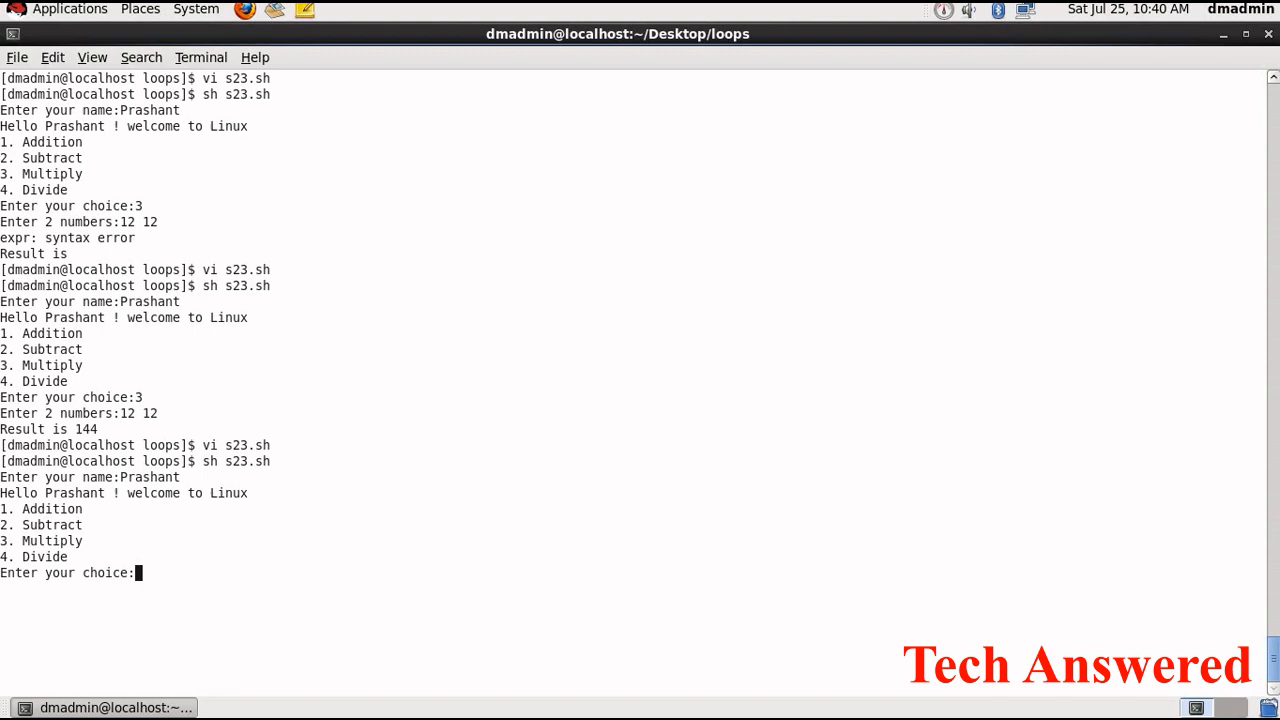
type("2")
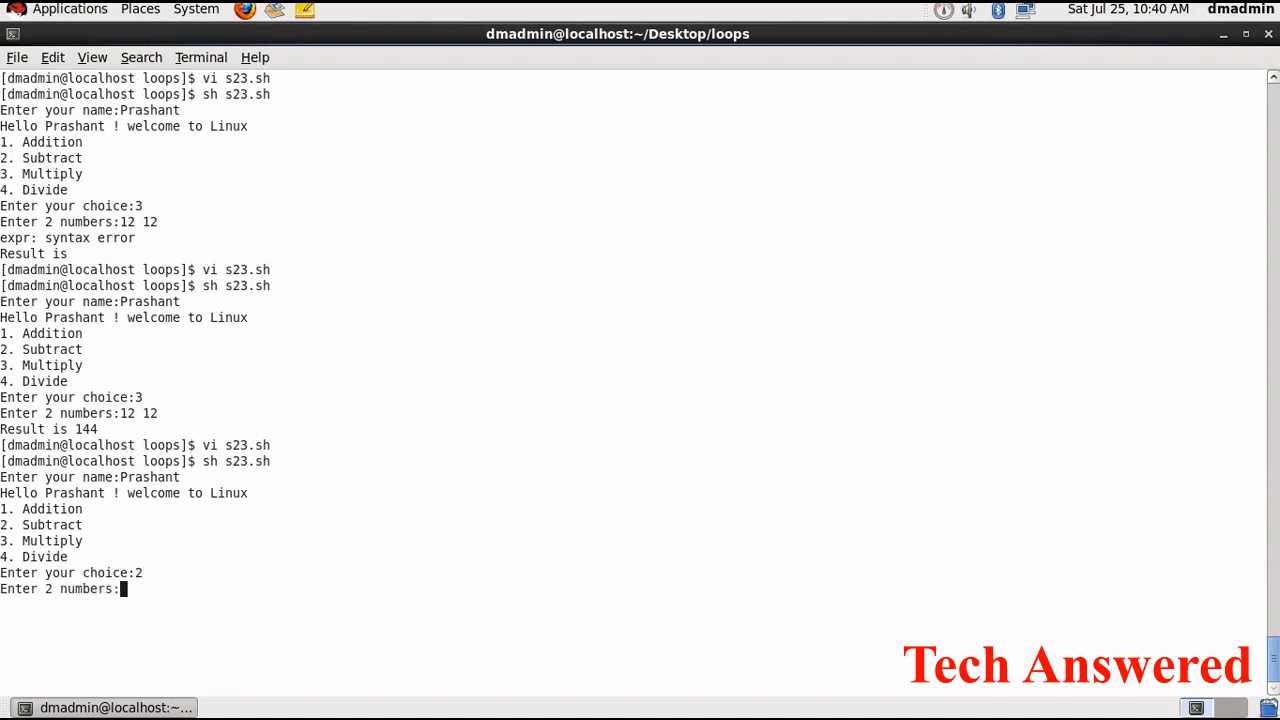
type("12 13")
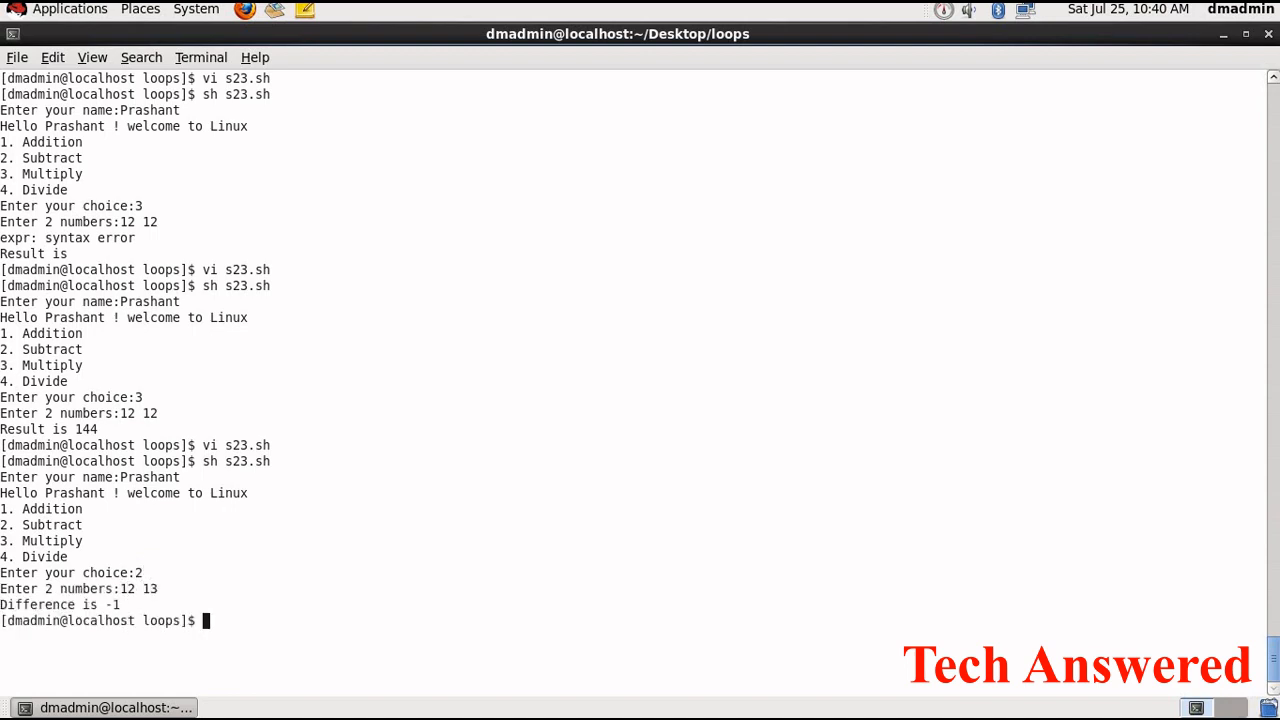
Run s23.sh again with choice 4 and 12 2, printing Result is 6
type("vi s23.sh")
type("Prashant")
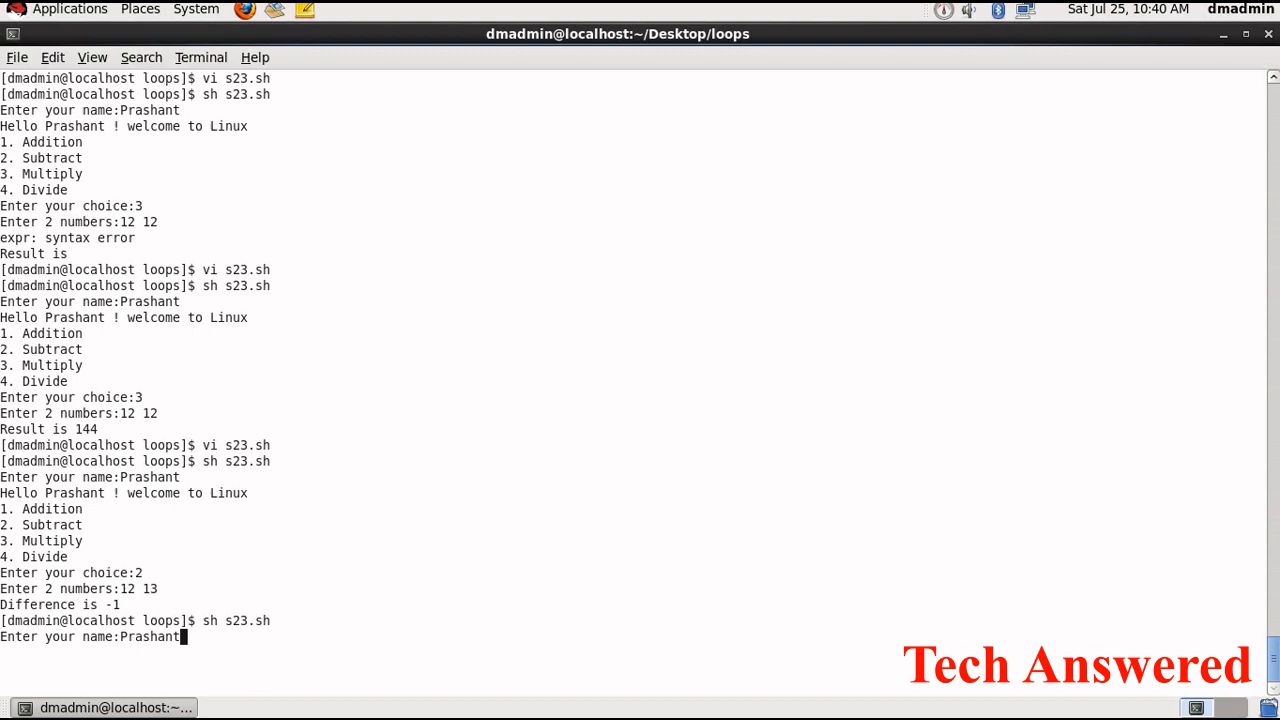
key("Return")
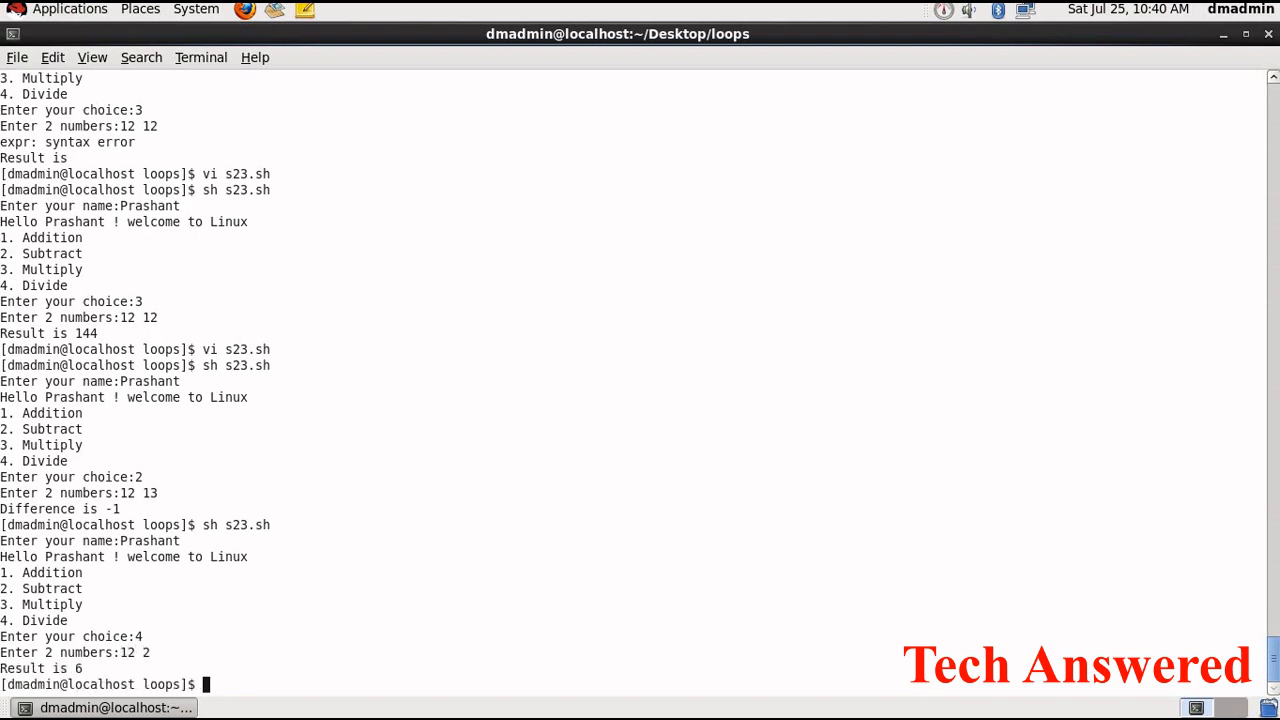
type("sh s23.sh")
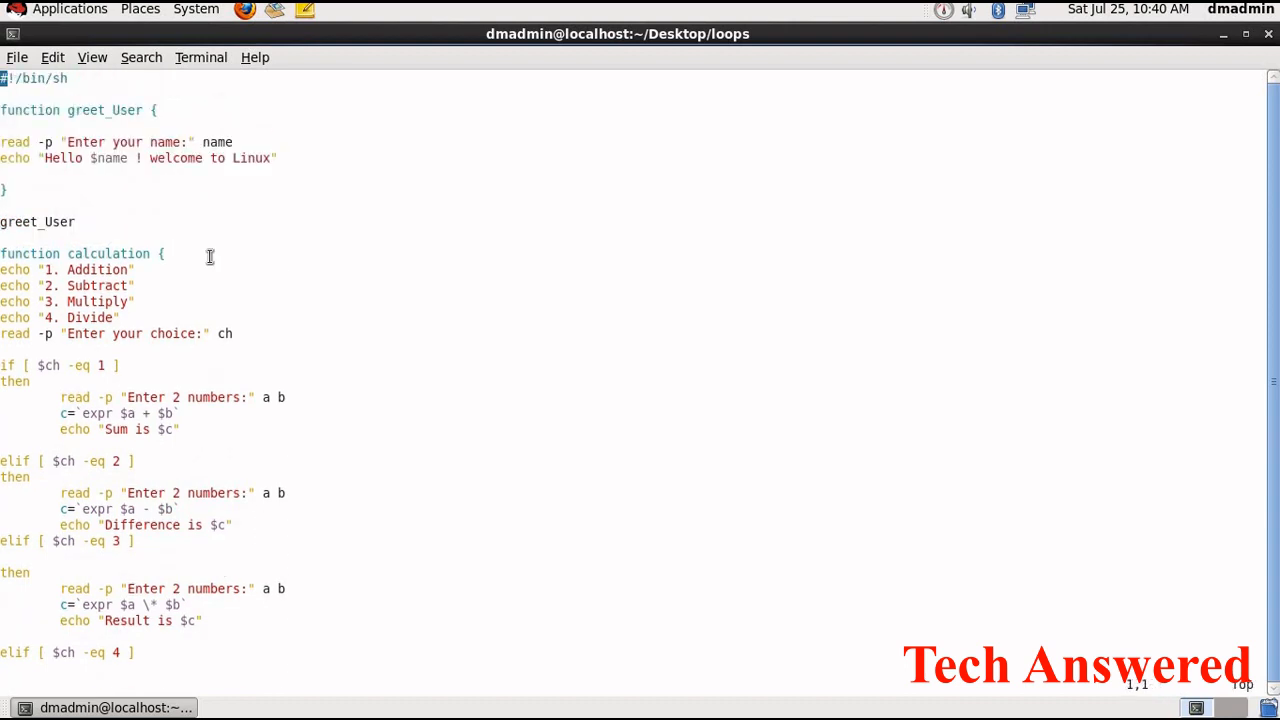
mouse_move(78, 222)
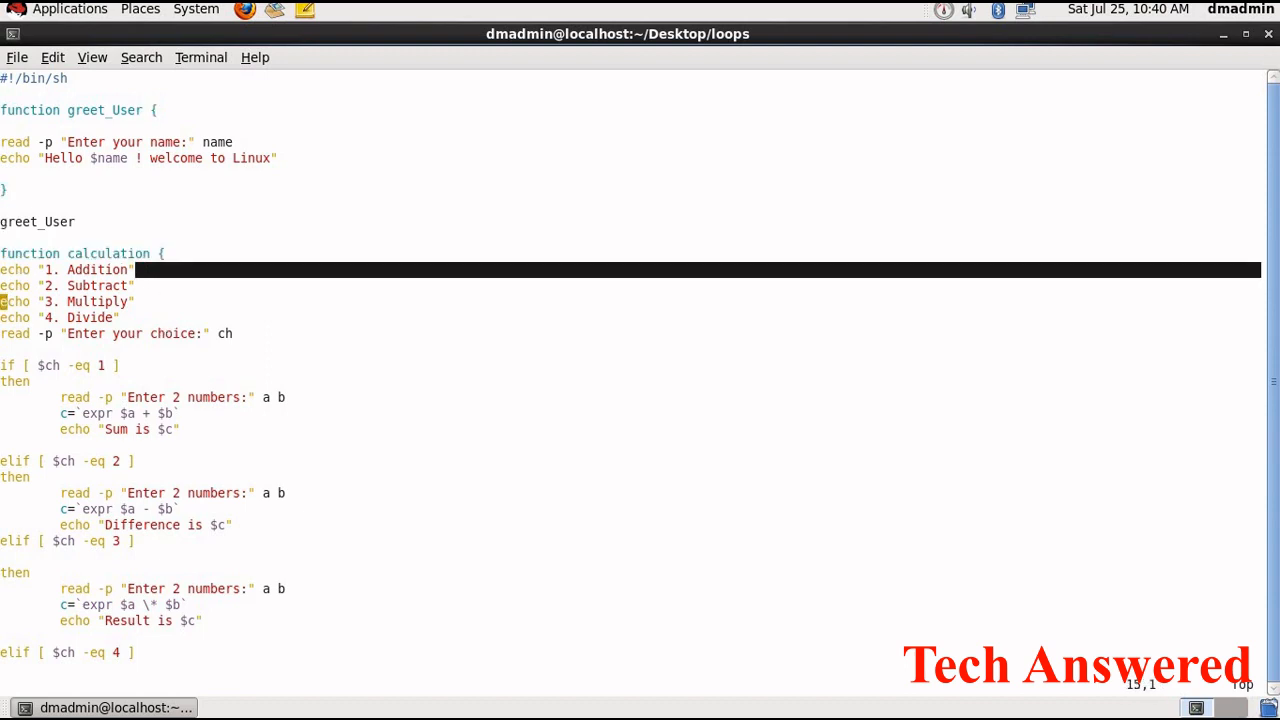
Scroll to the end of s23.sh to view the closing brace and calculation call
scroll("down", 3)
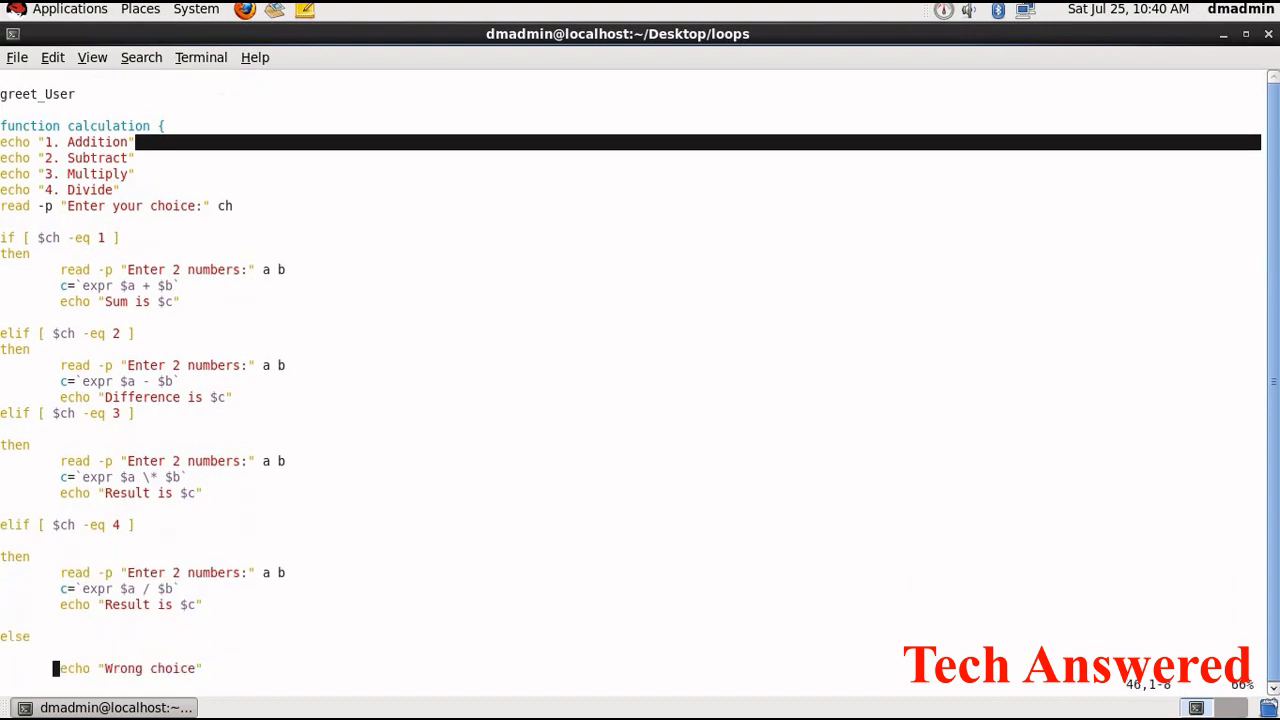
scroll("down", 3)
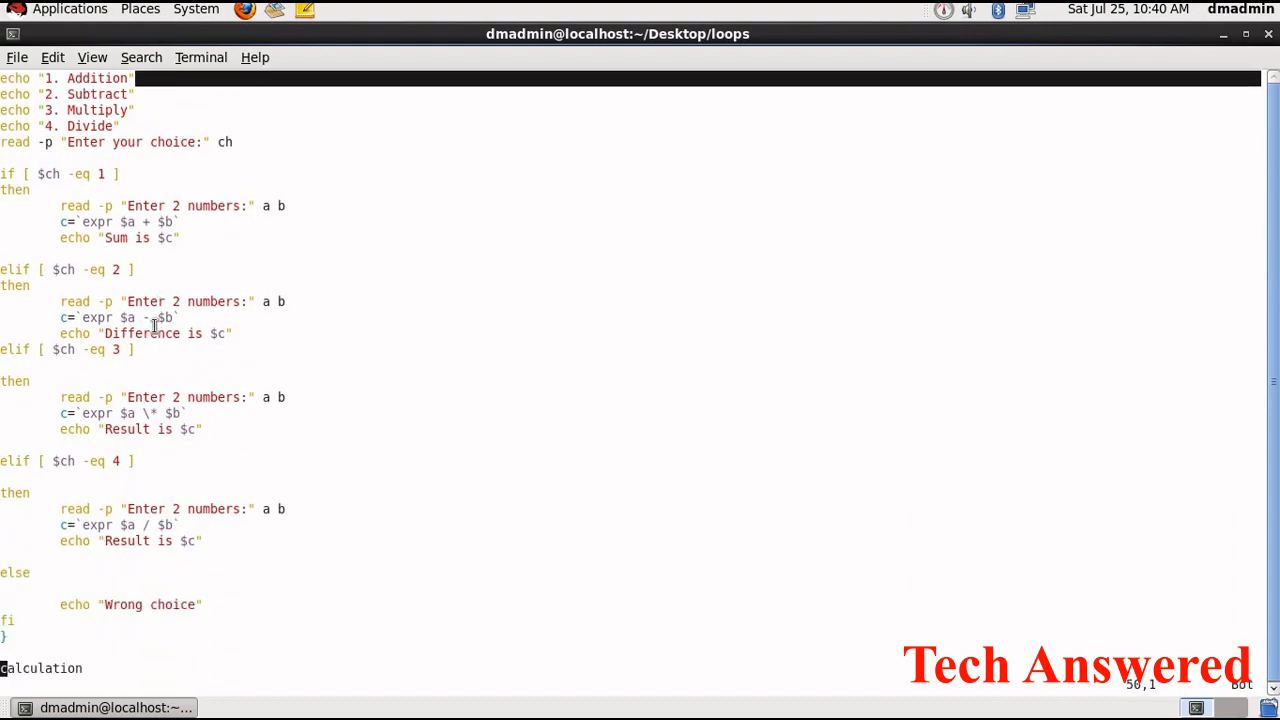